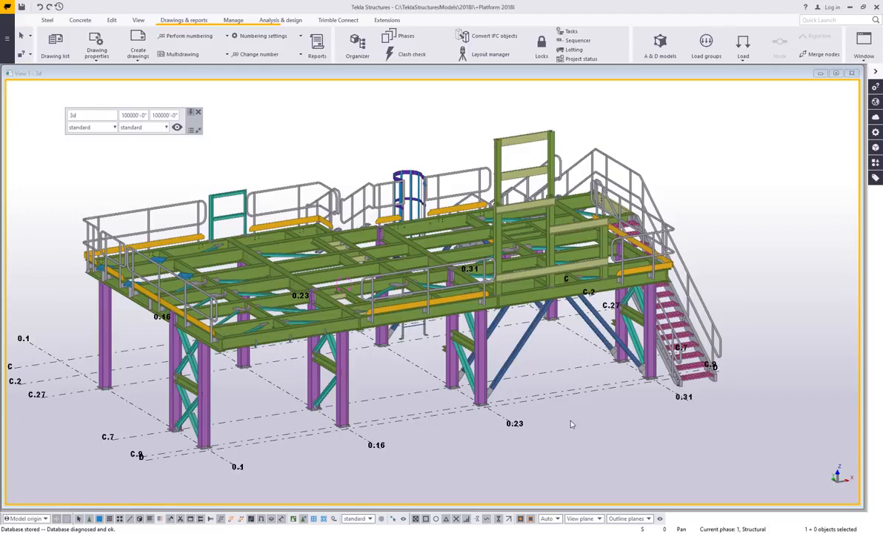
pyautogui.moveTo(578, 419)
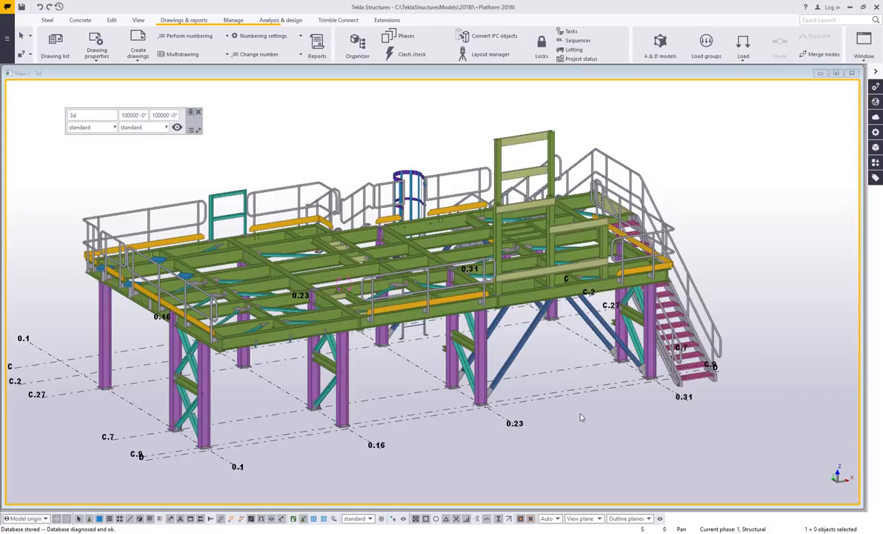
pyautogui.moveTo(600, 430)
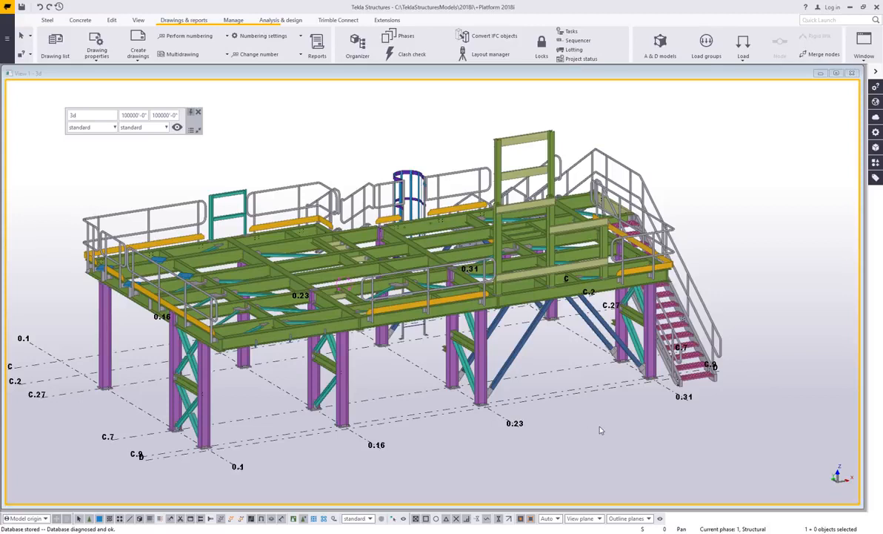
pyautogui.moveTo(605, 428)
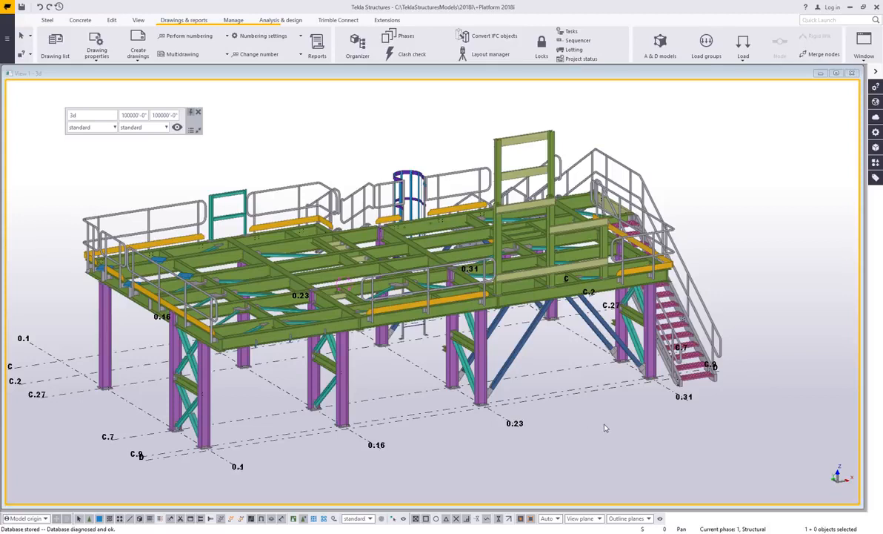
pyautogui.moveTo(630, 404)
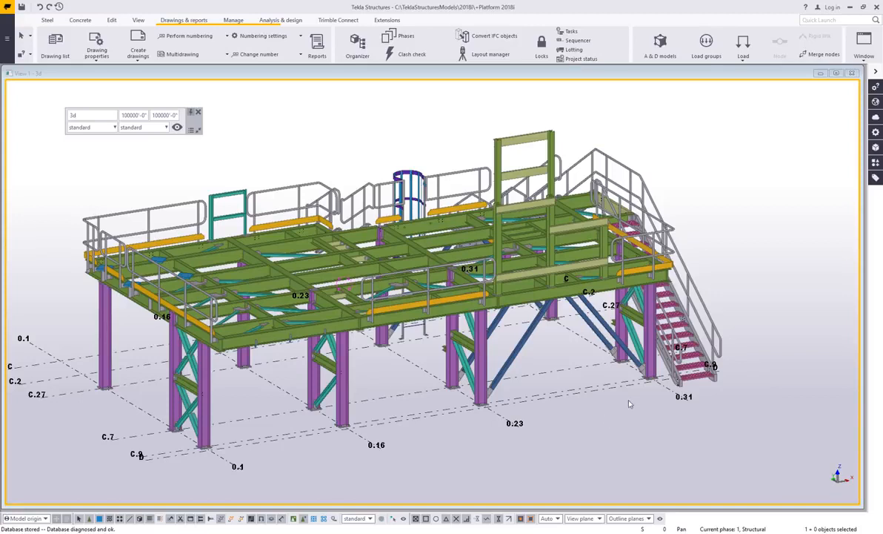
pyautogui.moveTo(624, 400)
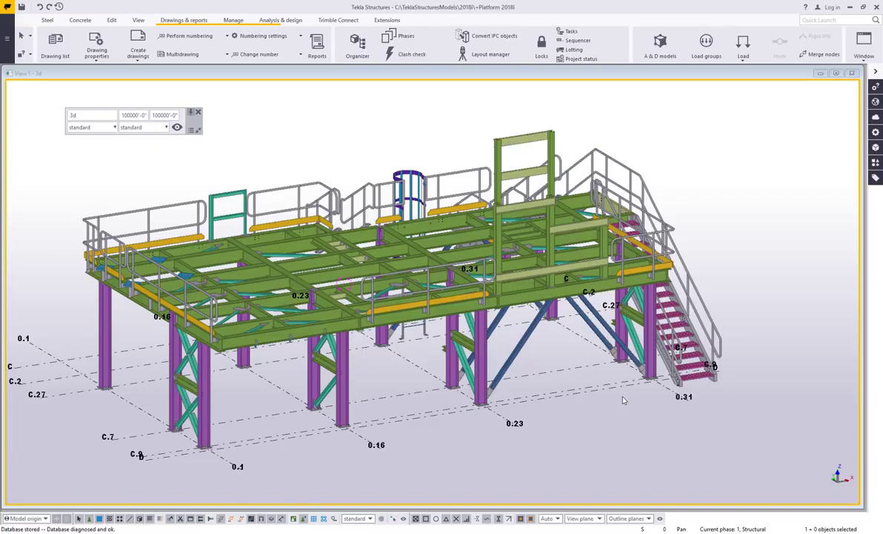
pyautogui.moveTo(627, 398)
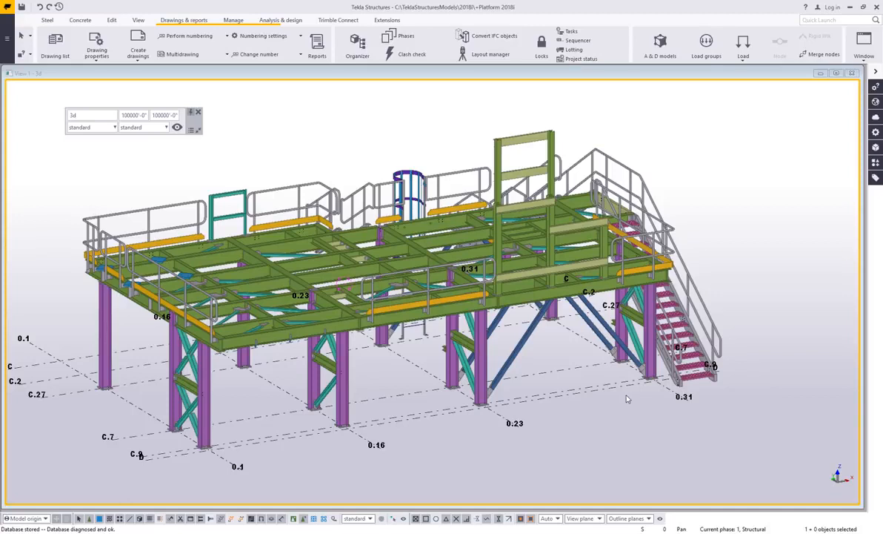
pyautogui.moveTo(622, 395)
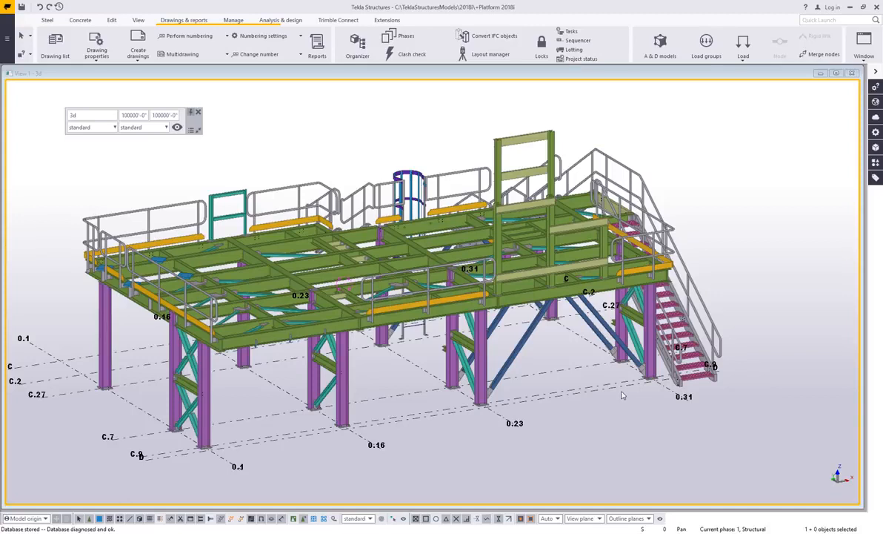
pyautogui.moveTo(611, 395)
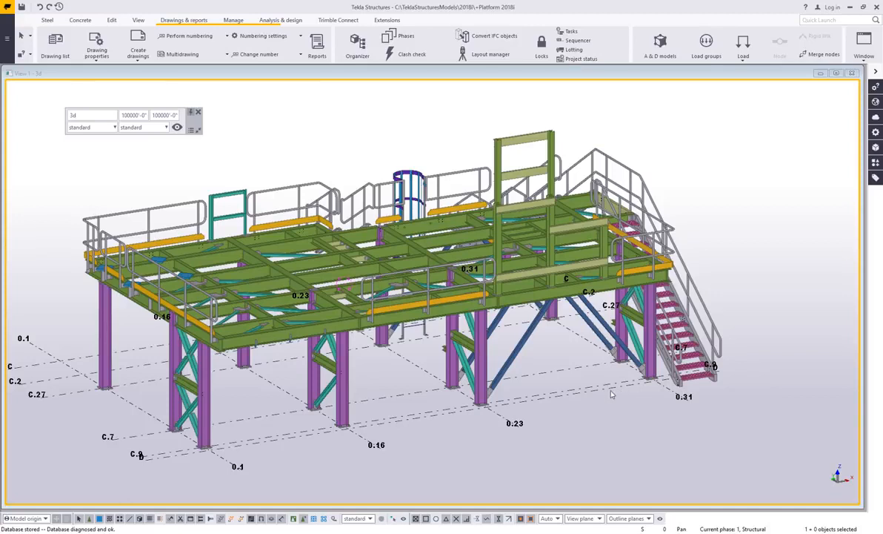
pyautogui.moveTo(578, 385)
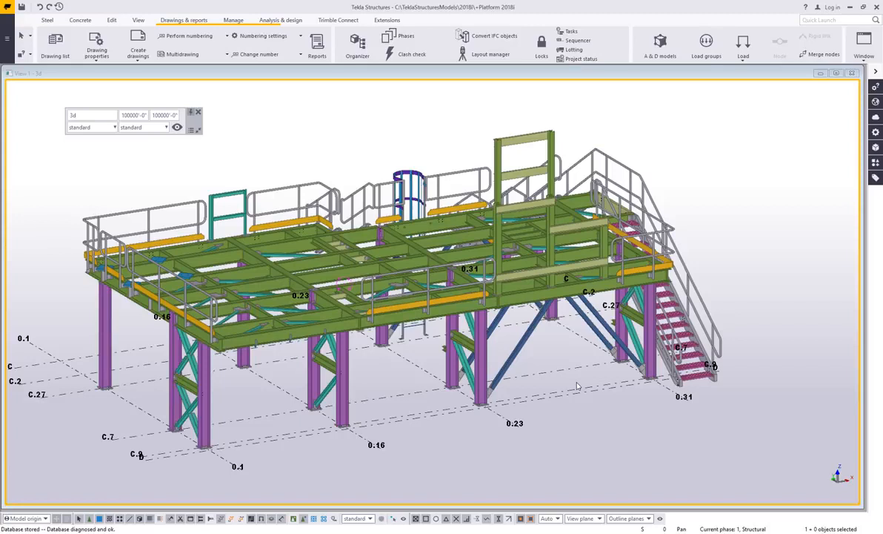
pyautogui.moveTo(596, 390)
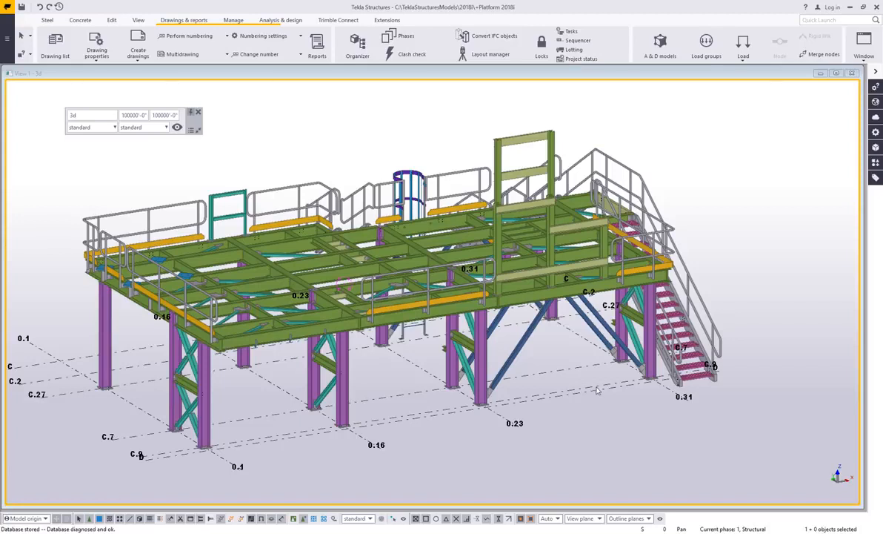
pyautogui.moveTo(263, 232)
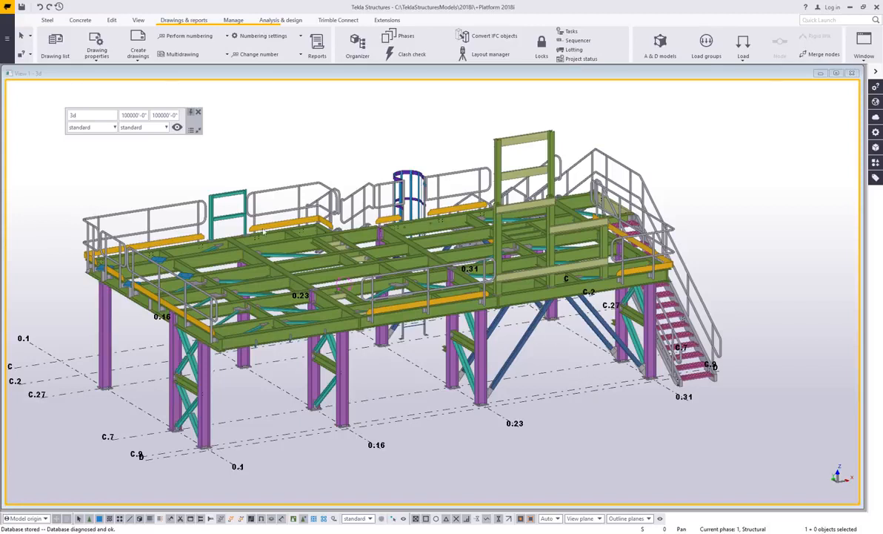
# - Launch the Template Editor from the Tekla Structures main menu under Editors
pyautogui.click(10, 10)
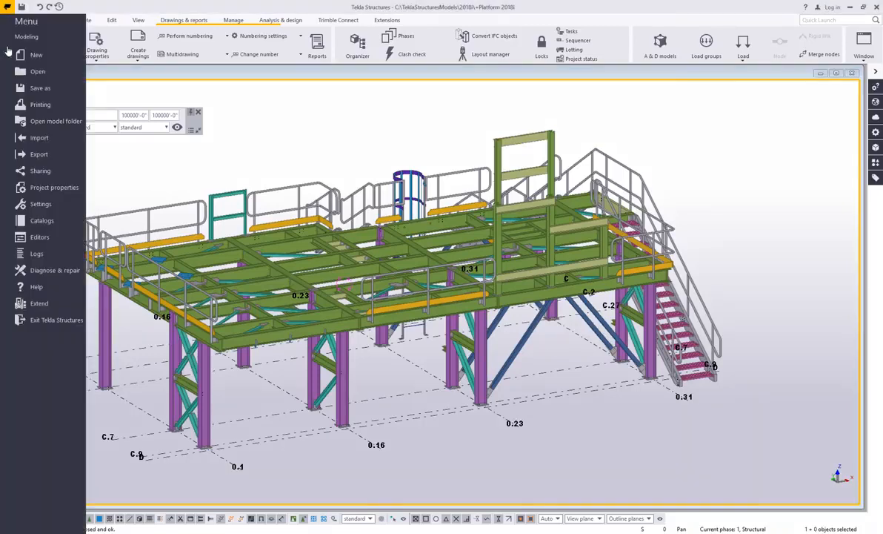
pyautogui.click(39, 236)
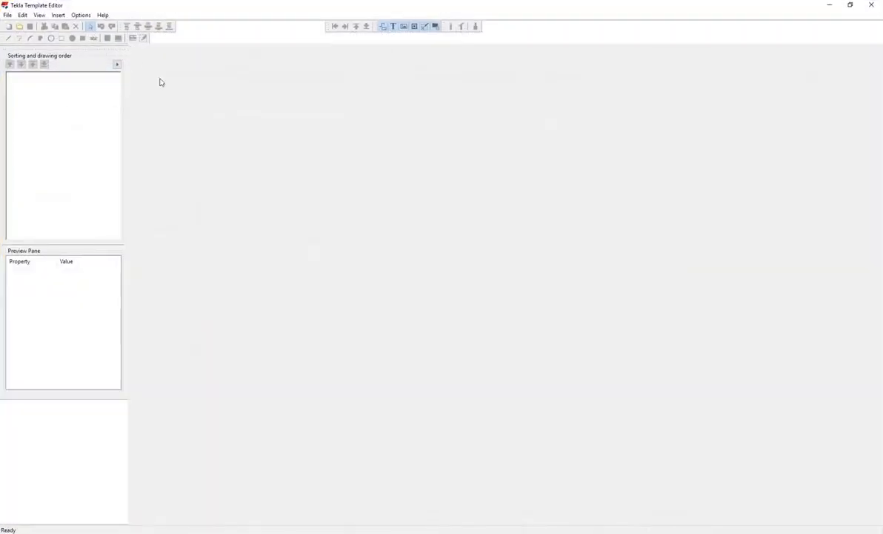
pyautogui.moveTo(189, 147)
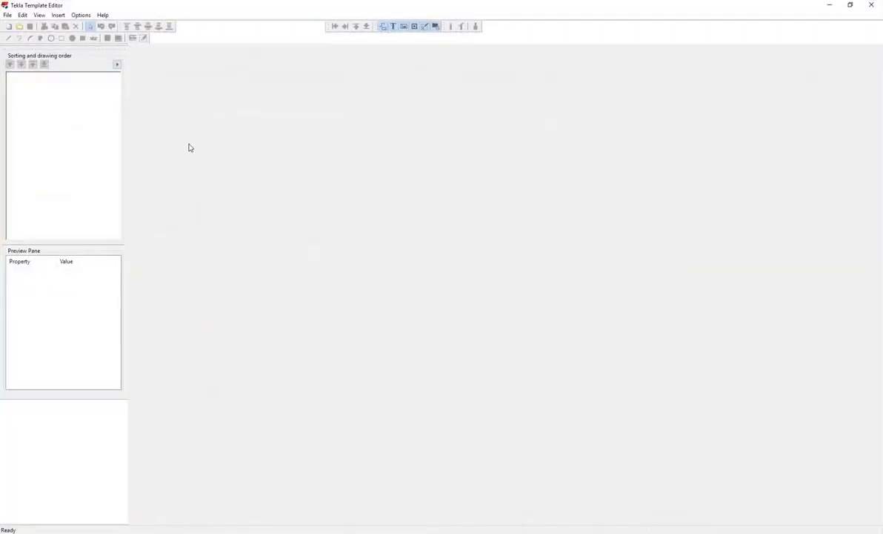
# - Start a new template and select the Textual template type
pyautogui.click(8, 13)
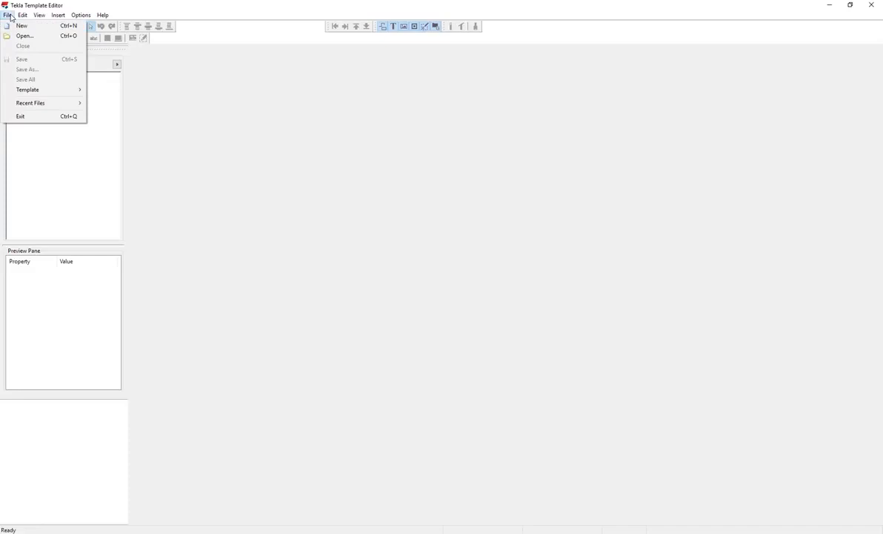
pyautogui.click(23, 25)
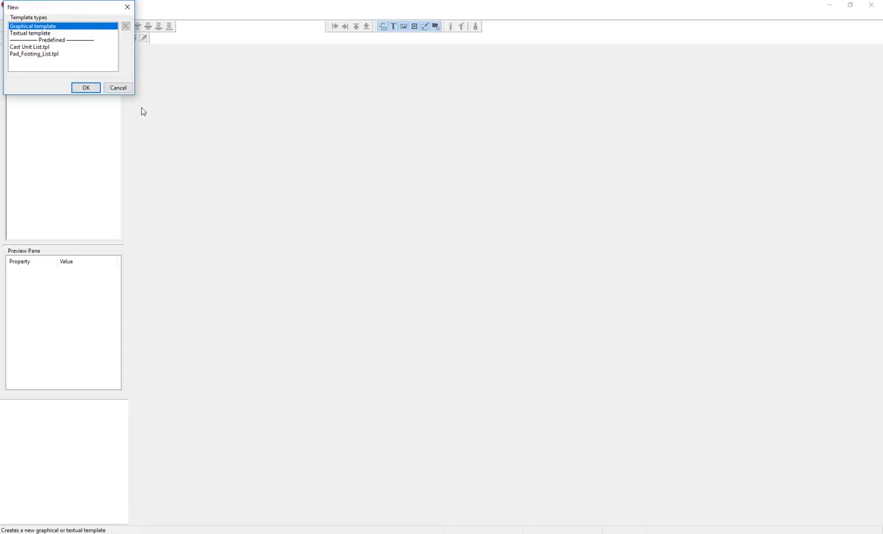
pyautogui.moveTo(65, 41)
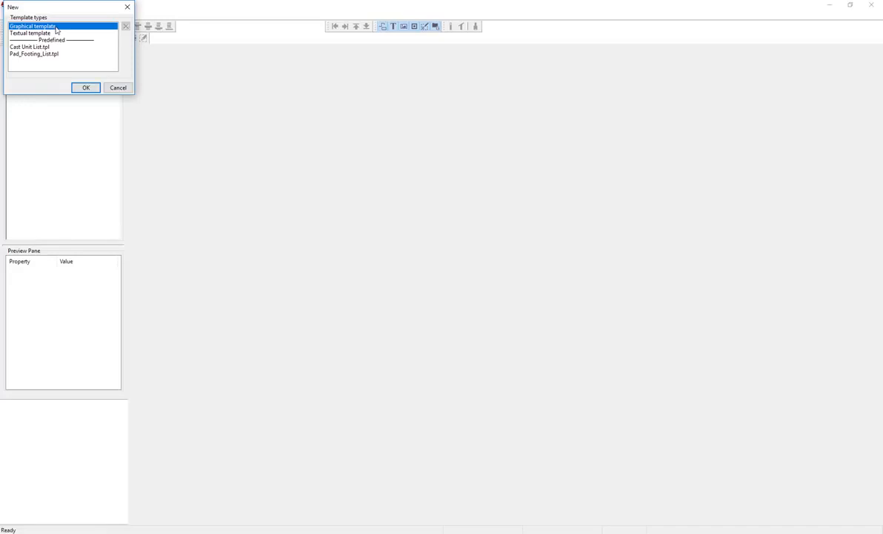
pyautogui.click(29, 34)
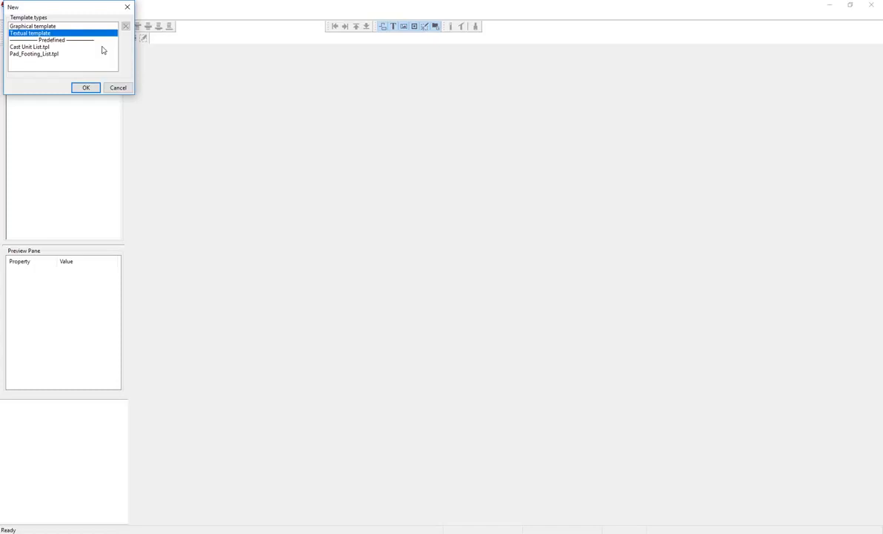
pyautogui.moveTo(99, 57)
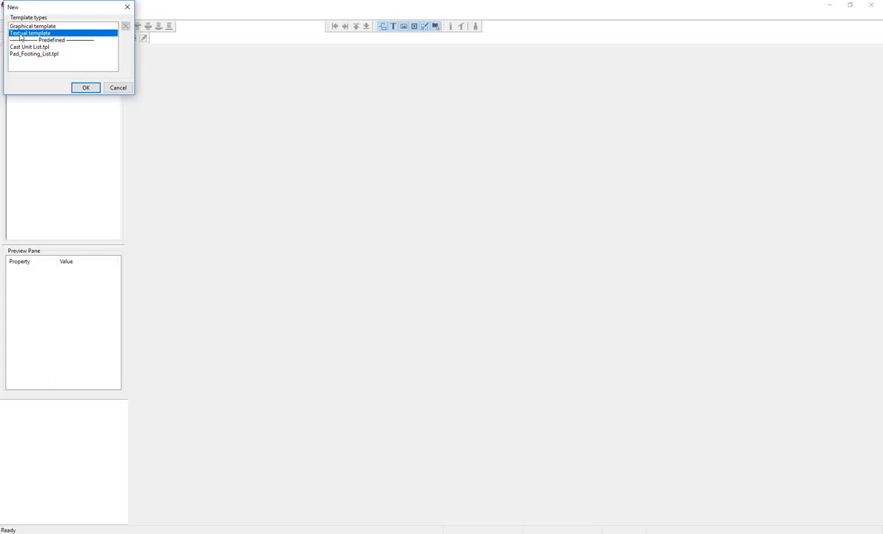
pyautogui.click(85, 87)
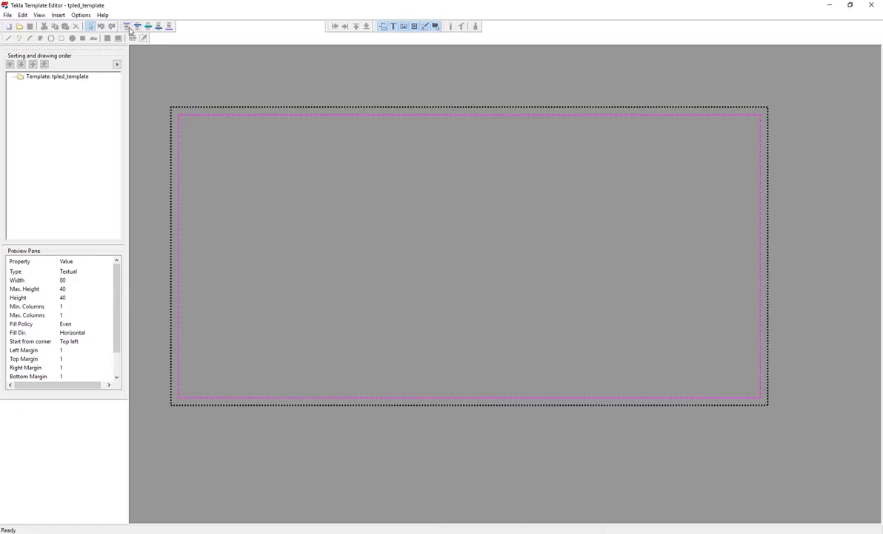
pyautogui.moveTo(137, 29)
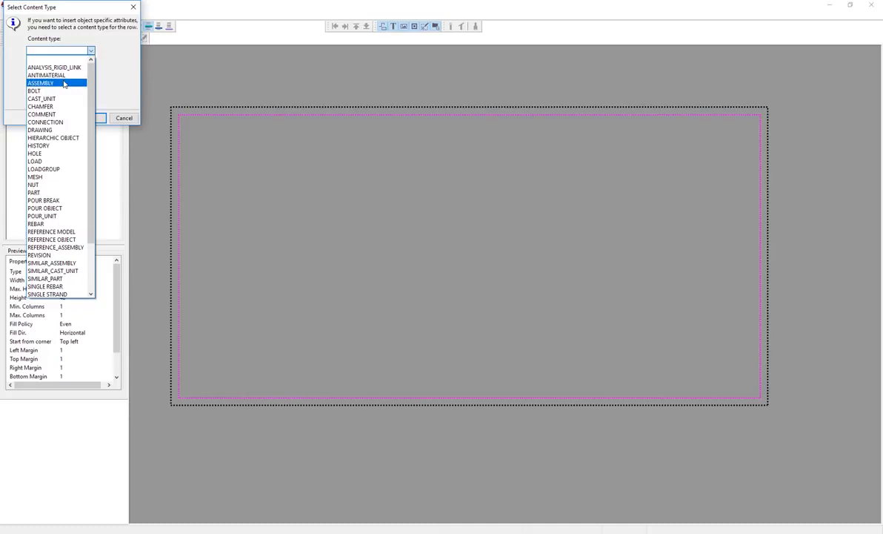
# - Set the new row's content type to ASSEMBLY and confirm
pyautogui.click(41, 85)
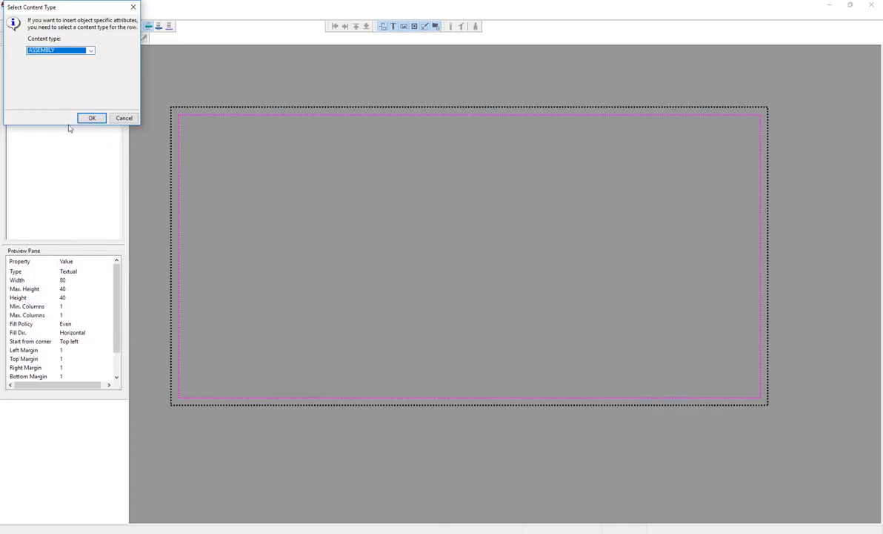
pyautogui.click(92, 118)
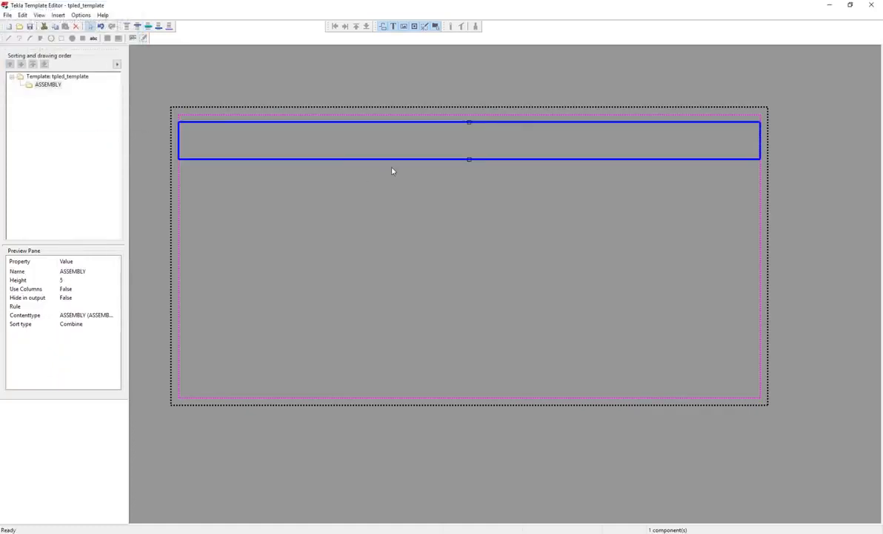
pyautogui.moveTo(393, 181)
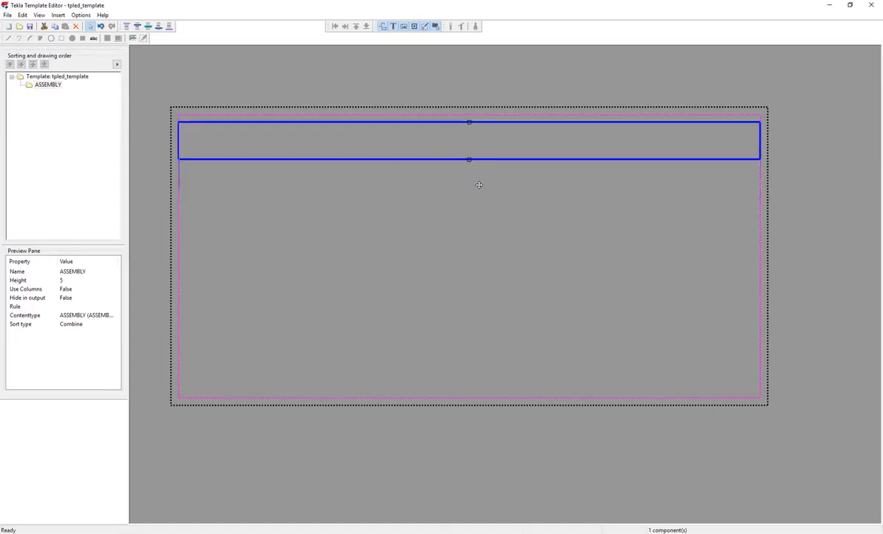
pyautogui.moveTo(469, 159); pyautogui.dragTo(469, 198)
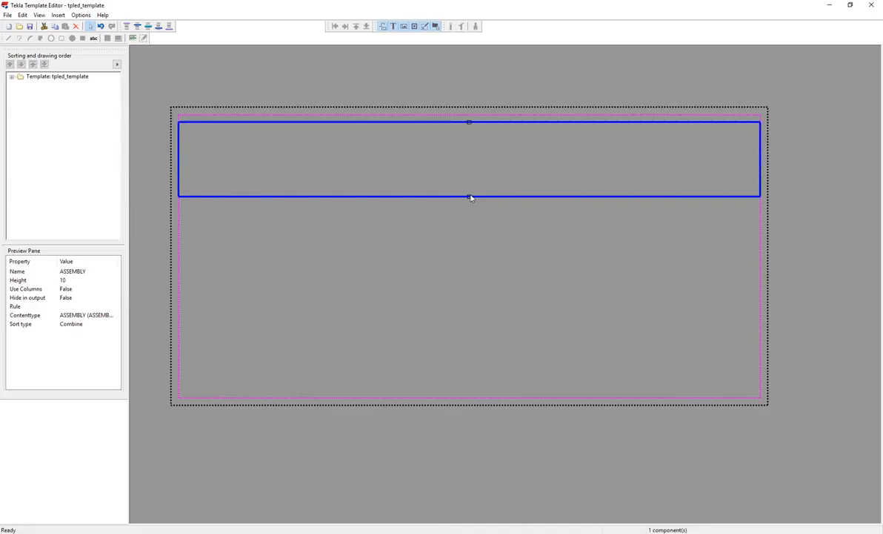
pyautogui.moveTo(470, 198); pyautogui.dragTo(469, 145)
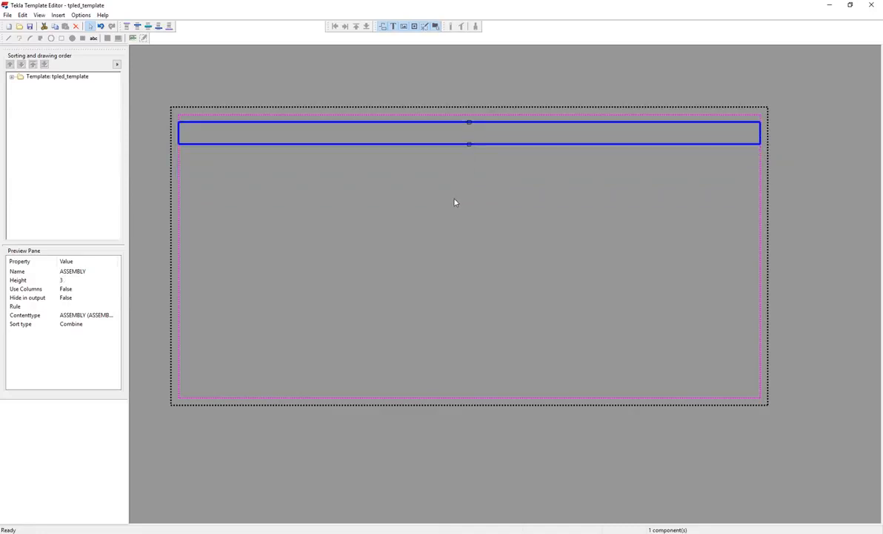
pyautogui.moveTo(458, 183)
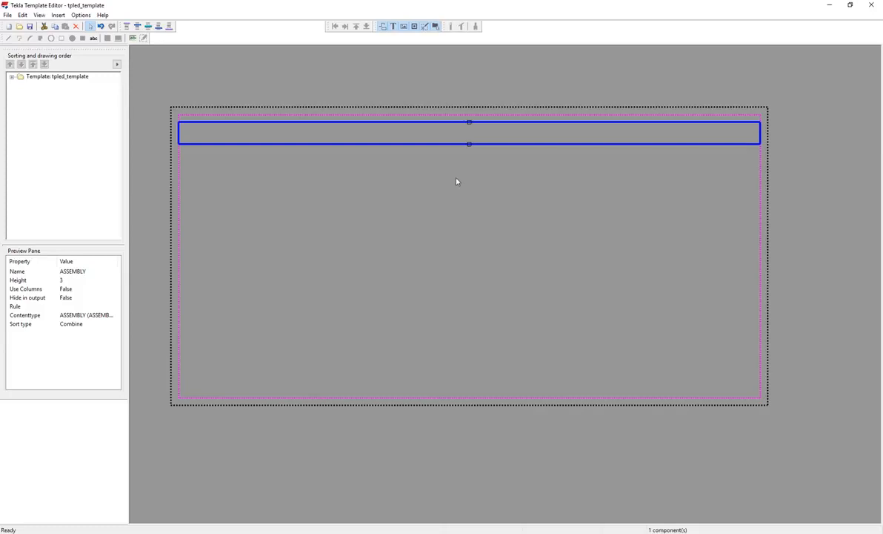
pyautogui.moveTo(490, 209)
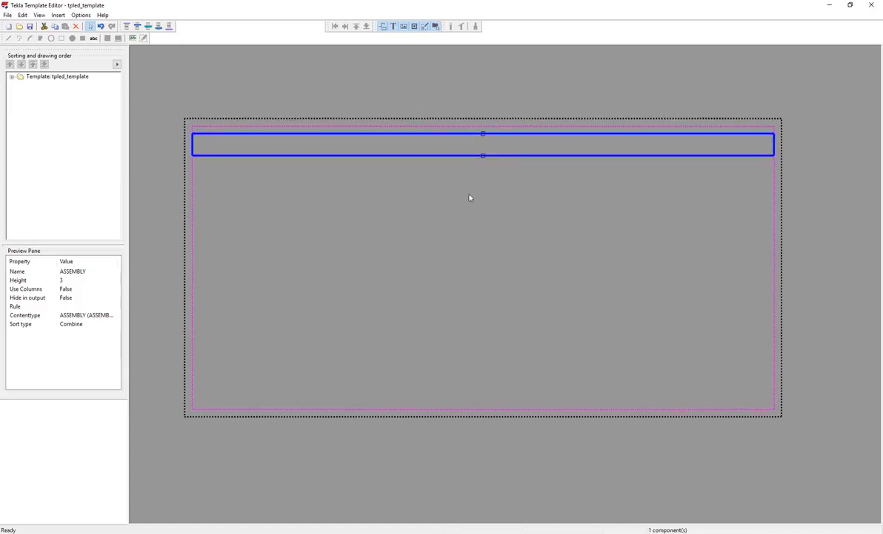
pyautogui.moveTo(375, 159)
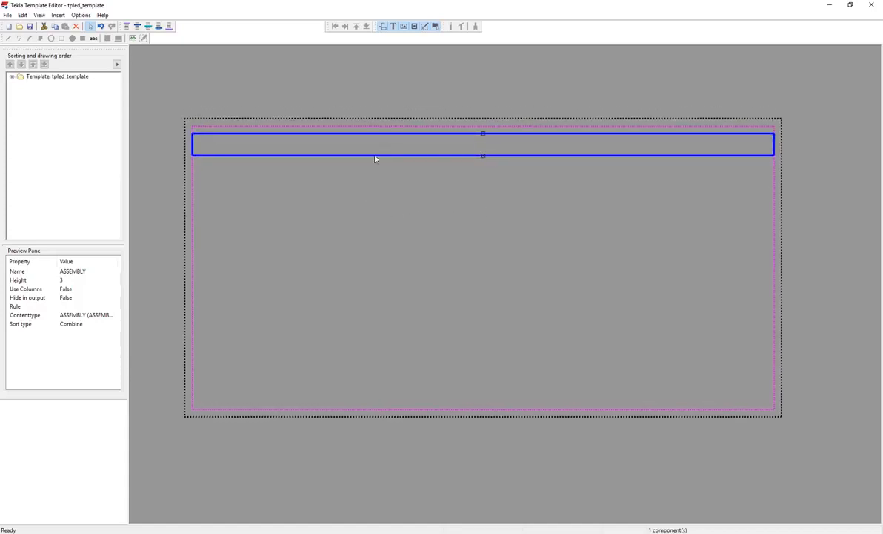
pyautogui.moveTo(269, 168)
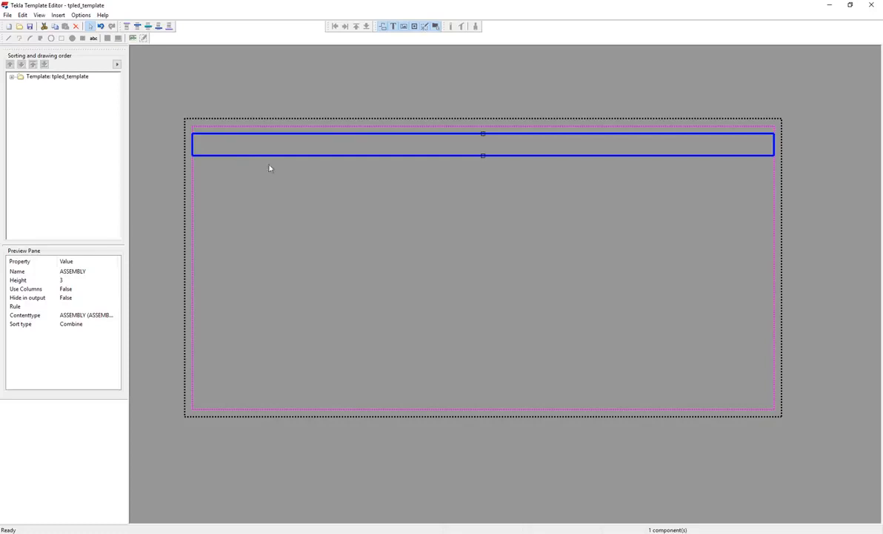
pyautogui.moveTo(94, 43)
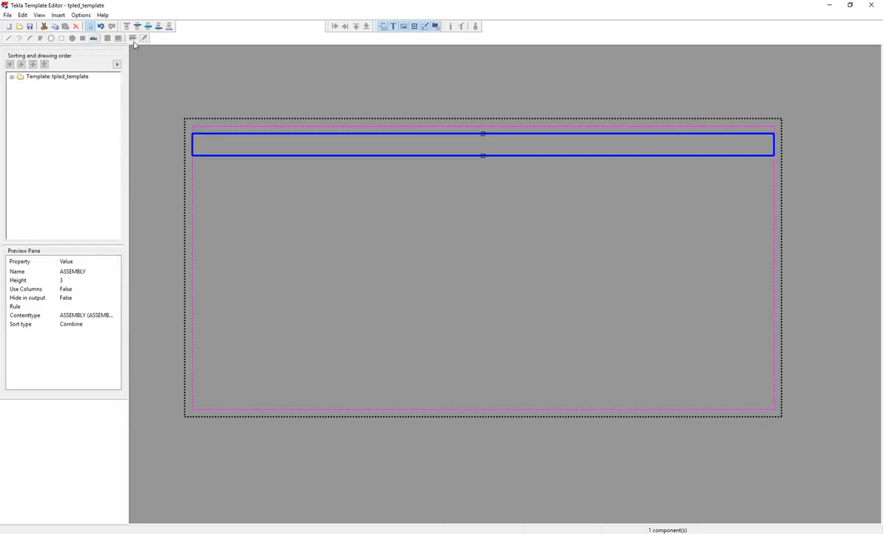
pyautogui.moveTo(132, 38)
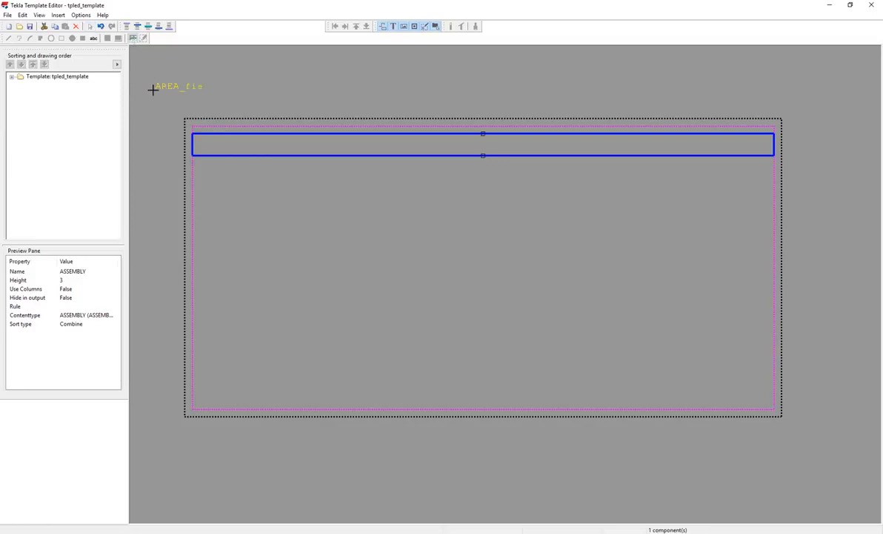
# - Draw a value field in the ASSEMBLY row and assign it the ASSEMBLY_POS attribute
pyautogui.moveTo(153, 90); pyautogui.dragTo(202, 140)
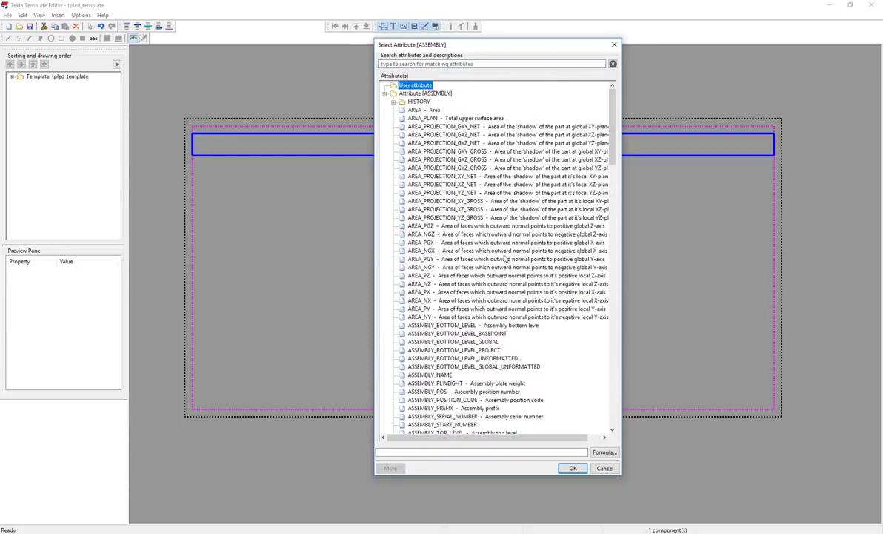
pyautogui.moveTo(503, 250)
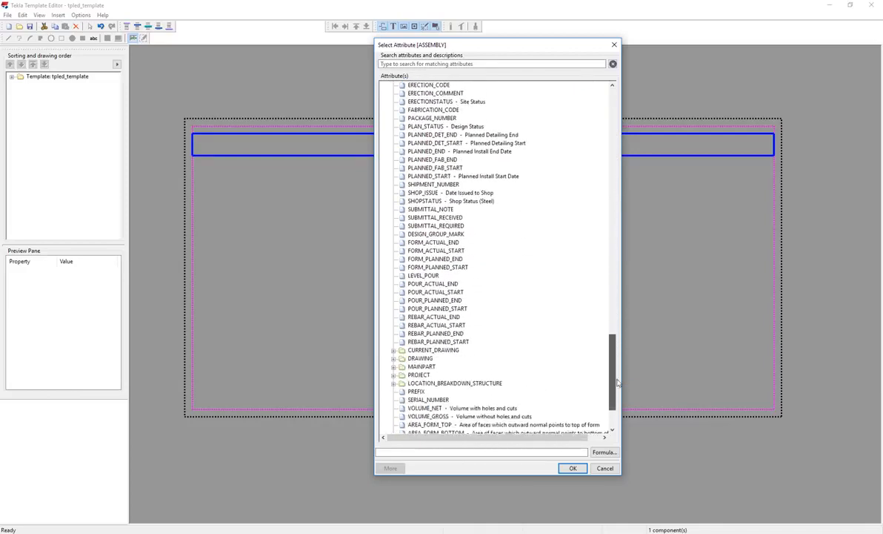
pyautogui.scroll(-3)
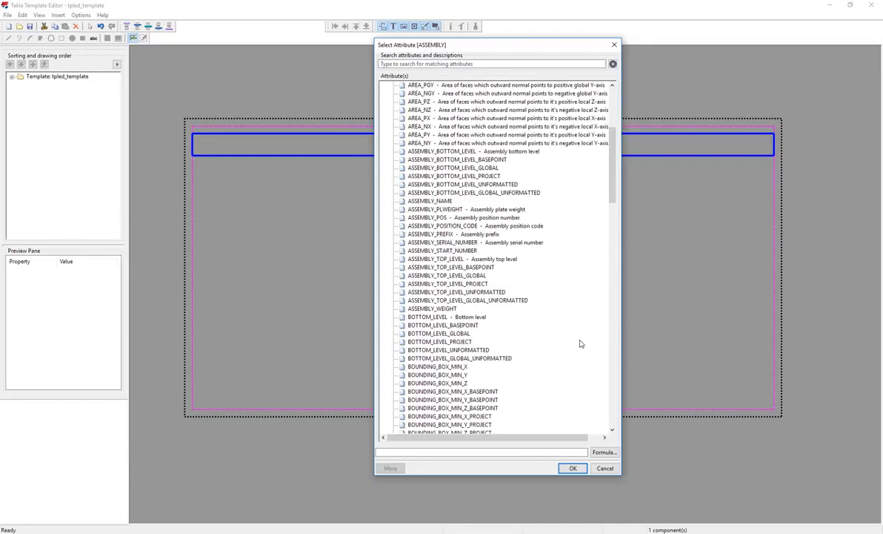
pyautogui.moveTo(535, 200)
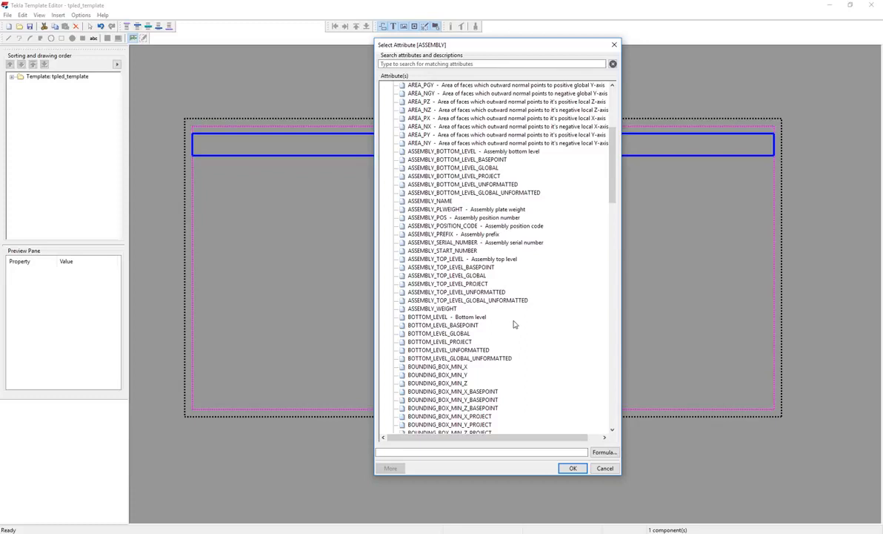
pyautogui.moveTo(511, 259)
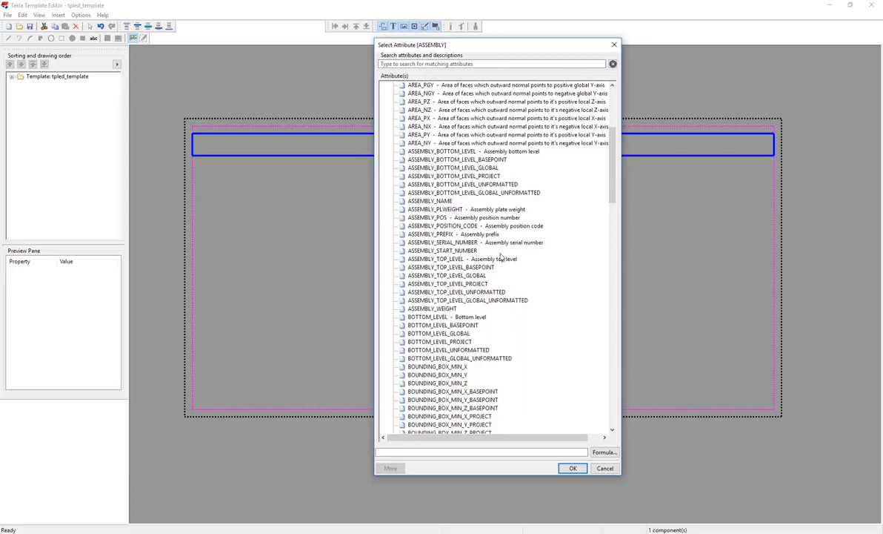
pyautogui.moveTo(509, 280)
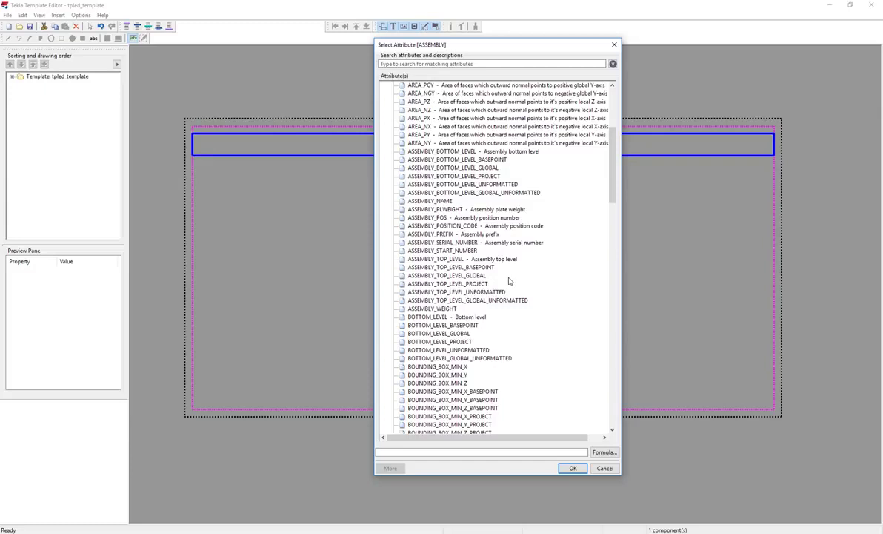
pyautogui.moveTo(495, 276)
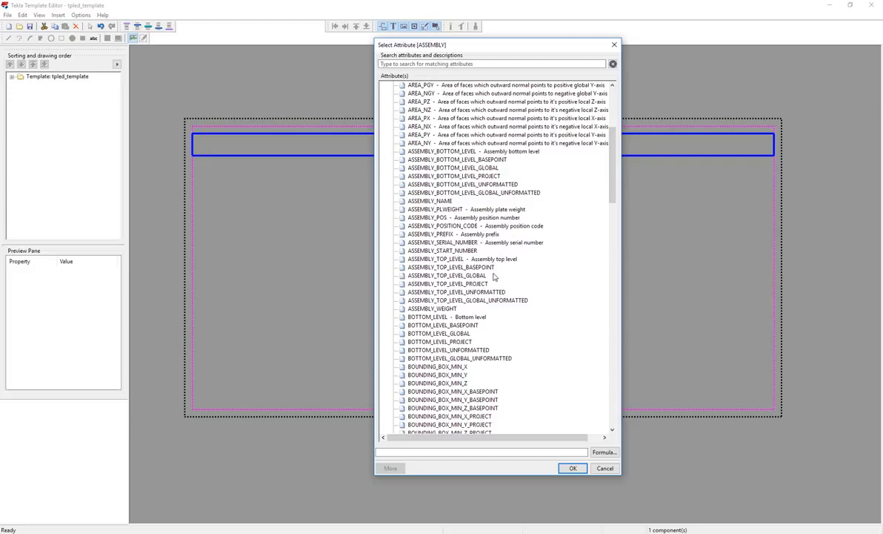
pyautogui.moveTo(427, 221)
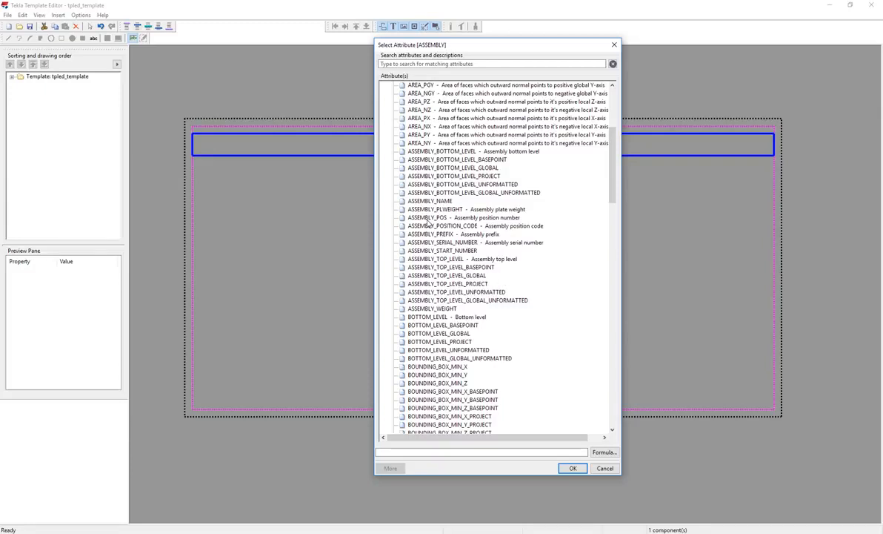
pyautogui.click(448, 217)
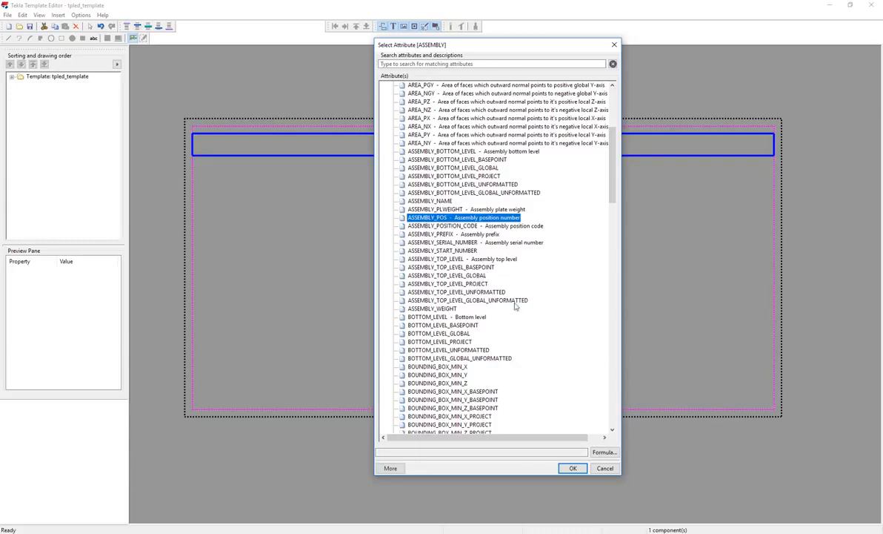
pyautogui.click(573, 468)
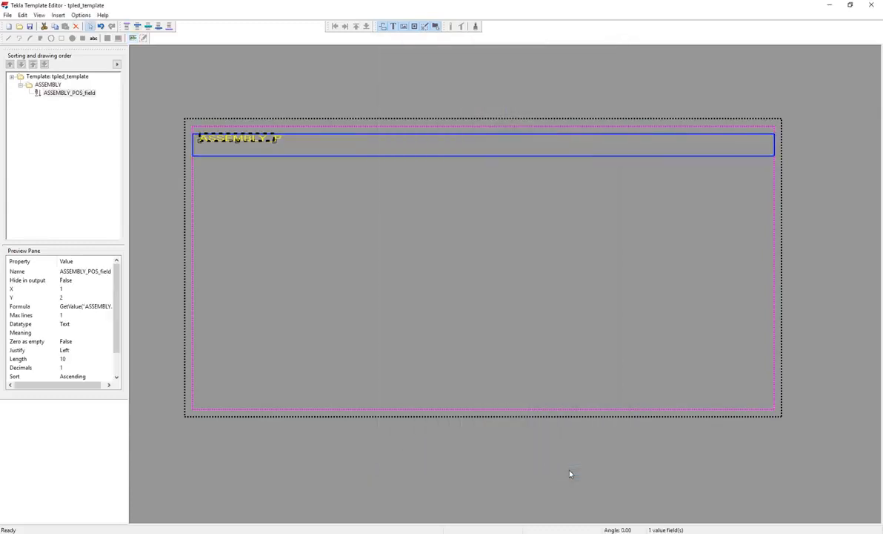
pyautogui.moveTo(266, 197)
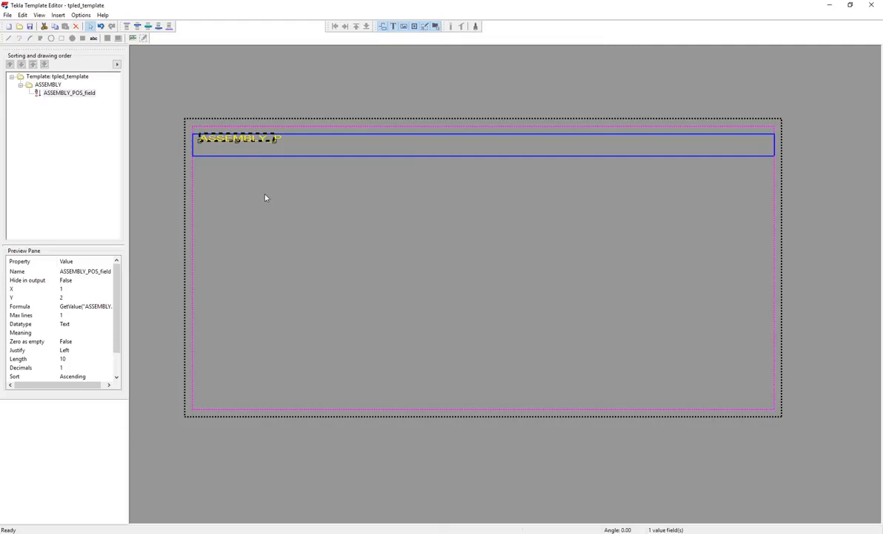
pyautogui.doubleClick(241, 141)
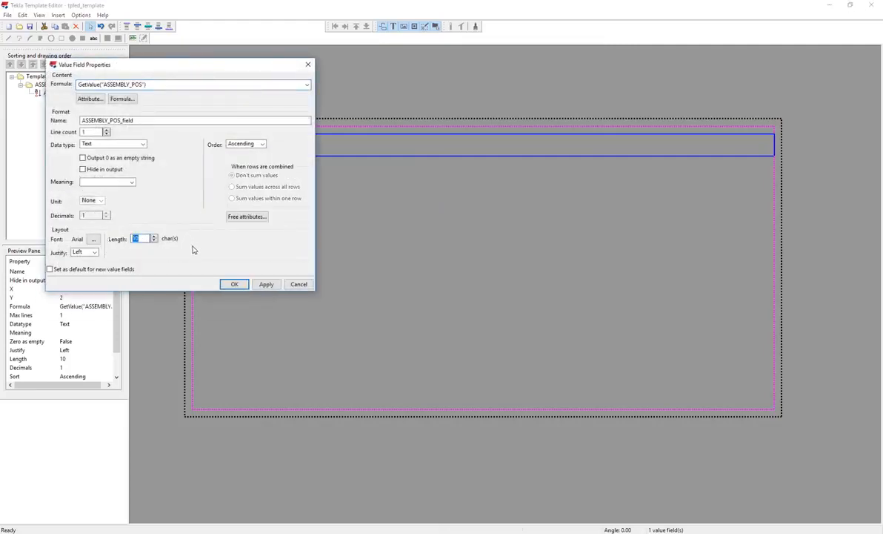
pyautogui.moveTo(203, 261)
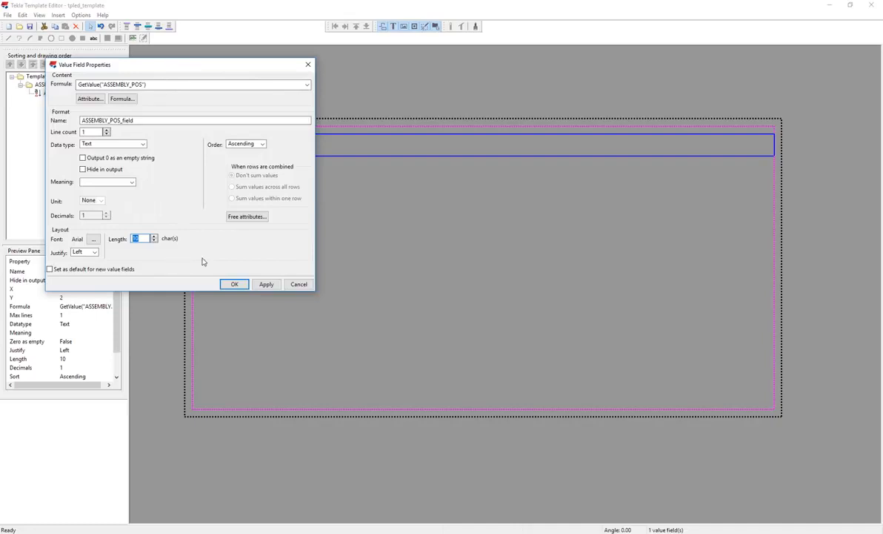
pyautogui.moveTo(198, 257)
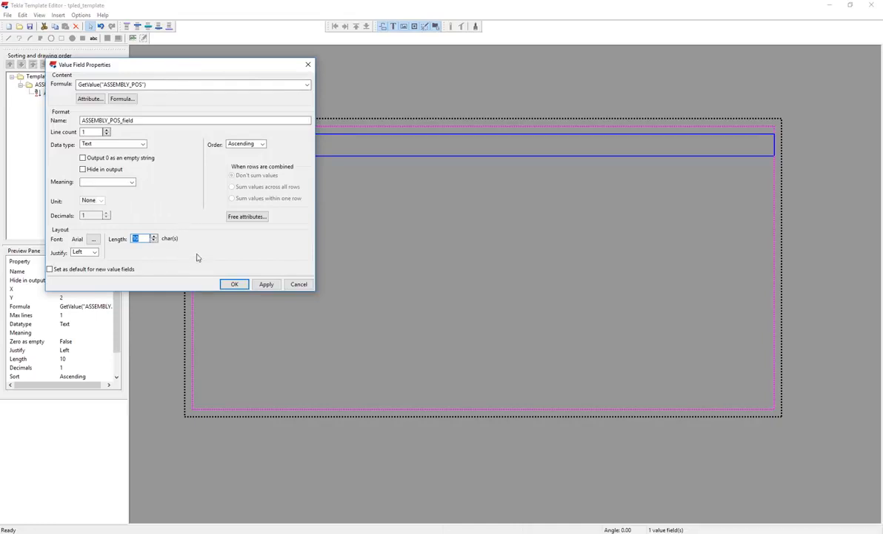
pyautogui.click(262, 143)
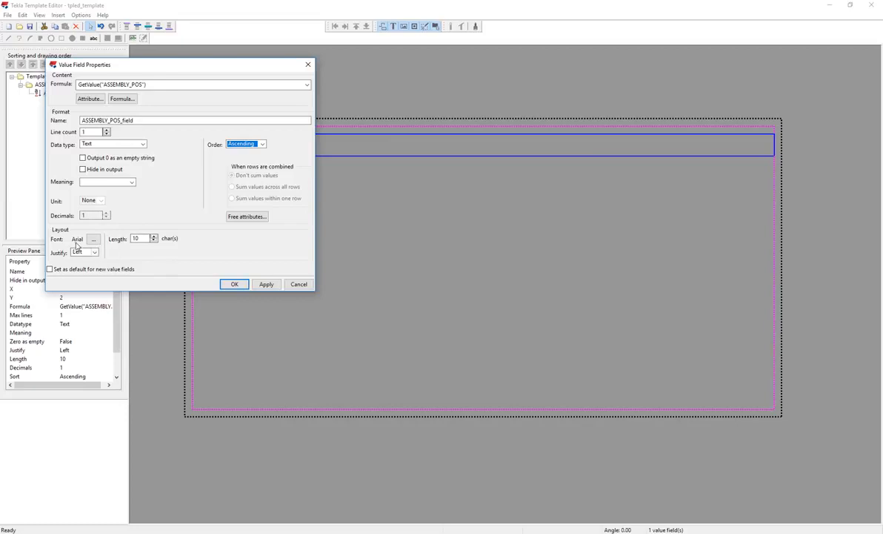
pyautogui.moveTo(105, 252)
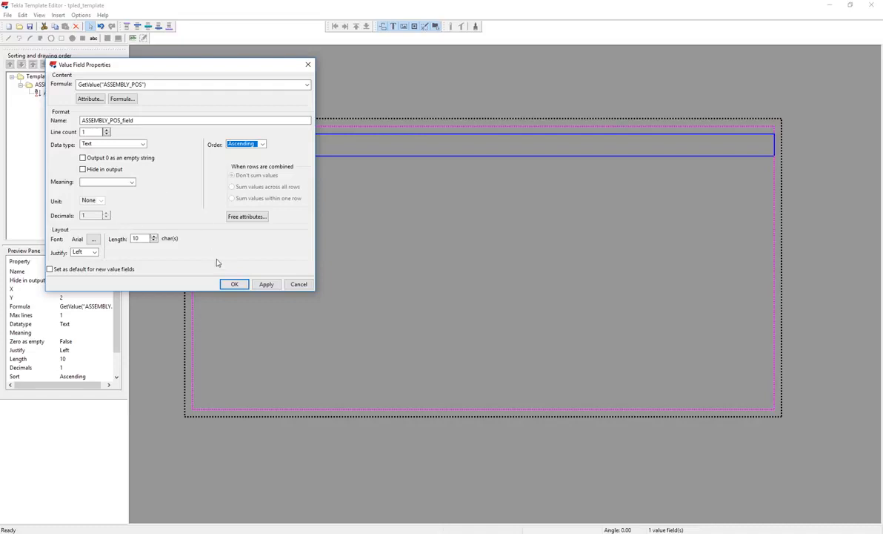
pyautogui.click(234, 284)
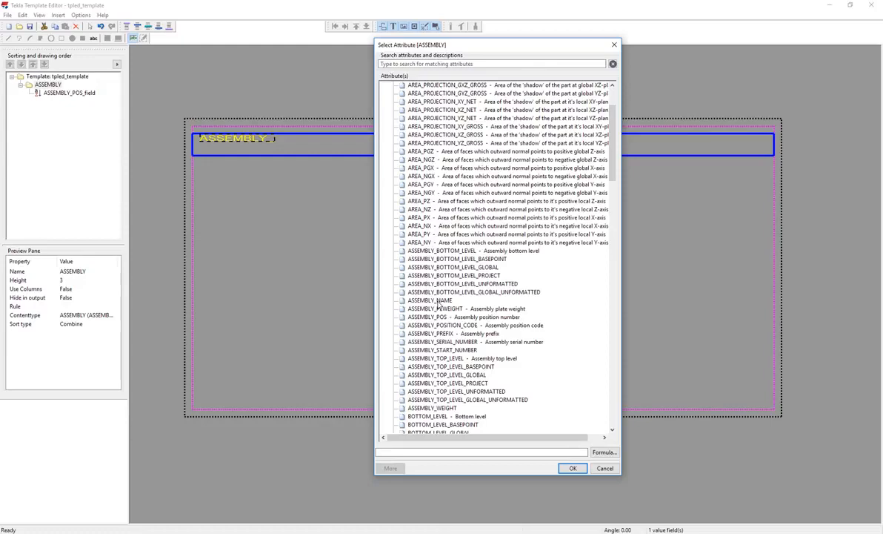
# - Add a MAINPART.NAME field beside ASSEMBLY_POS_field in the ASSEMBLY row
pyautogui.scroll(-3)
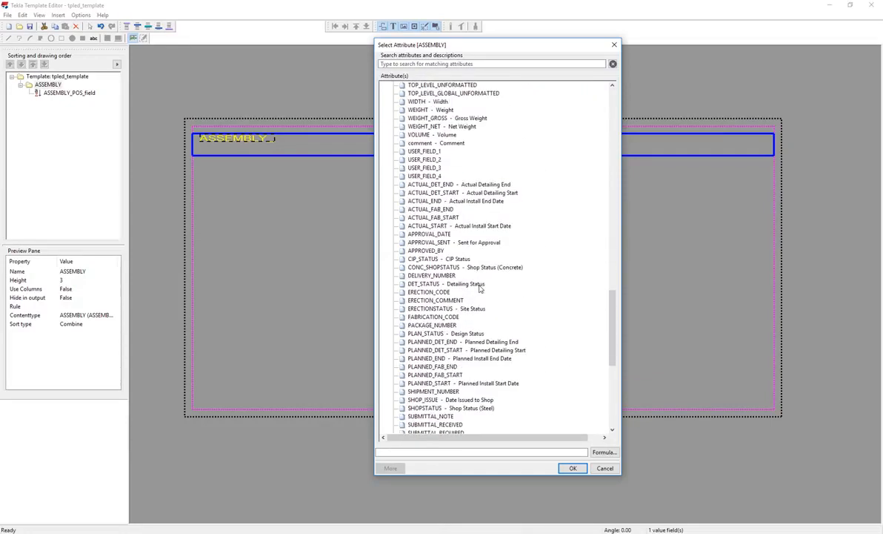
pyautogui.scroll(-3)
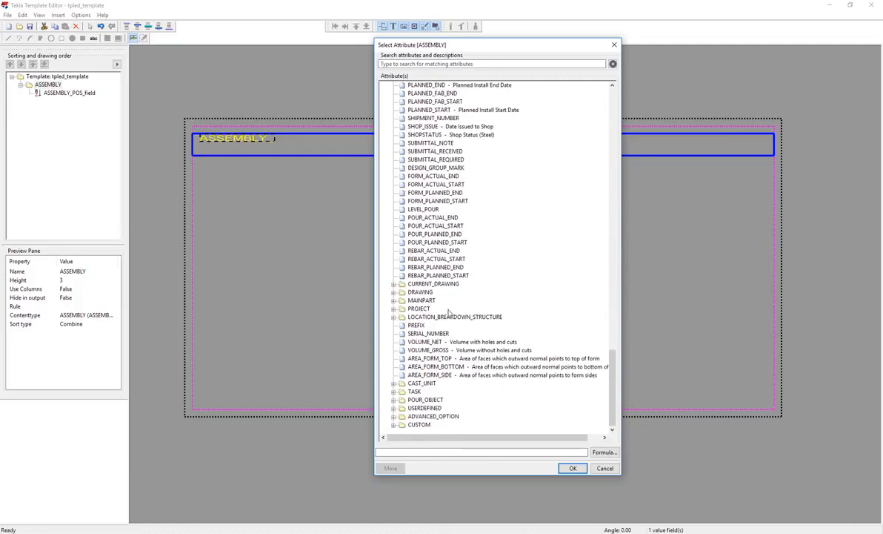
pyautogui.click(422, 300)
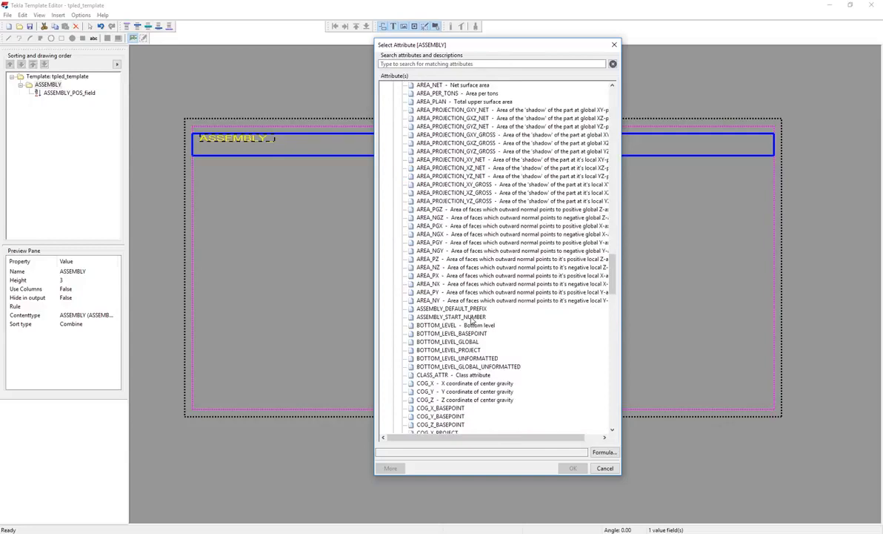
pyautogui.scroll(-3)
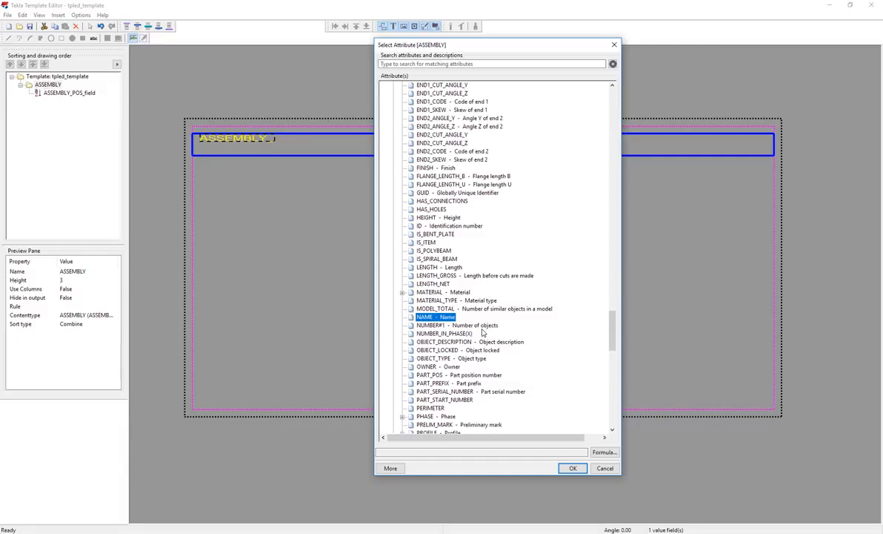
pyautogui.click(572, 467)
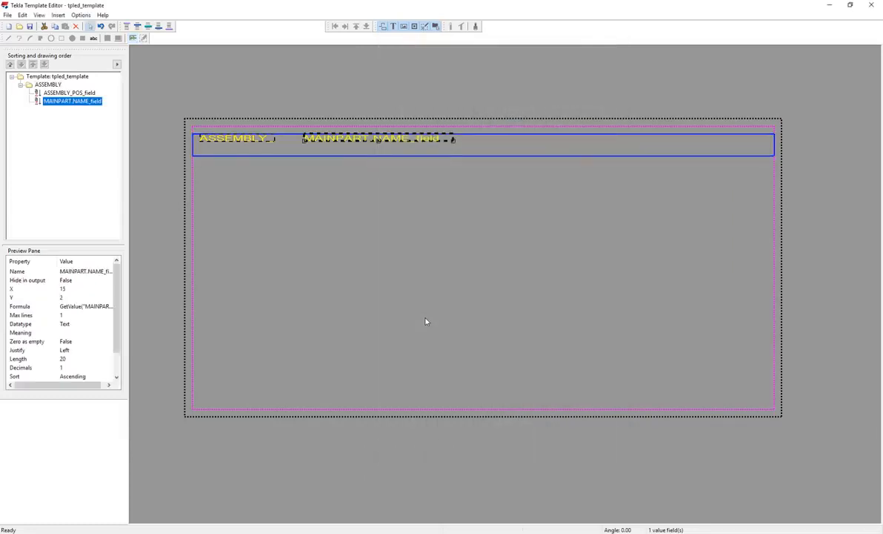
pyautogui.moveTo(271, 156)
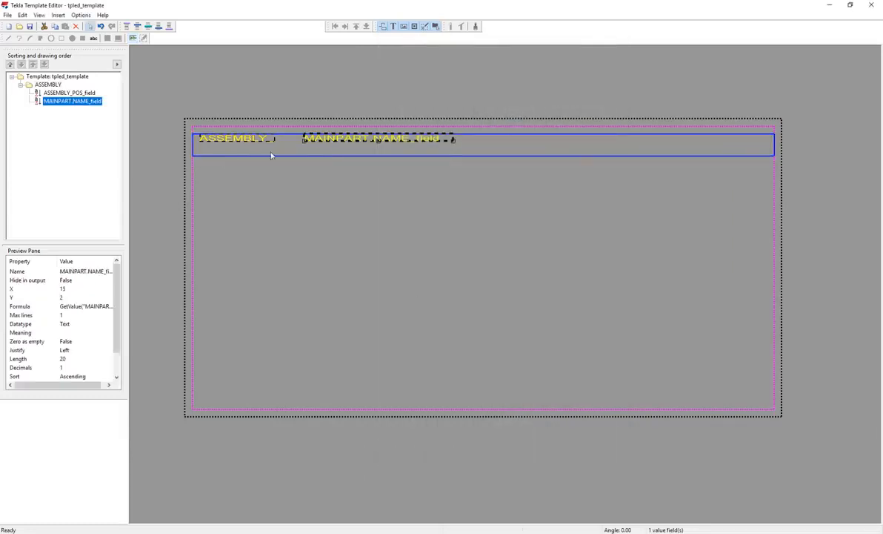
pyautogui.moveTo(48, 120)
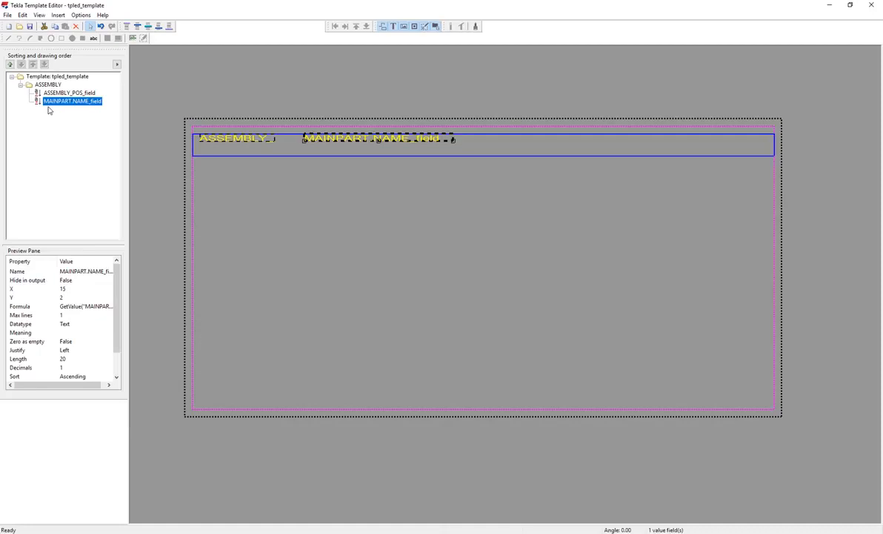
pyautogui.click(68, 92)
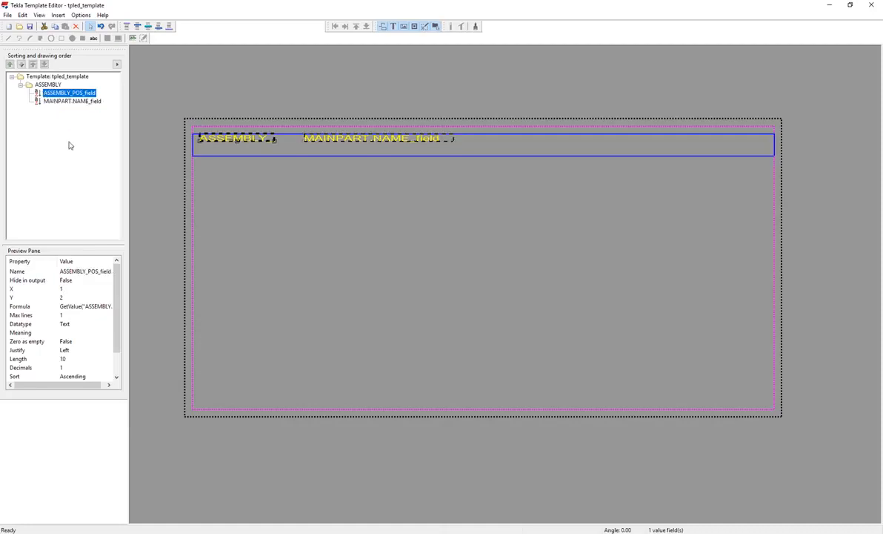
pyautogui.moveTo(76, 103)
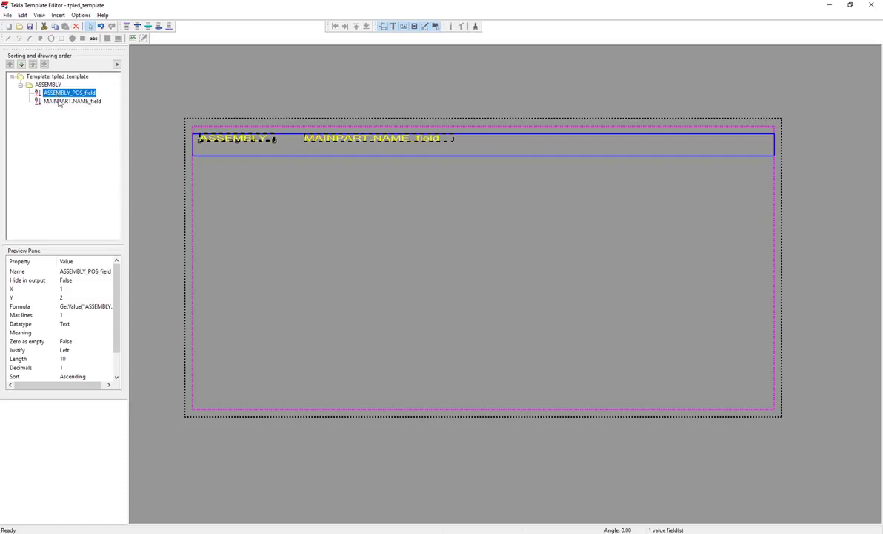
pyautogui.moveTo(71, 103)
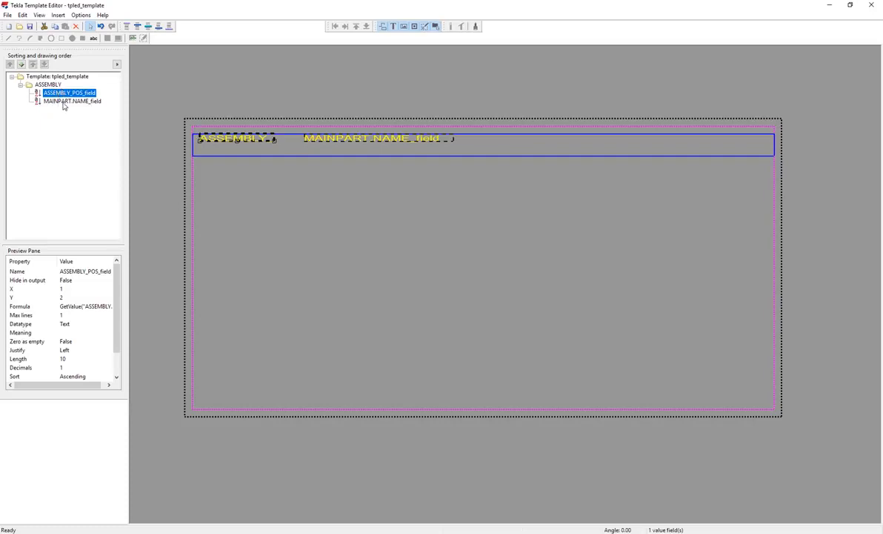
pyautogui.moveTo(340, 181)
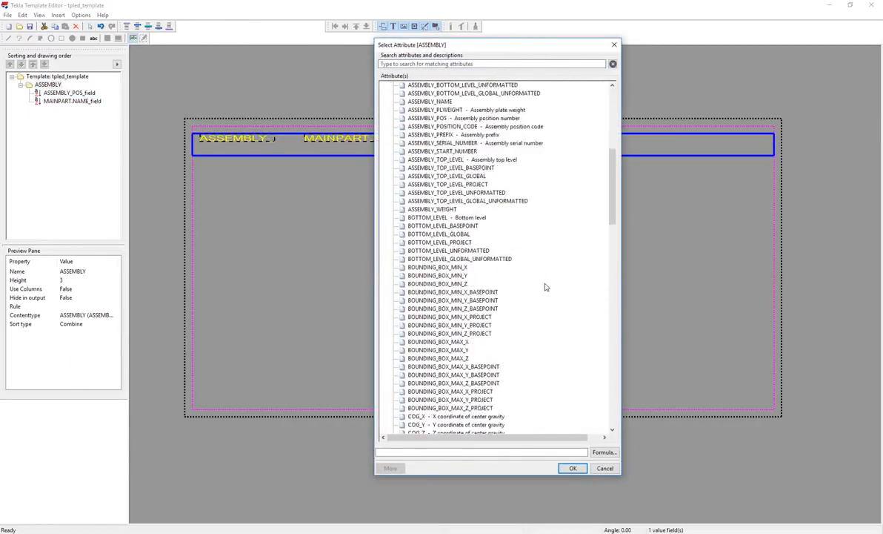
# - Add a LENGTH value field to the ASSEMBLY row and begin Save As
pyautogui.click(573, 467)
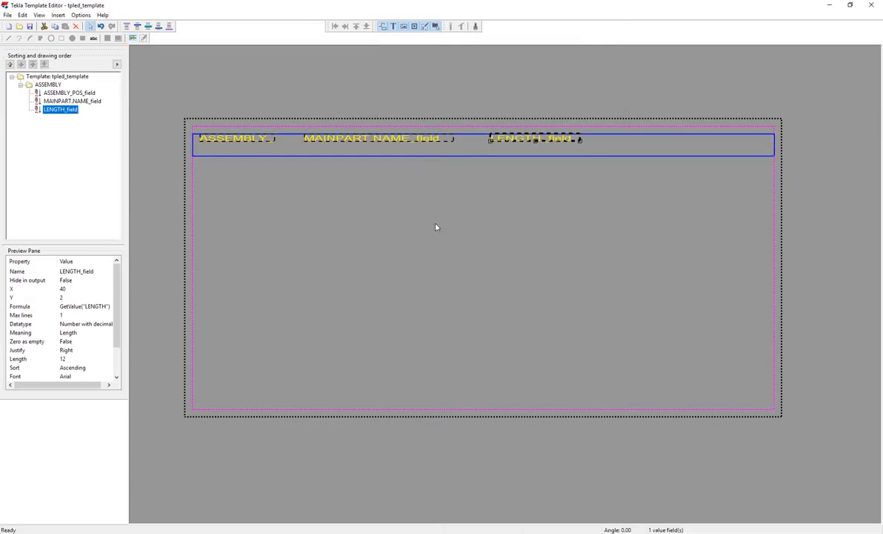
pyautogui.moveTo(499, 170)
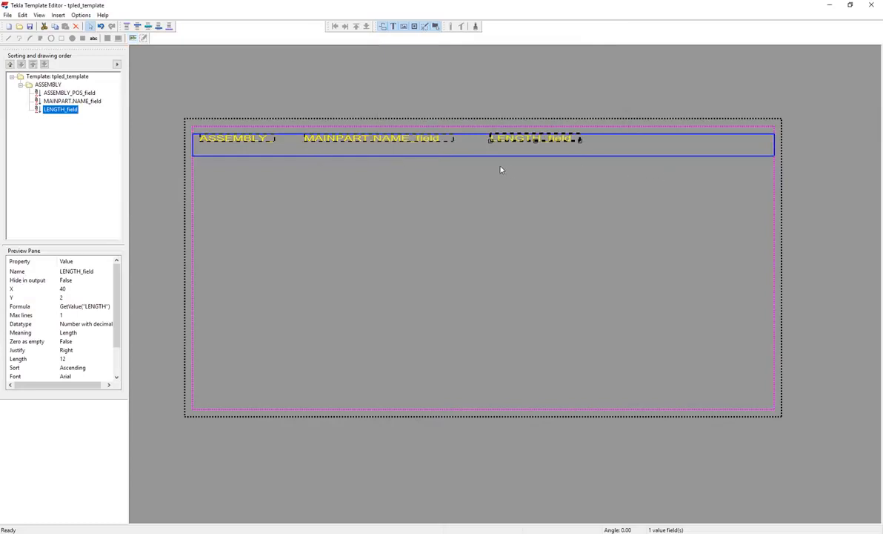
pyautogui.click(46, 85)
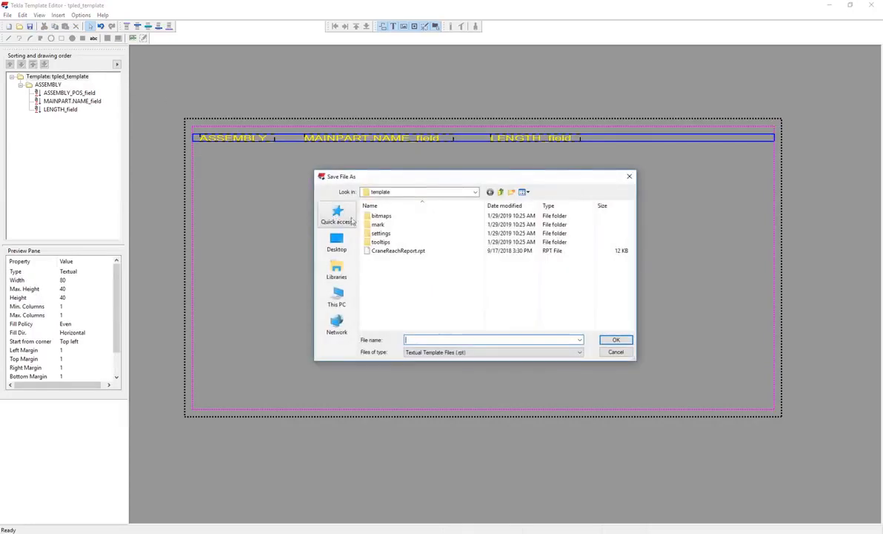
# - Browse Libraries > TeklaStructuresModels > 2018i and save as +Sample BOM Report
pyautogui.click(336, 269)
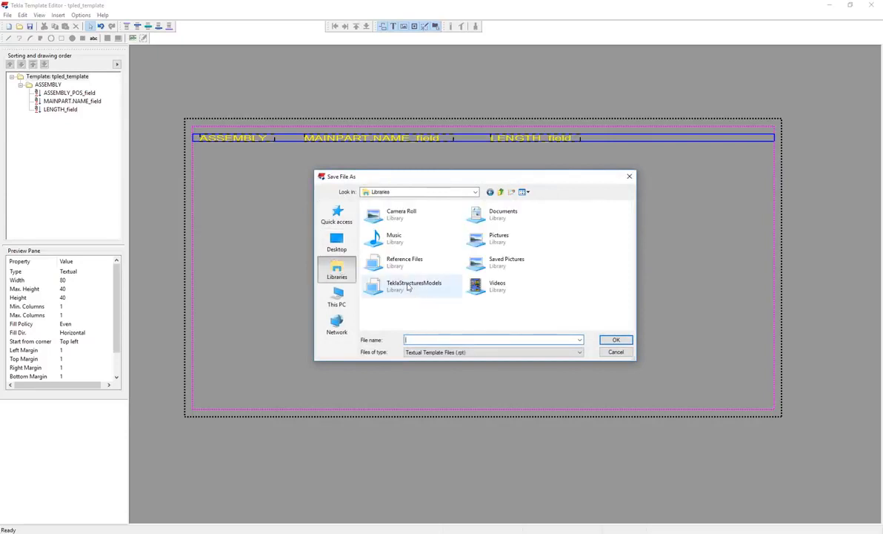
pyautogui.doubleClick(411, 283)
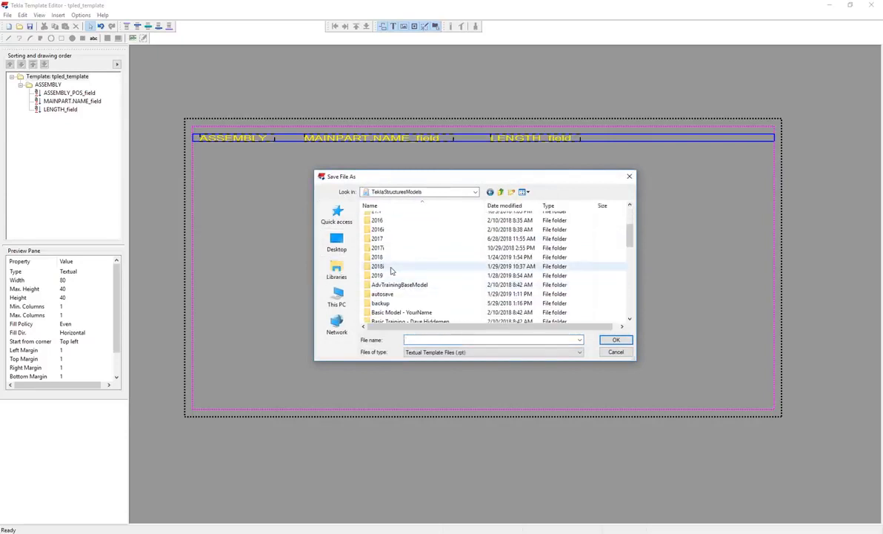
pyautogui.doubleClick(378, 266)
pyautogui.write('Sample BOM Report')
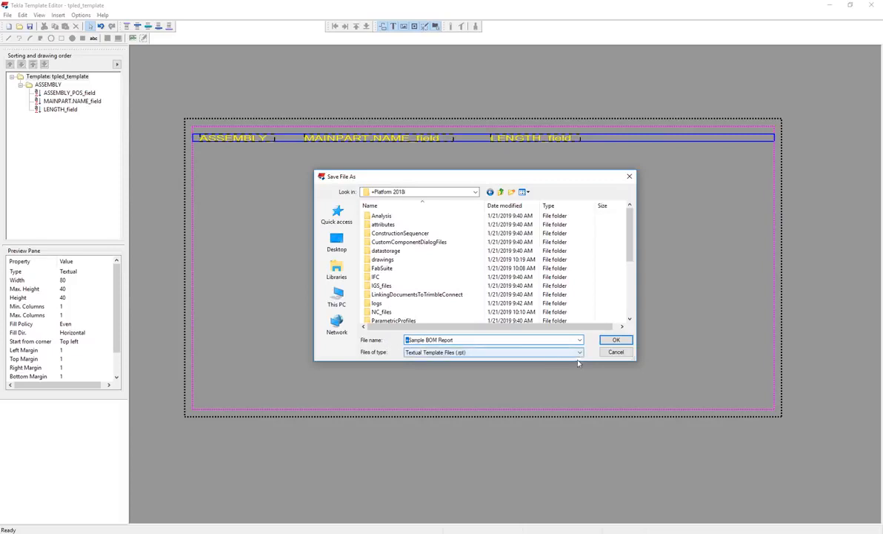
pyautogui.click(617, 339)
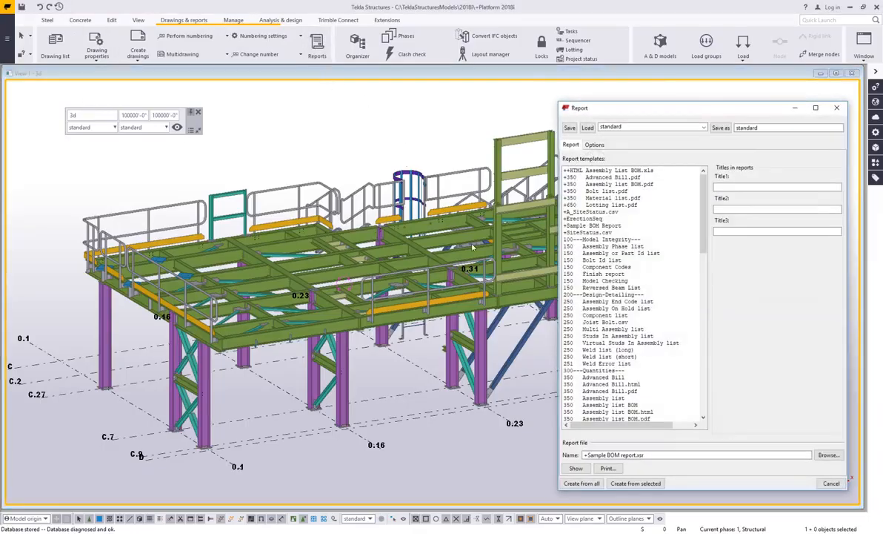
# - Select the +Sample BOM Report template and create the report from all objects
pyautogui.click(600, 225)
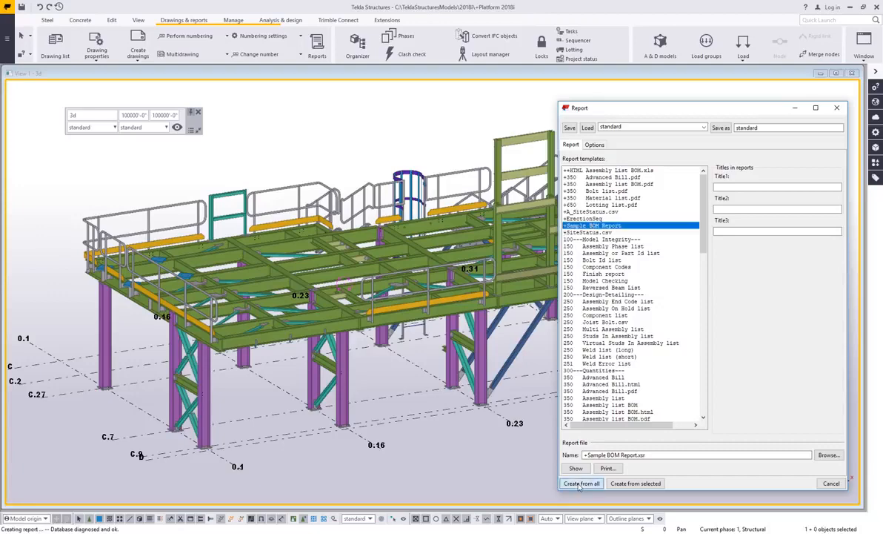
pyautogui.click(582, 483)
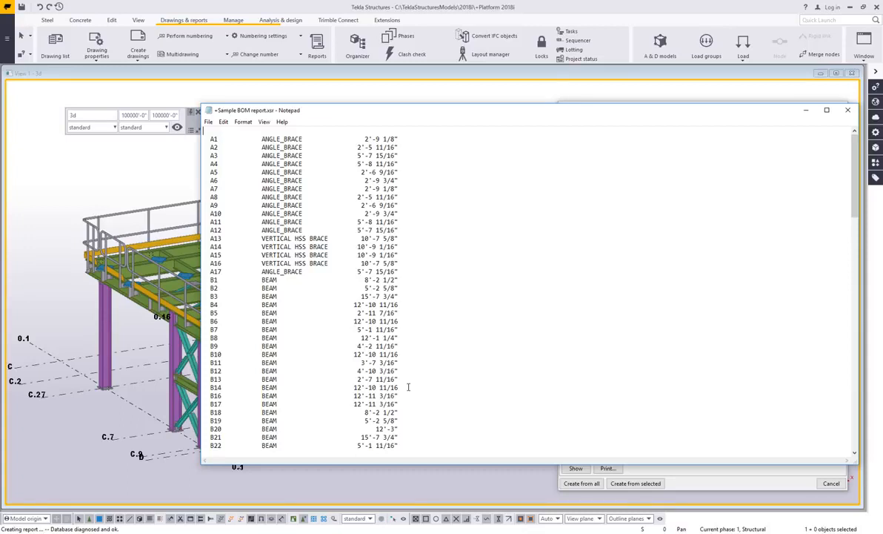
pyautogui.moveTo(523, 252)
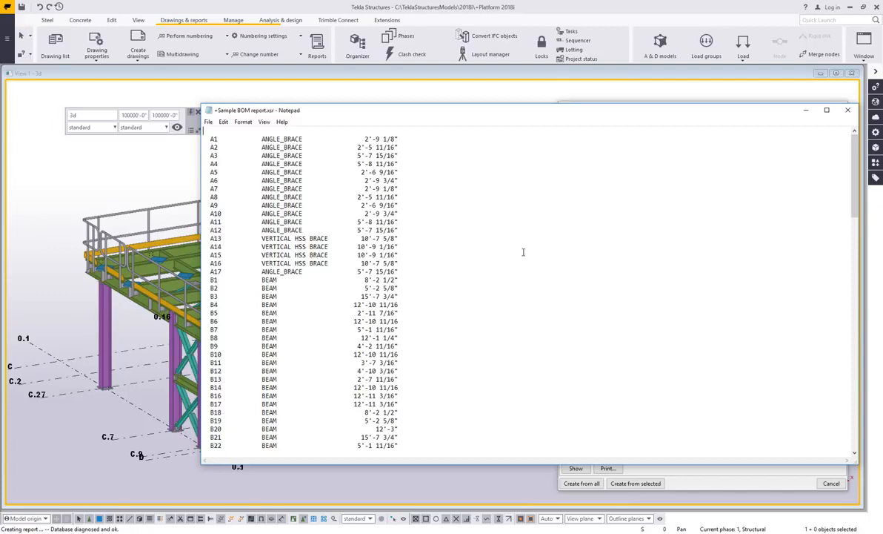
pyautogui.moveTo(572, 235)
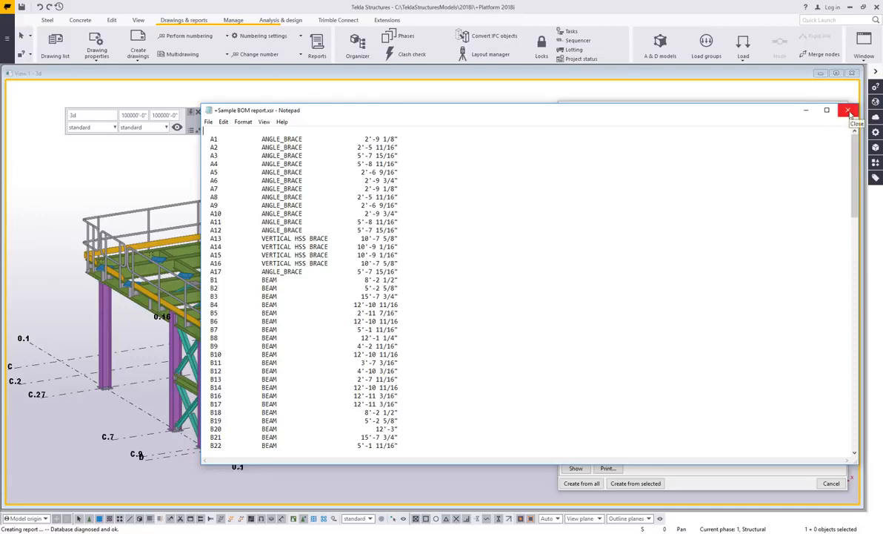
# - Close the Notepad window showing the generated BOM report
pyautogui.click(847, 112)
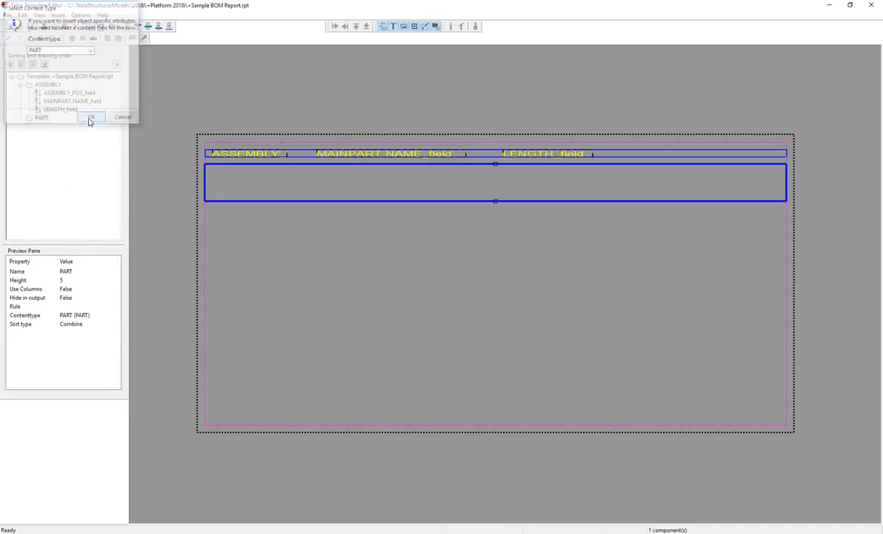
# - Create the PART content-type row and add a PART_POS field to it
pyautogui.click(89, 118)
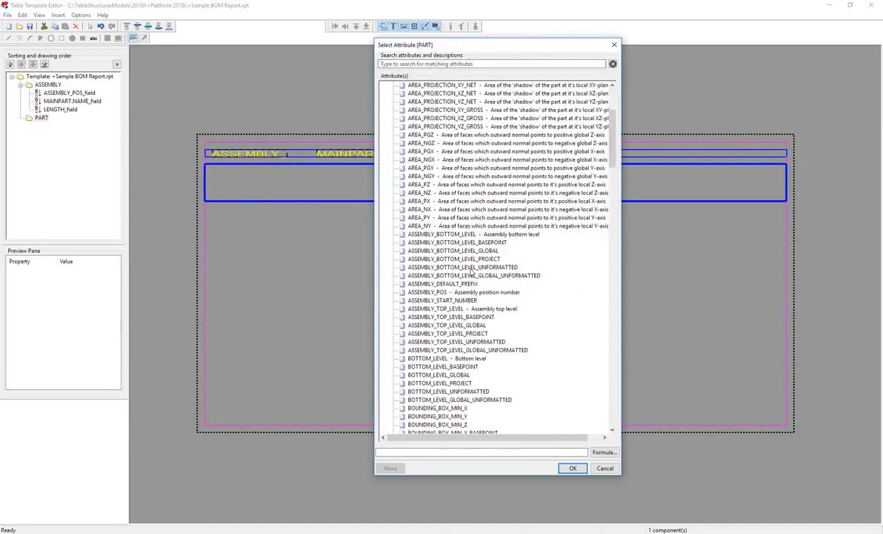
pyautogui.scroll(-3)
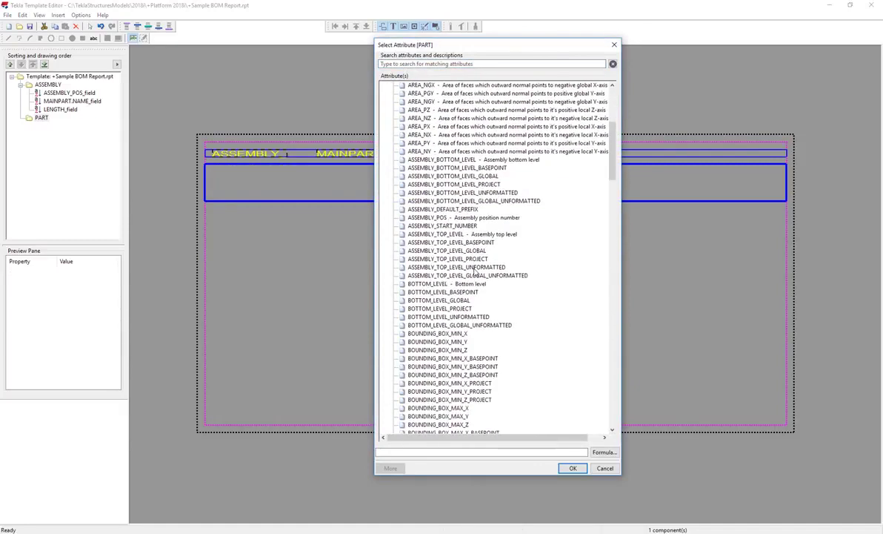
pyautogui.scroll(-3)
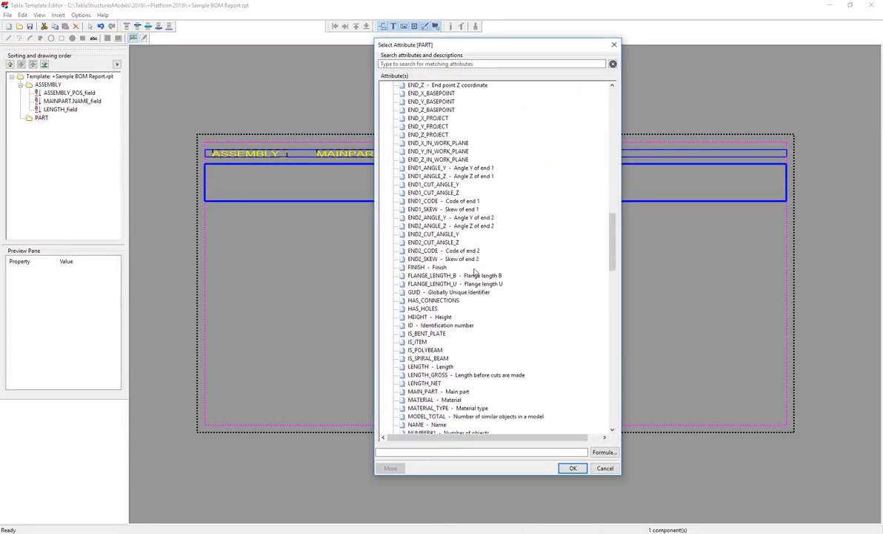
pyautogui.scroll(-3)
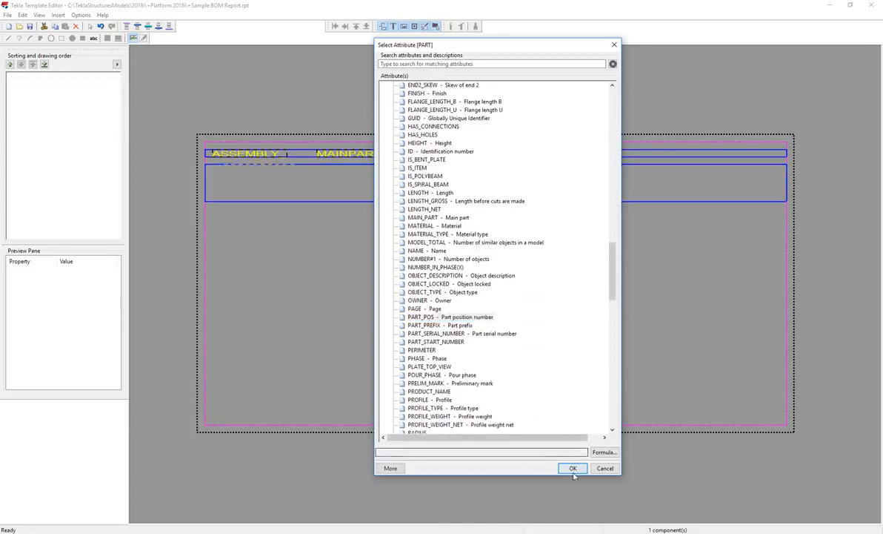
pyautogui.click(573, 467)
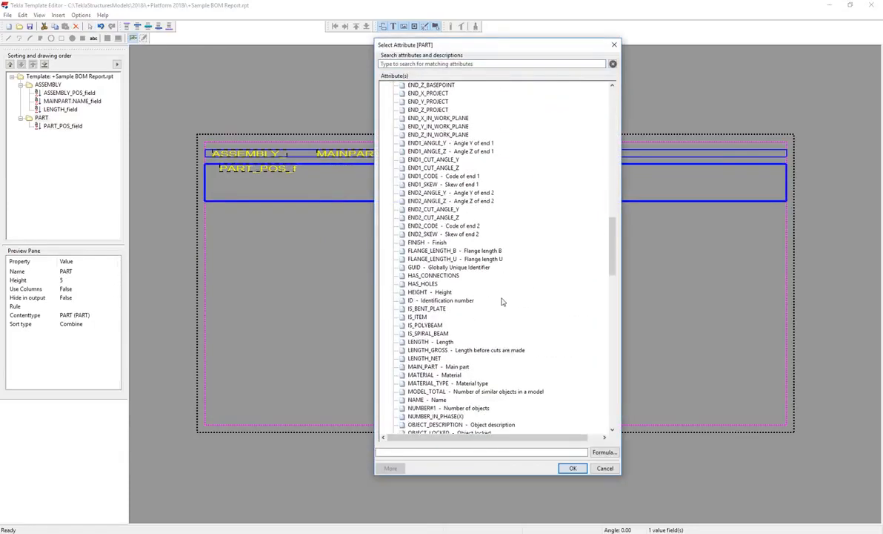
# - Add NAME and LENGTH value fields to the PART row
pyautogui.click(428, 350)
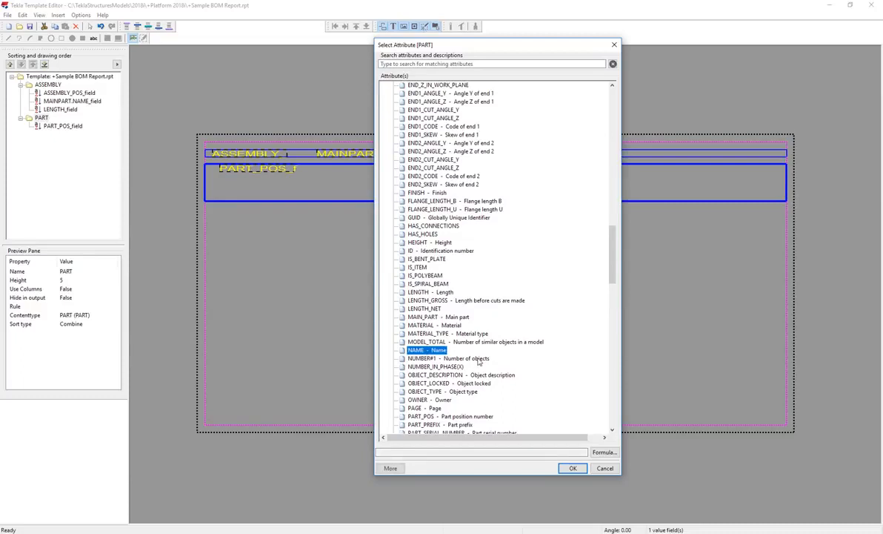
pyautogui.moveTo(474, 360)
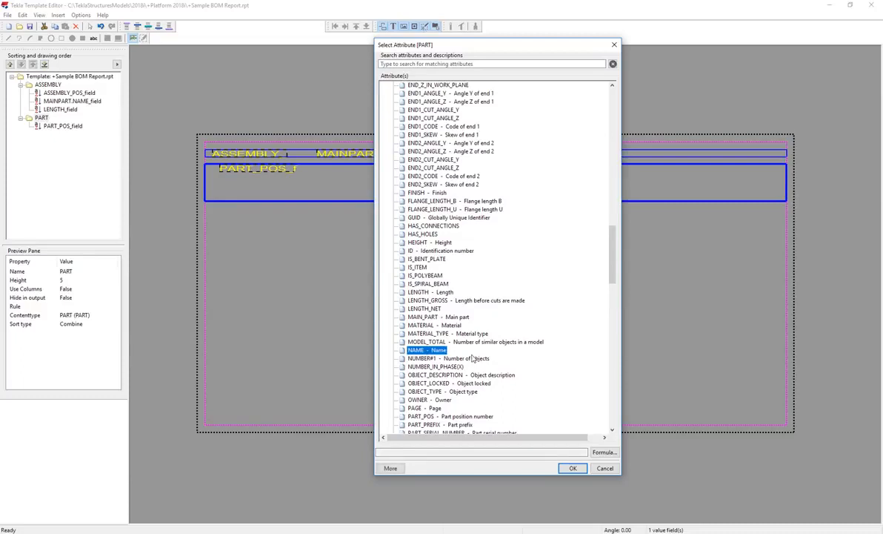
pyautogui.moveTo(486, 364)
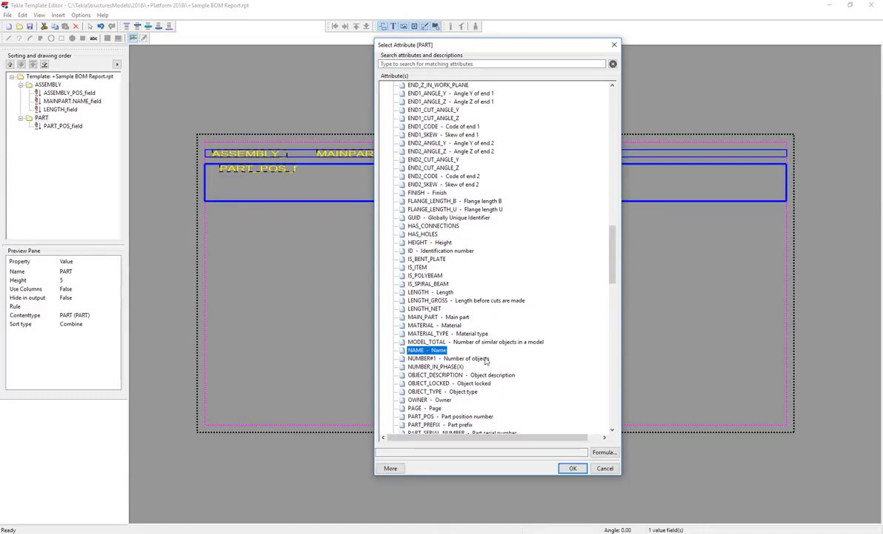
pyautogui.click(573, 468)
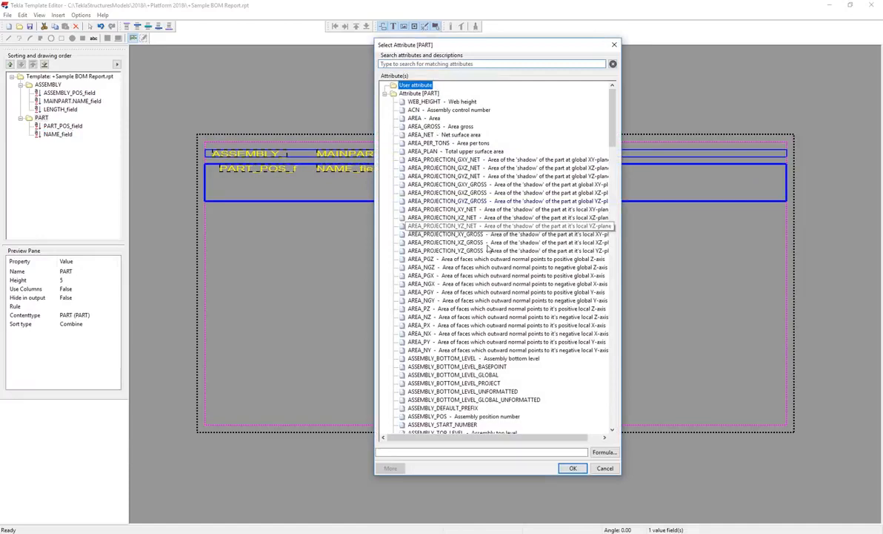
pyautogui.scroll(-3)
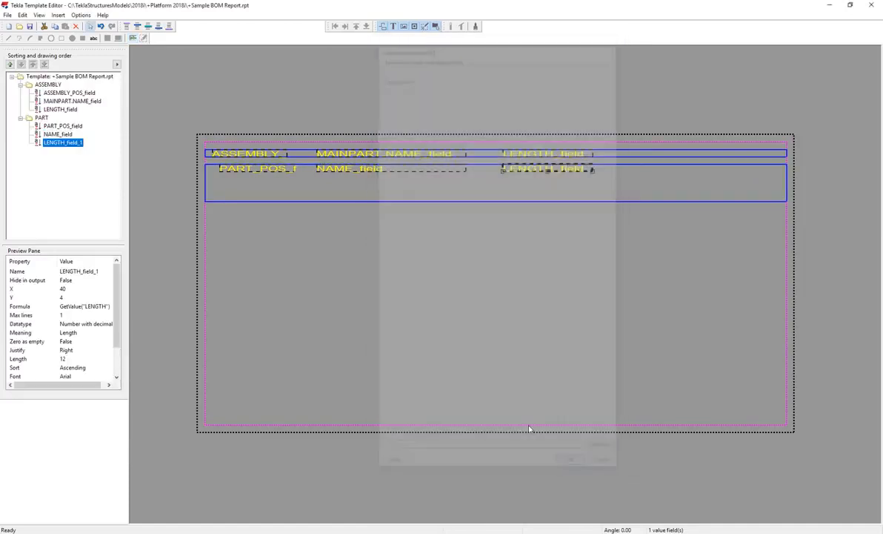
pyautogui.click(42, 118)
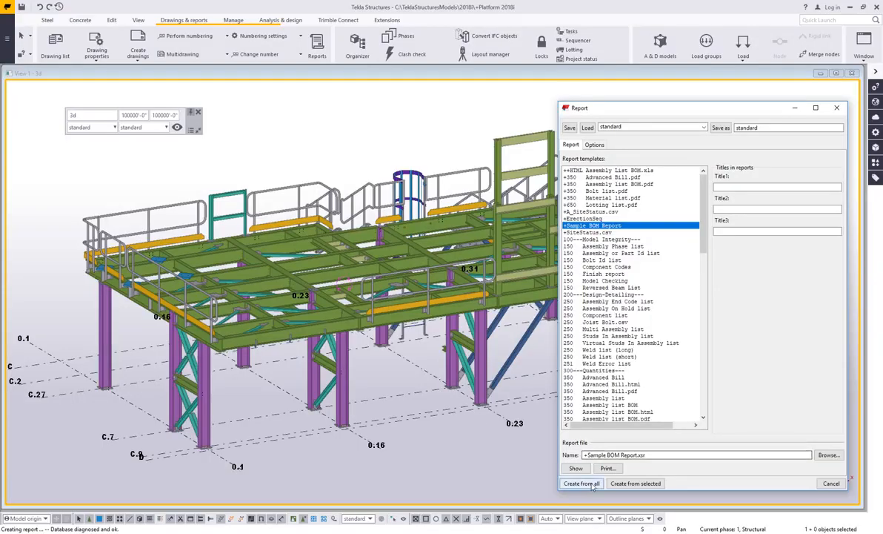
# - Create the +Sample BOM Report again from all model objects
pyautogui.click(581, 483)
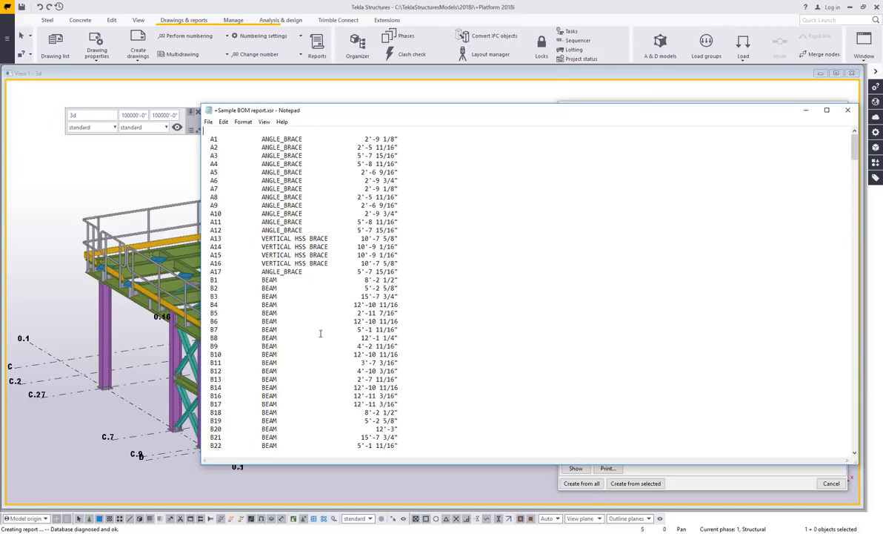
pyautogui.scroll(-3)
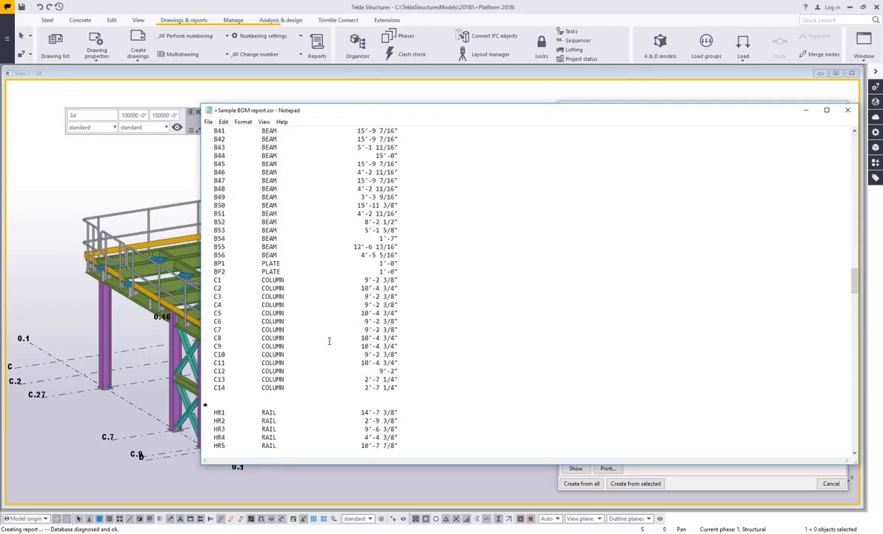
pyautogui.scroll(-3)
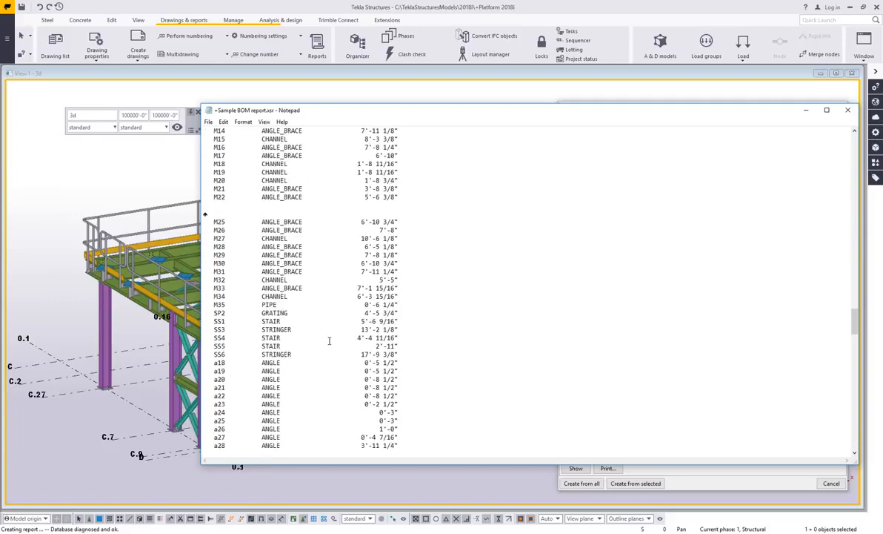
pyautogui.scroll(-3)
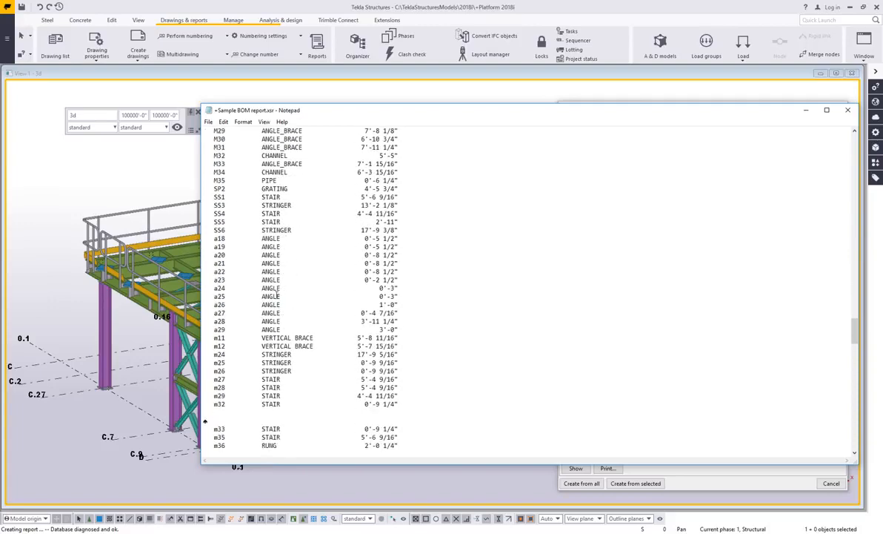
pyautogui.scroll(-3)
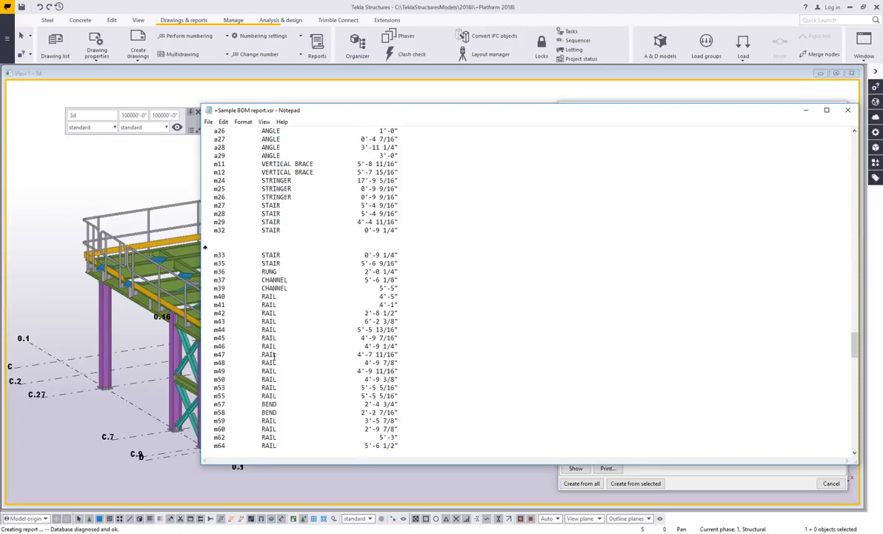
pyautogui.scroll(-3)
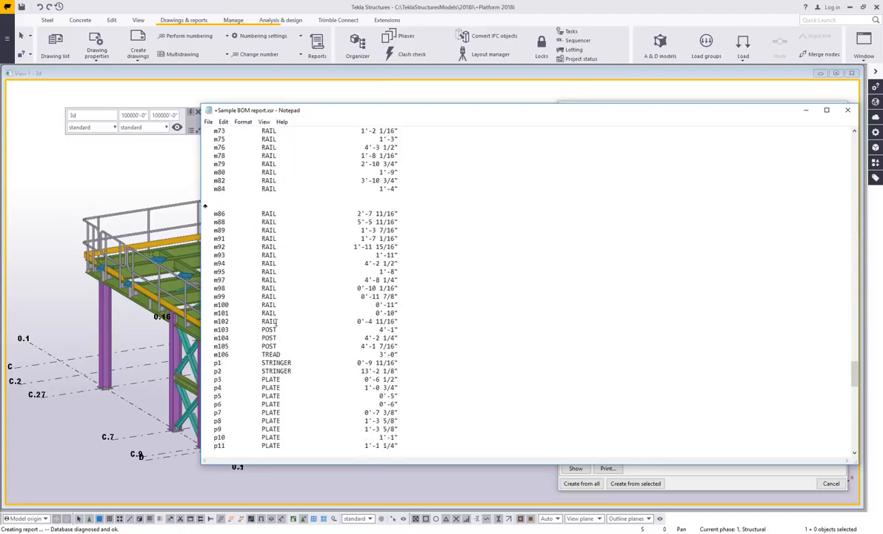
pyautogui.scroll(-3)
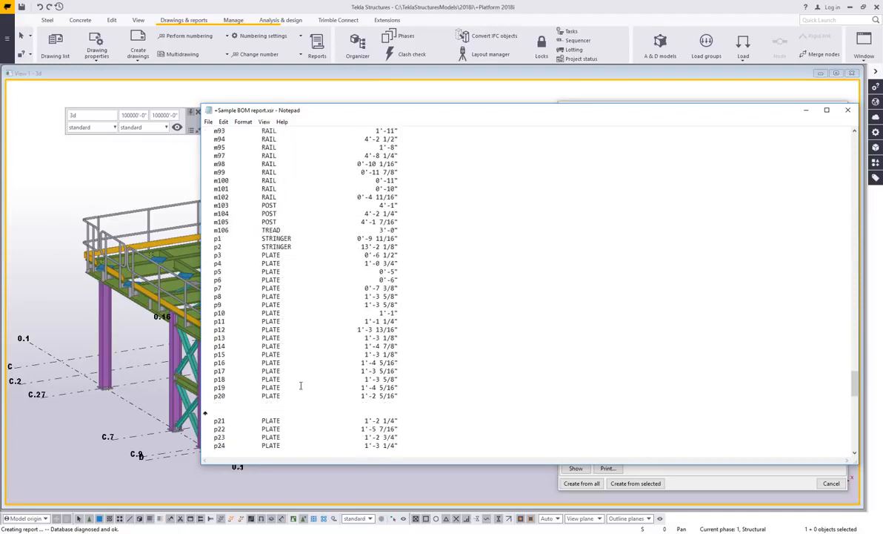
pyautogui.moveTo(293, 370)
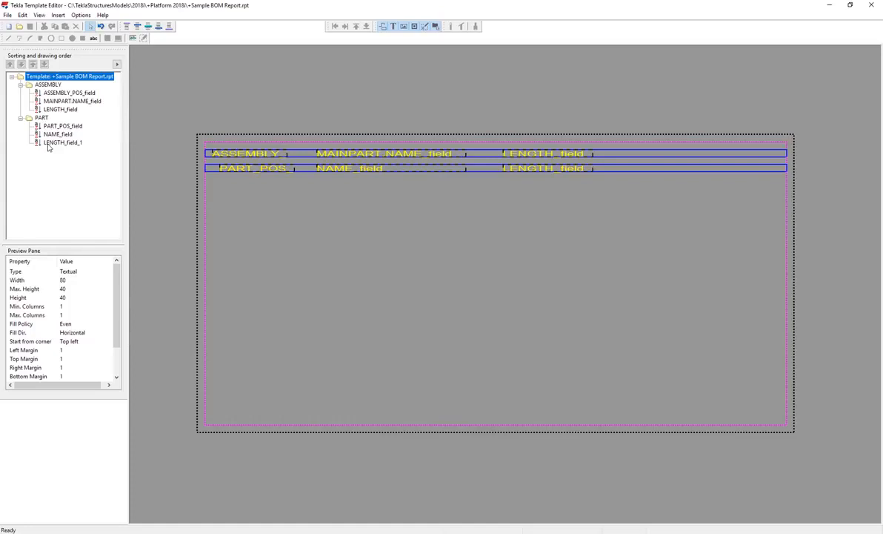
pyautogui.moveTo(162, 171)
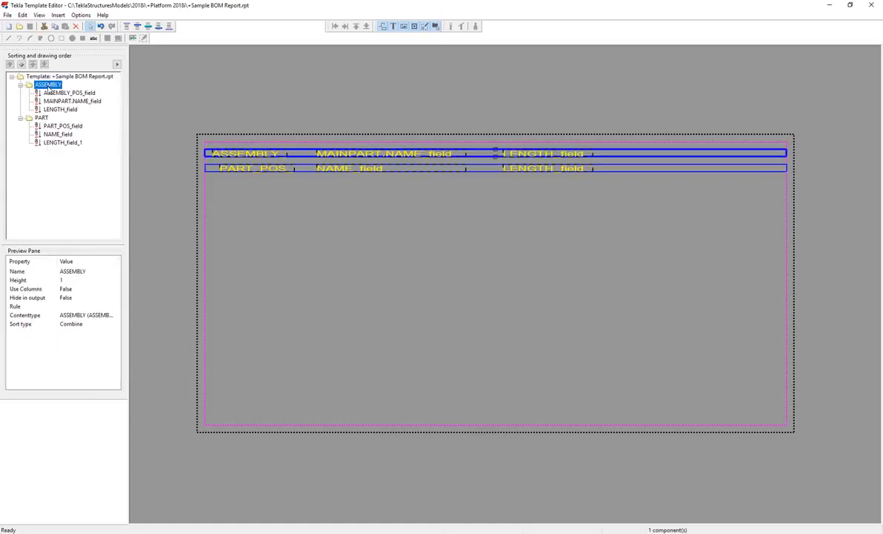
# - Move the PART row beneath ASSEMBLY in the sorting and drawing order tree
pyautogui.click(42, 118)
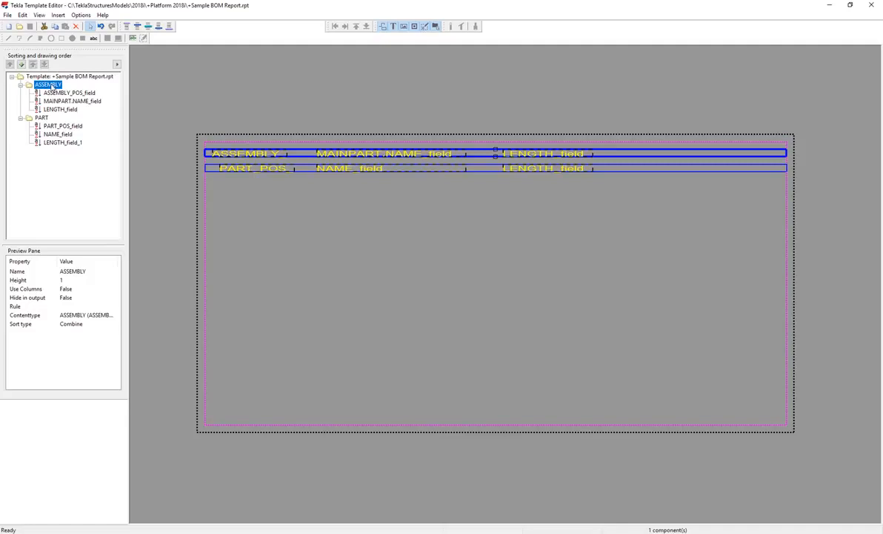
pyautogui.click(42, 117)
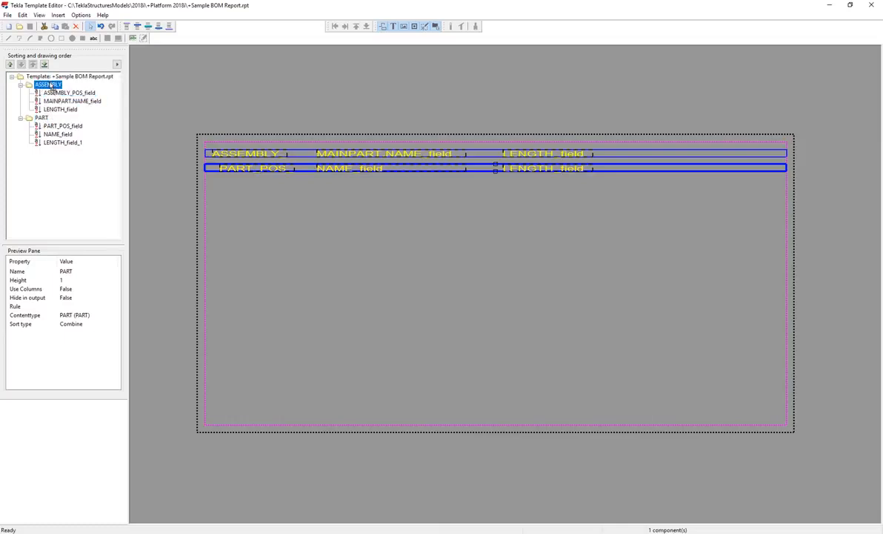
pyautogui.click(33, 117)
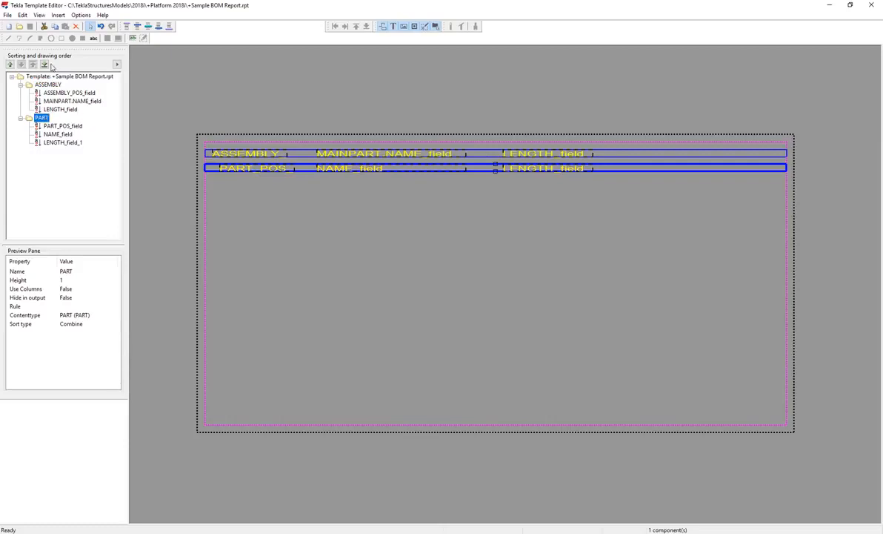
pyautogui.moveTo(38, 64)
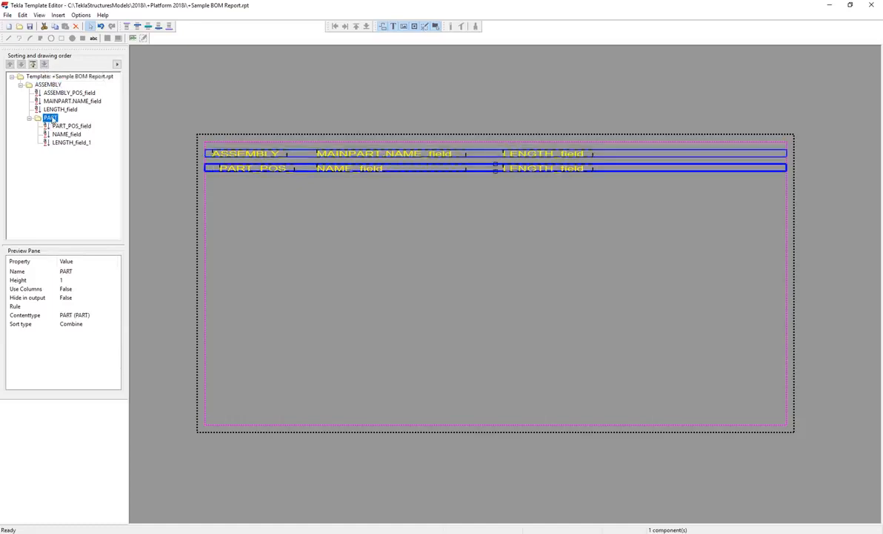
pyautogui.click(46, 84)
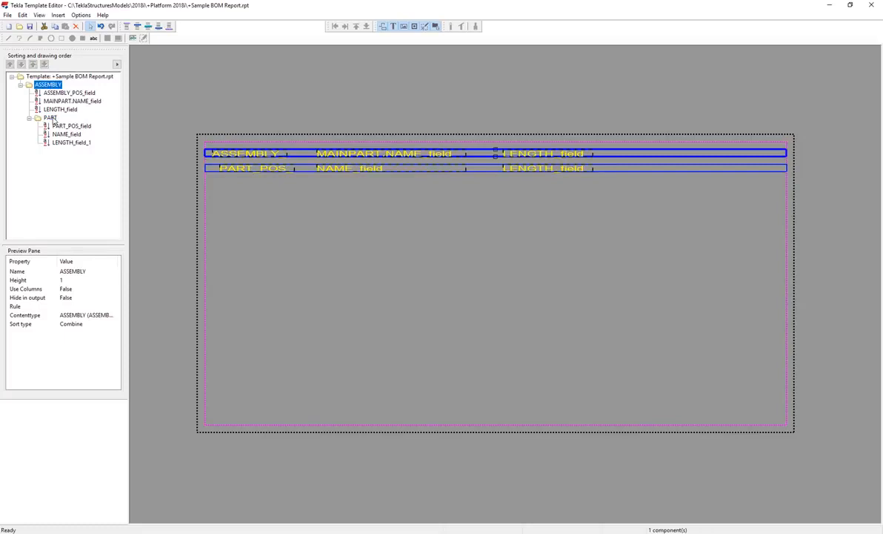
pyautogui.click(51, 116)
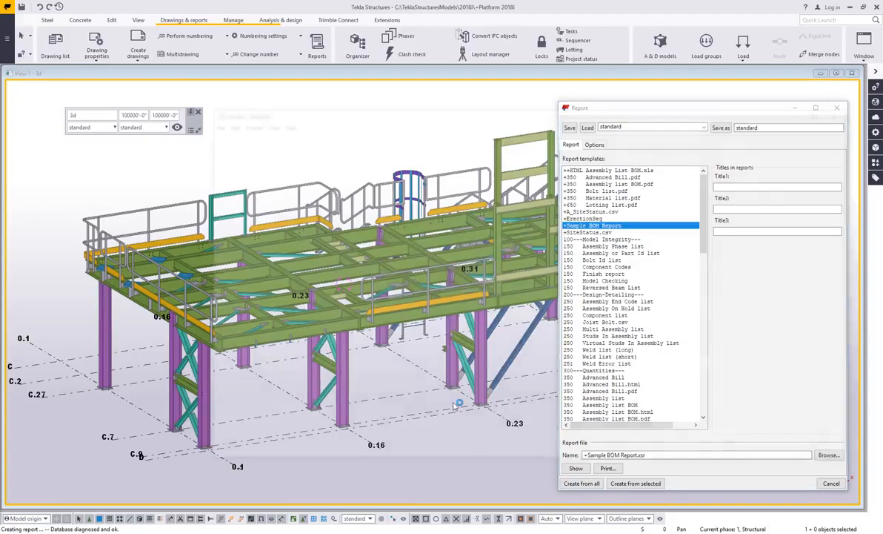
# - Create the report from all objects and inspect the repeated A14 main part line
pyautogui.click(575, 468)
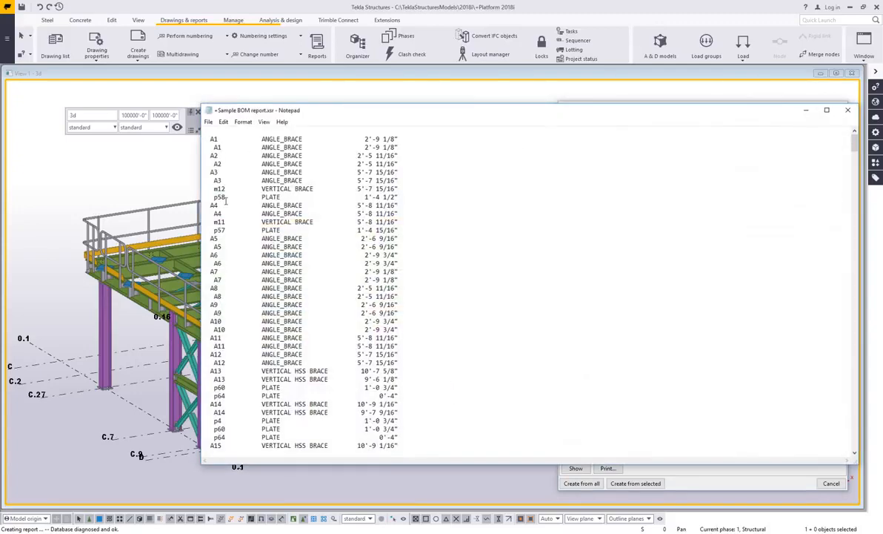
pyautogui.scroll(-3)
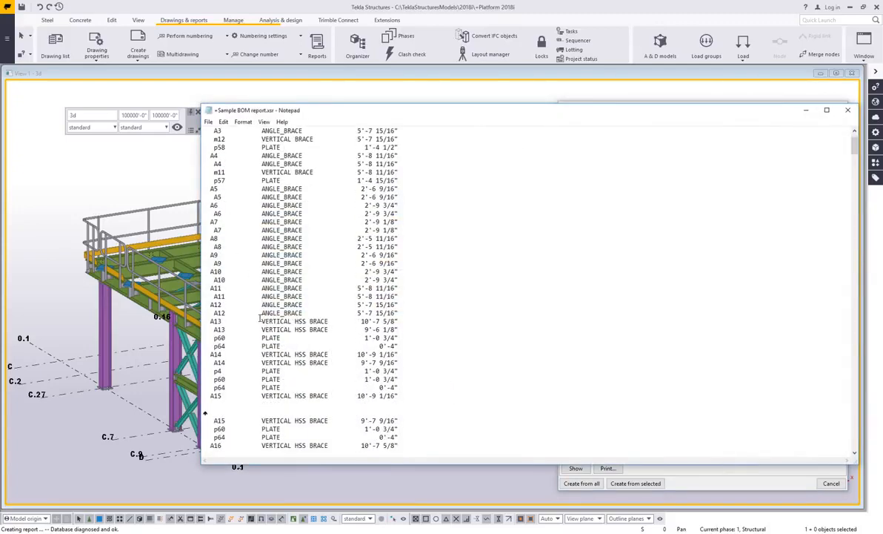
pyautogui.scroll(-3)
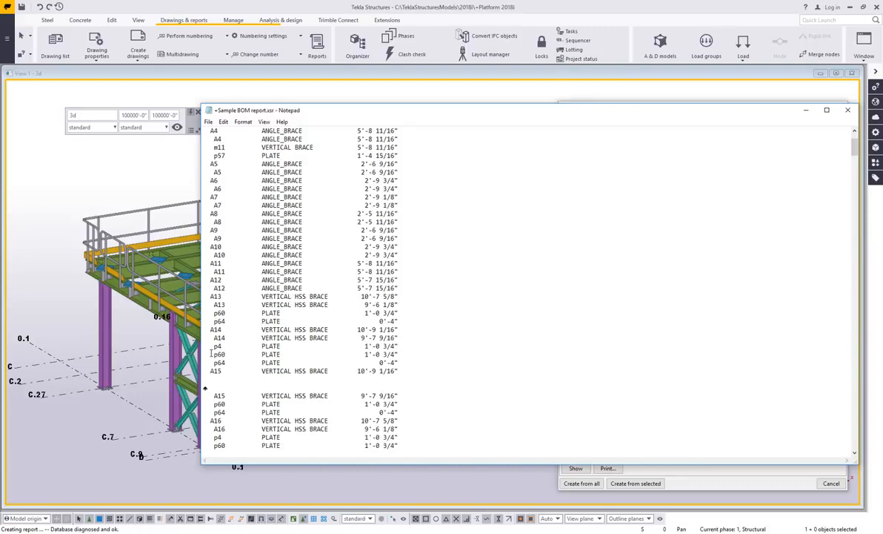
pyautogui.click(304, 329)
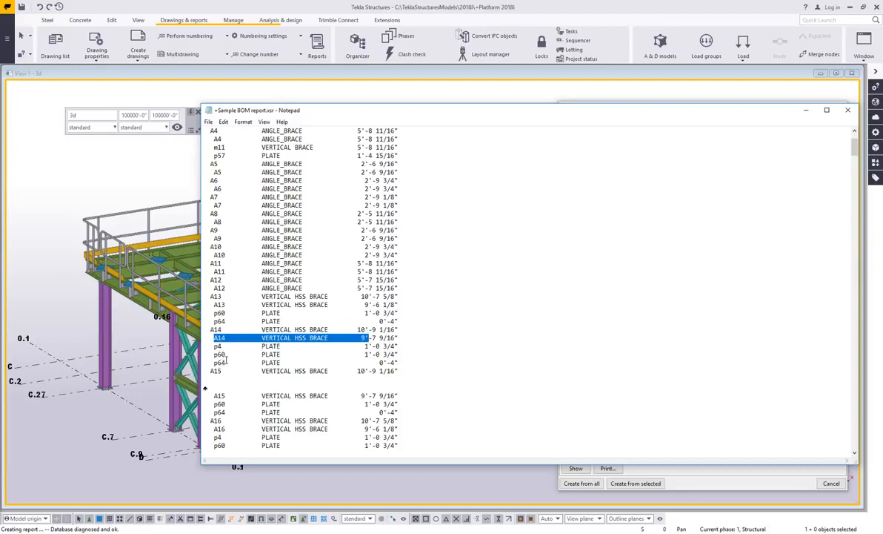
pyautogui.scroll(-3)
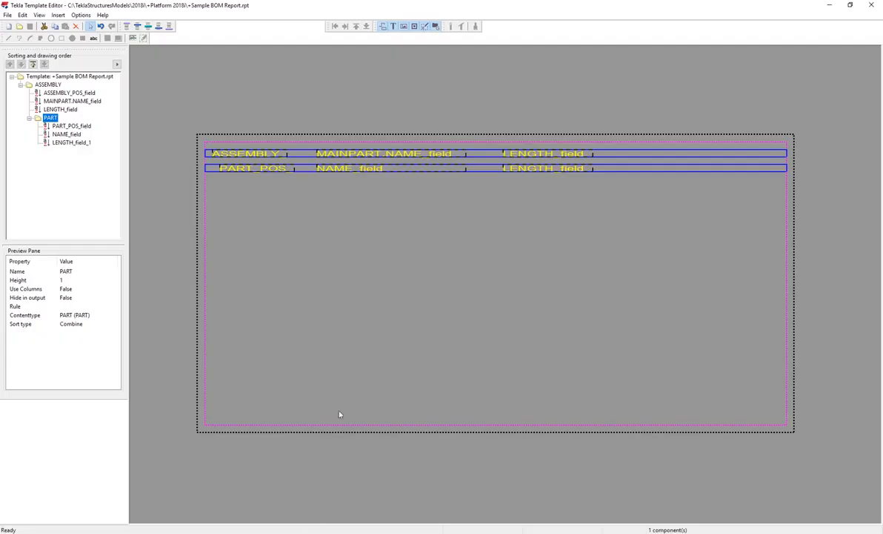
pyautogui.moveTo(482, 169)
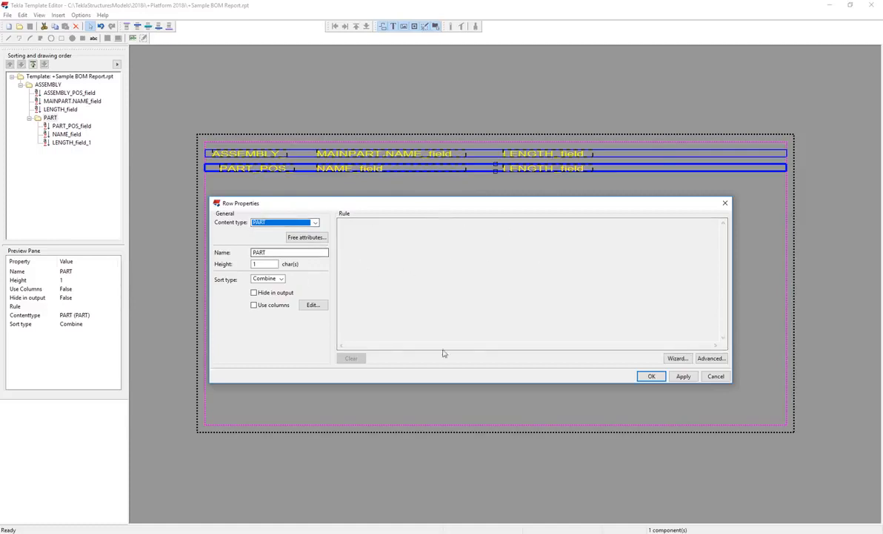
pyautogui.moveTo(501, 281)
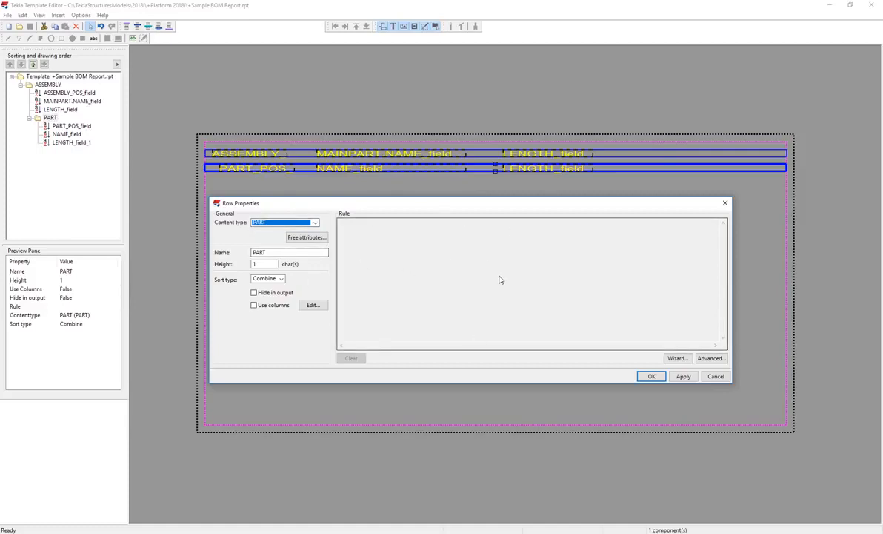
pyautogui.moveTo(710, 361)
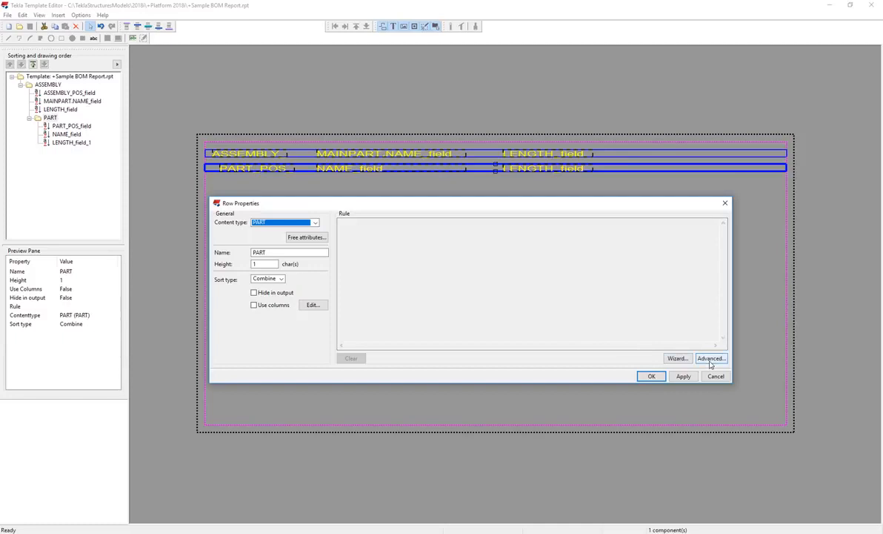
# - Open the Rule Contents editor for the PART row through Advanced
pyautogui.click(712, 358)
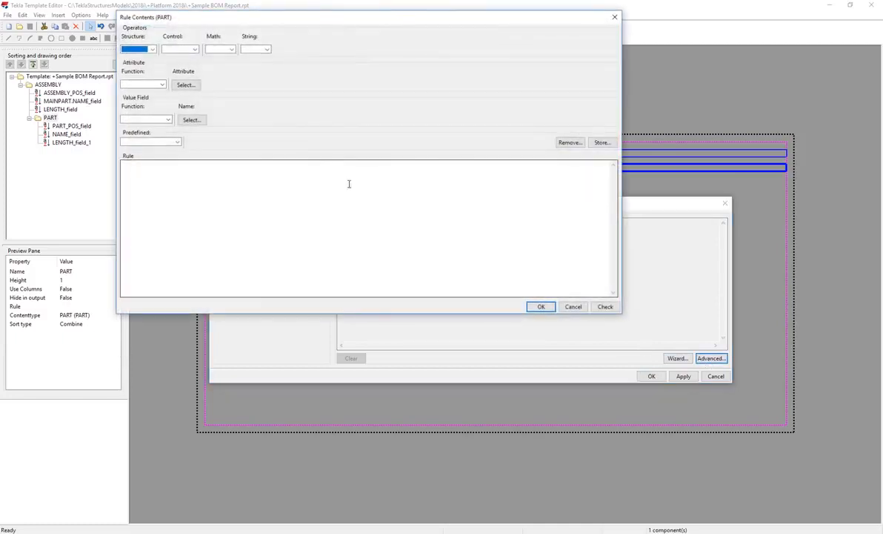
pyautogui.moveTo(283, 231)
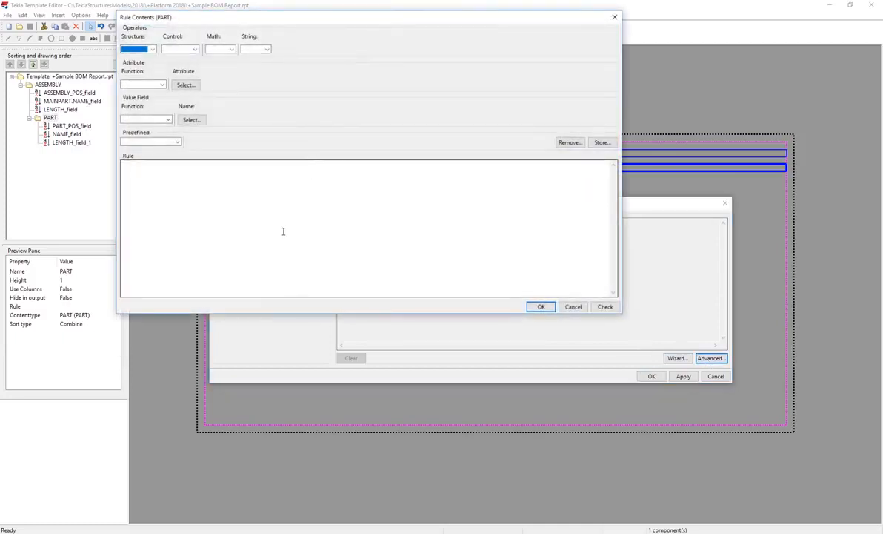
pyautogui.moveTo(268, 206)
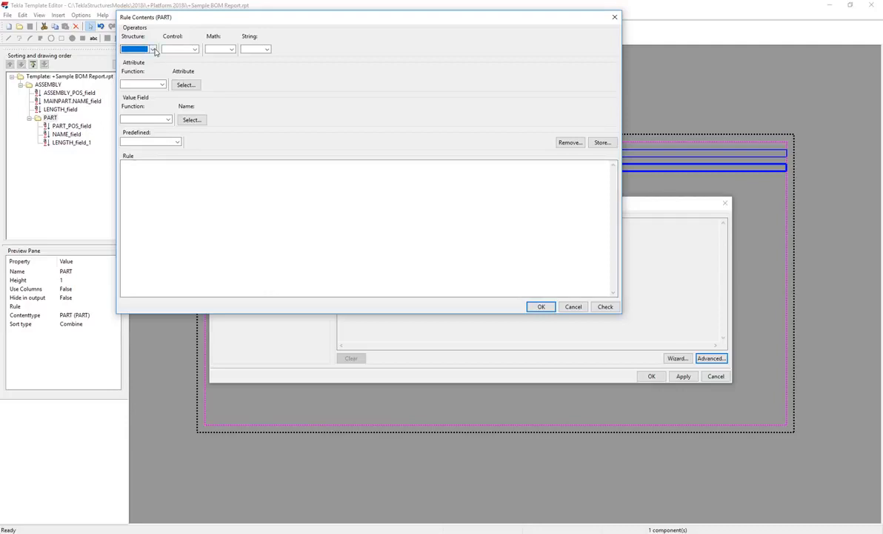
# - Insert an if–then–else–endif structure with an empty GetValue() condition into the PART rule
pyautogui.click(159, 49)
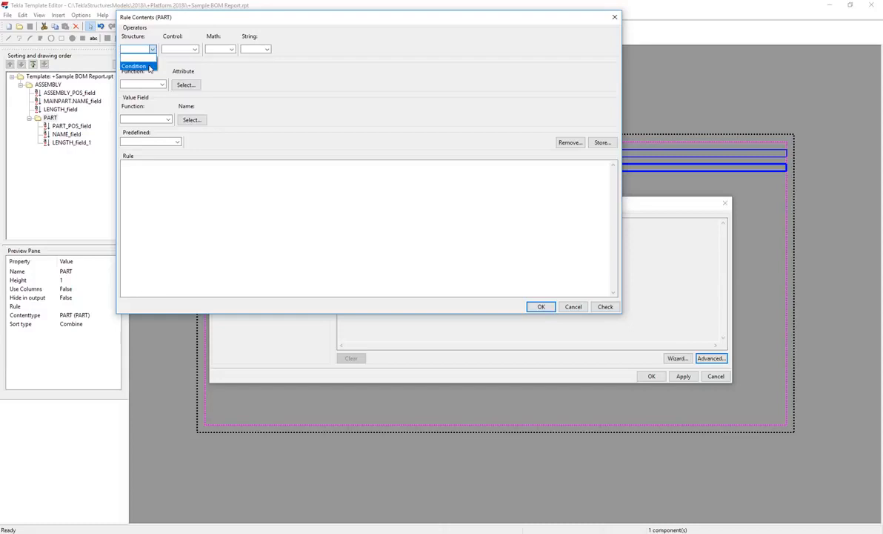
pyautogui.click(137, 58)
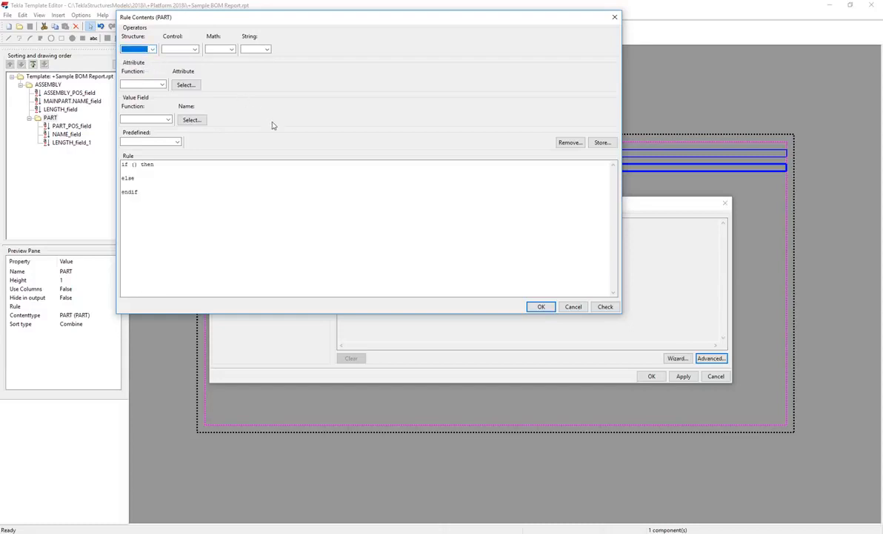
pyautogui.moveTo(265, 126)
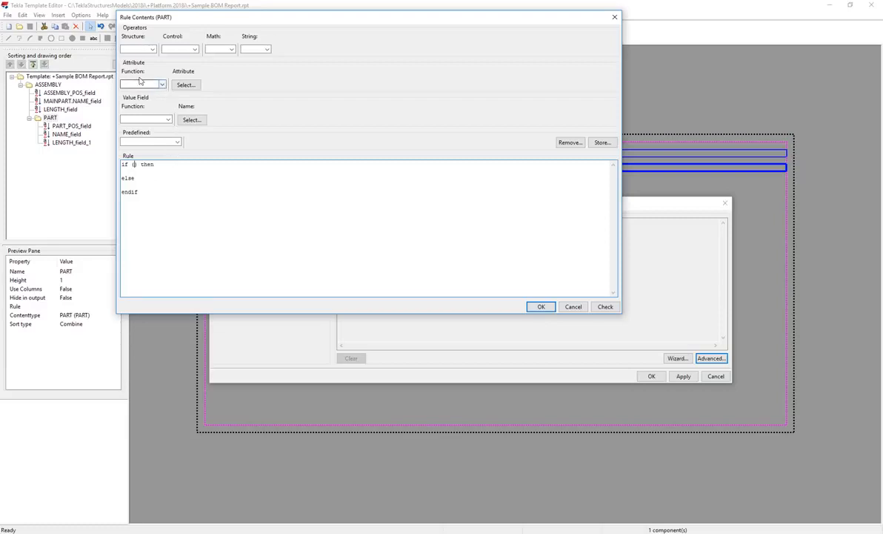
pyautogui.click(160, 84)
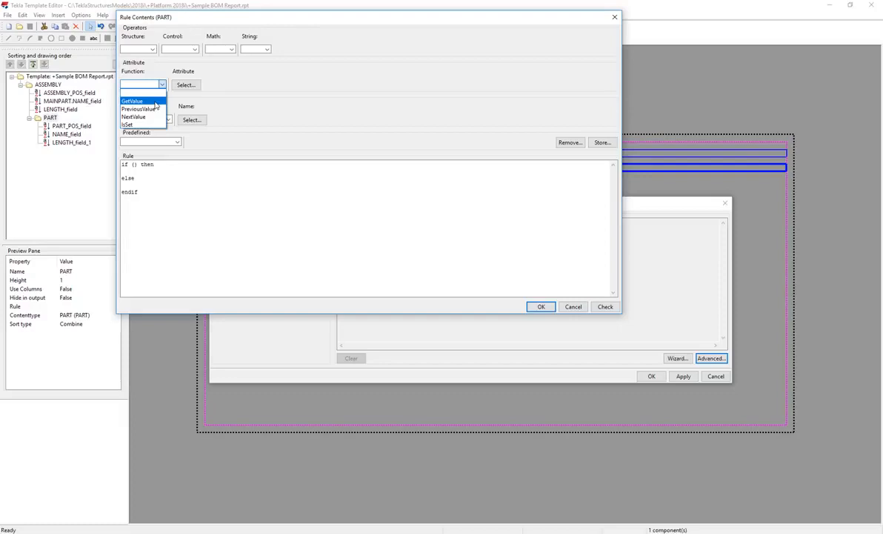
pyautogui.click(134, 100)
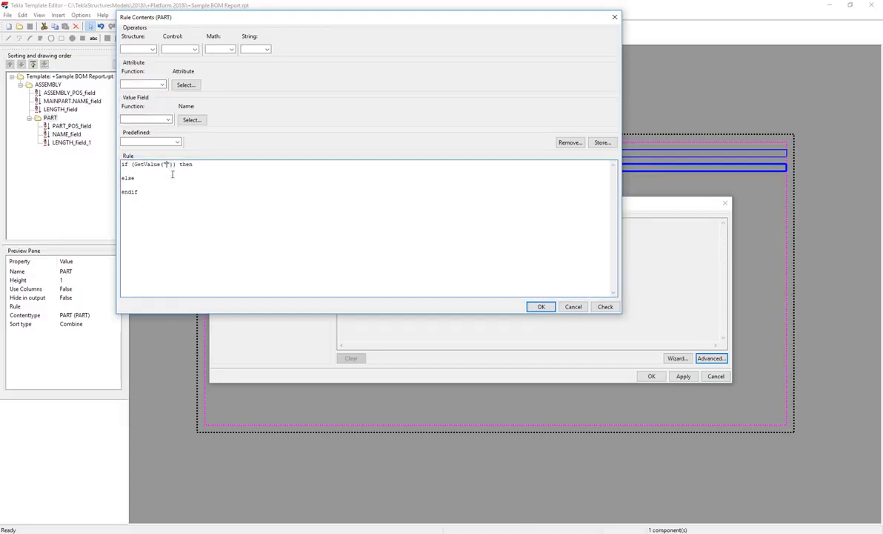
pyautogui.moveTo(200, 216)
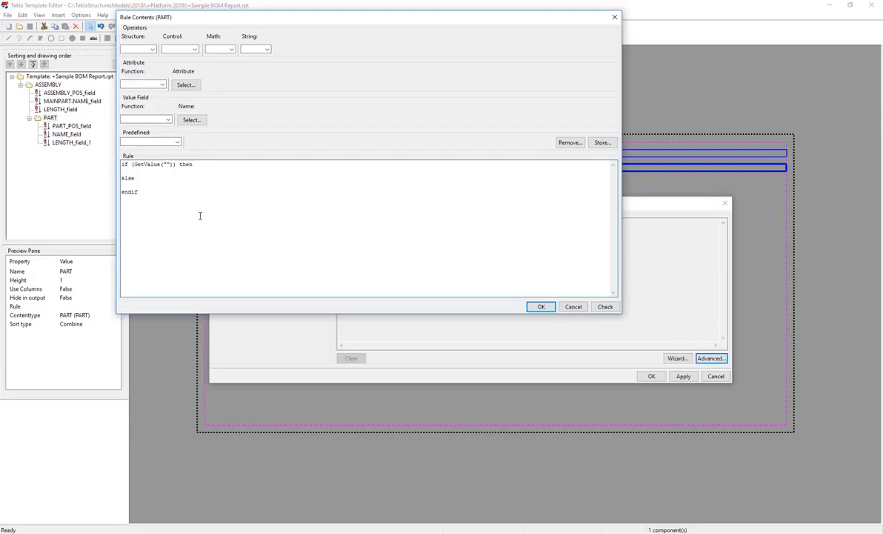
pyautogui.click(166, 164)
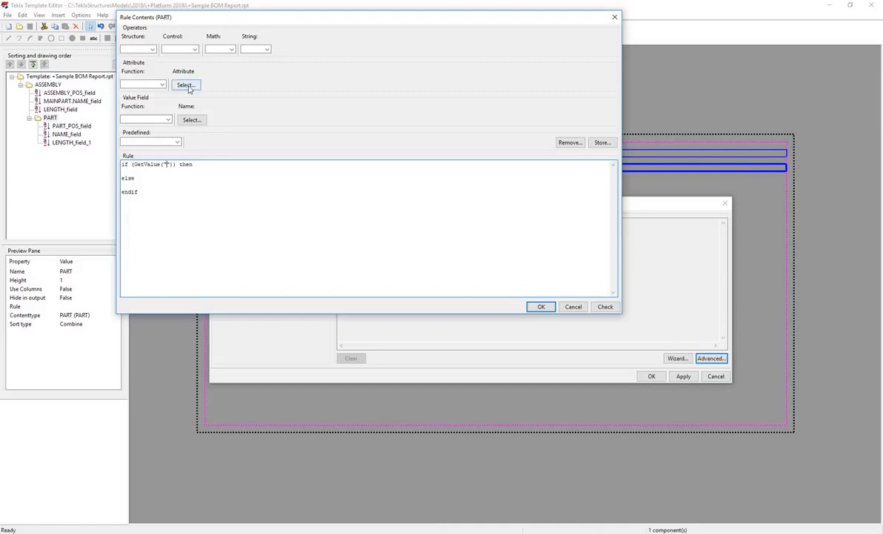
pyautogui.click(186, 84)
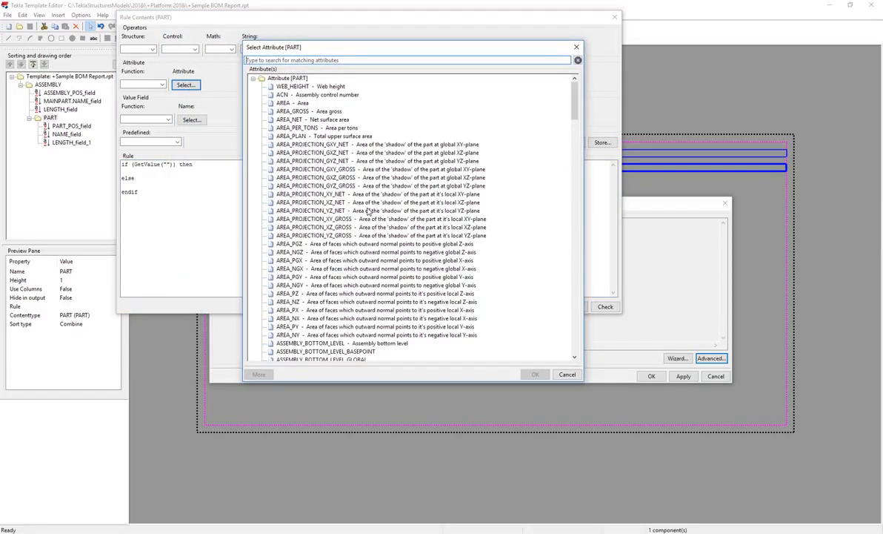
# - Pick MAIN_PART as the attribute tested by the GetValue() condition
pyautogui.scroll(-3)
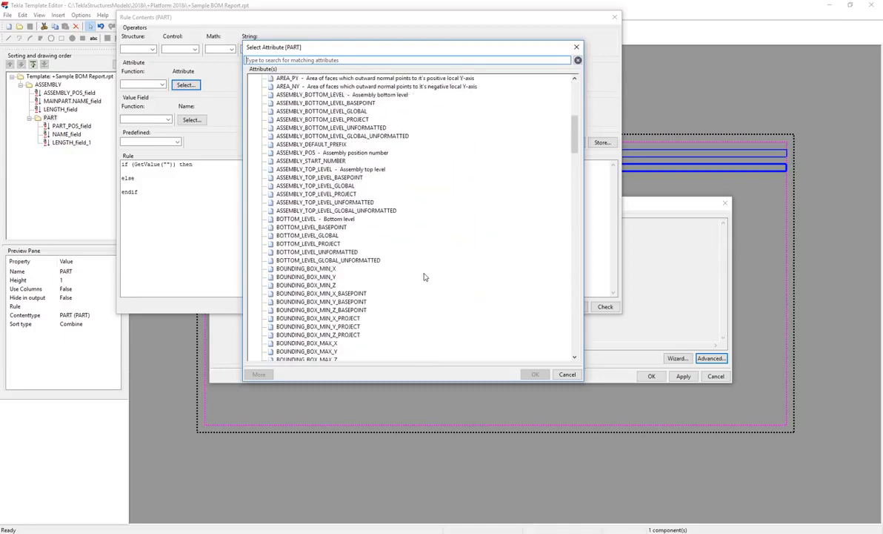
pyautogui.scroll(-3)
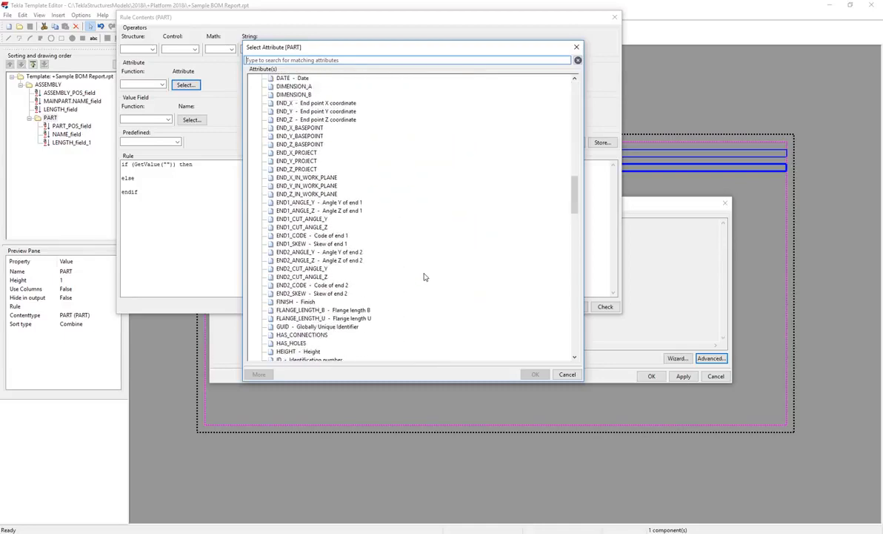
pyautogui.scroll(-3)
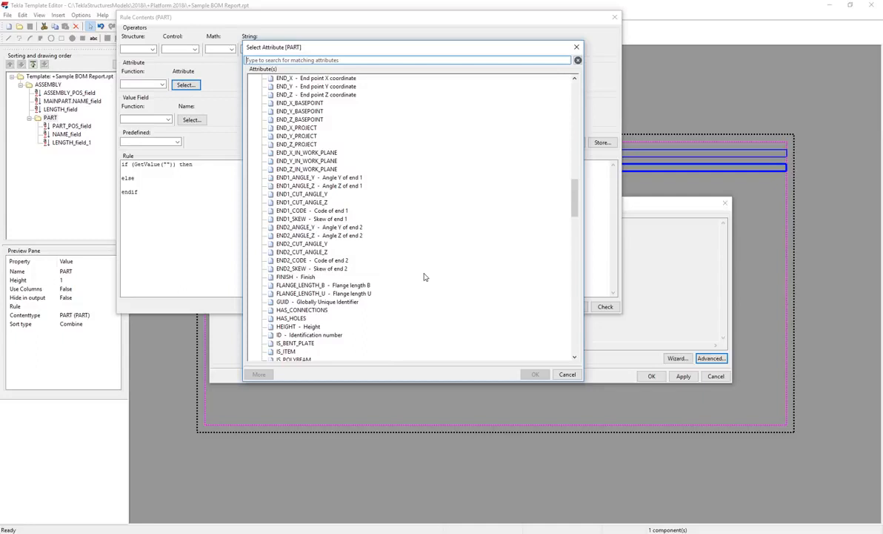
pyautogui.scroll(-3)
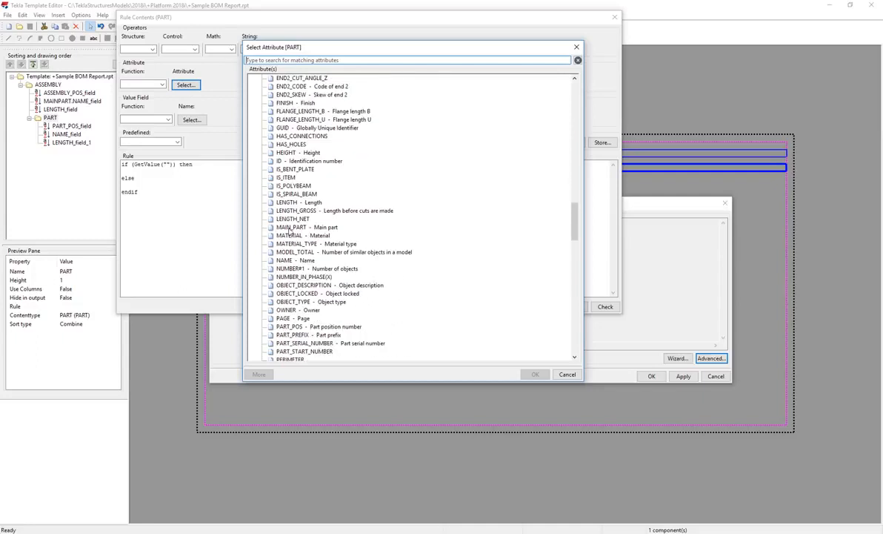
pyautogui.click(535, 374)
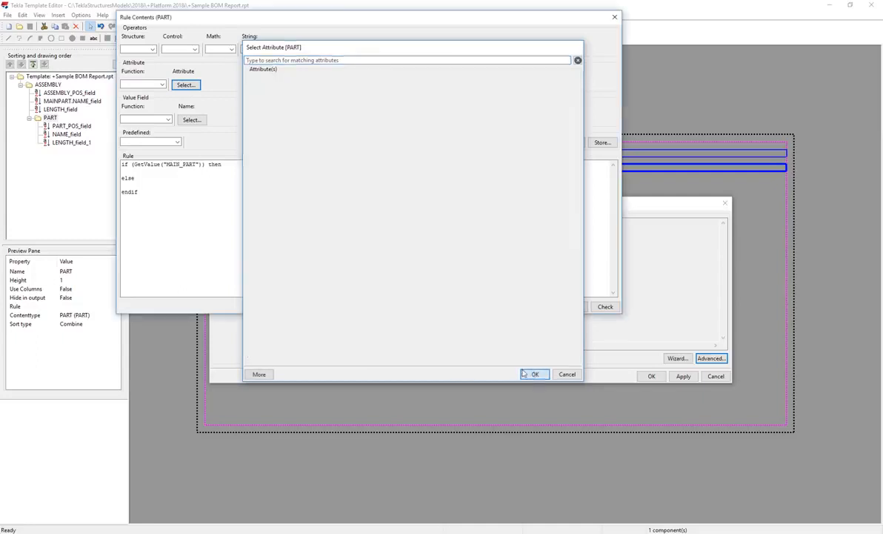
pyautogui.click(535, 373)
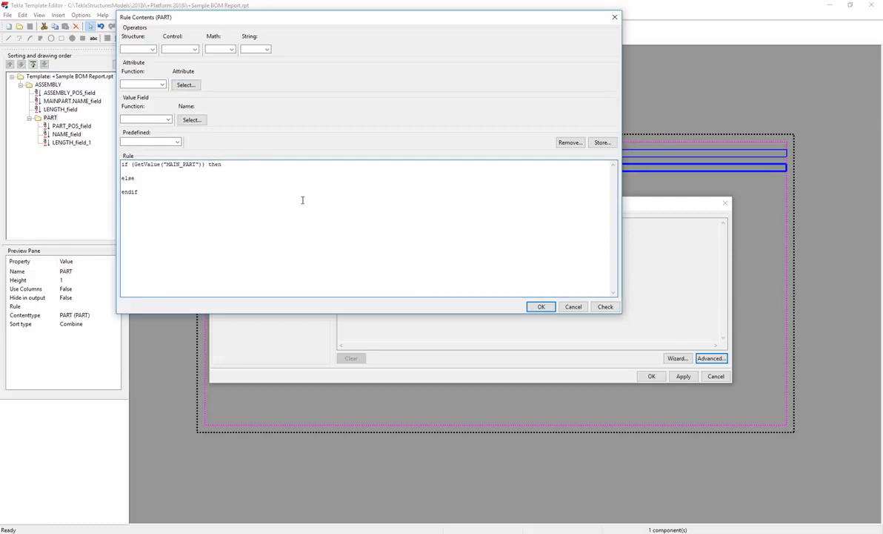
# - Make the condition == 1, with StepOver() under then and Output() under else
pyautogui.write('==')
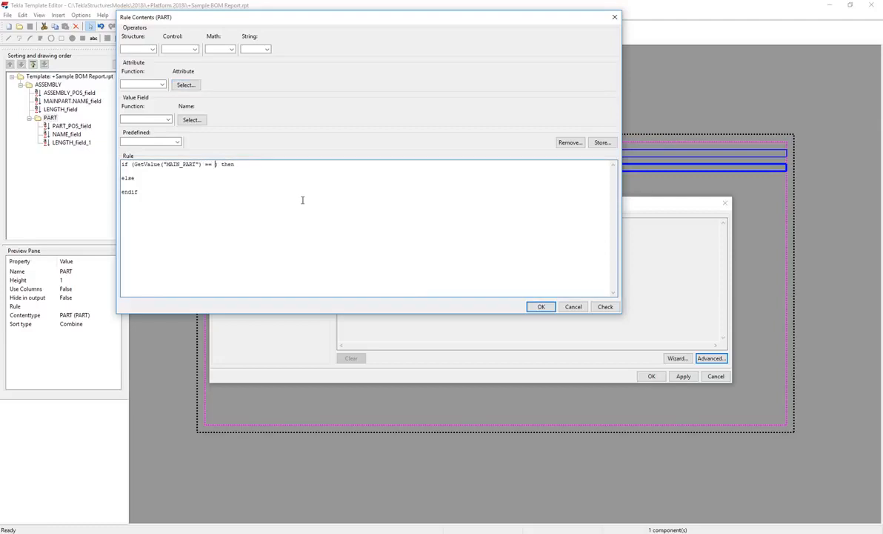
pyautogui.write('1')
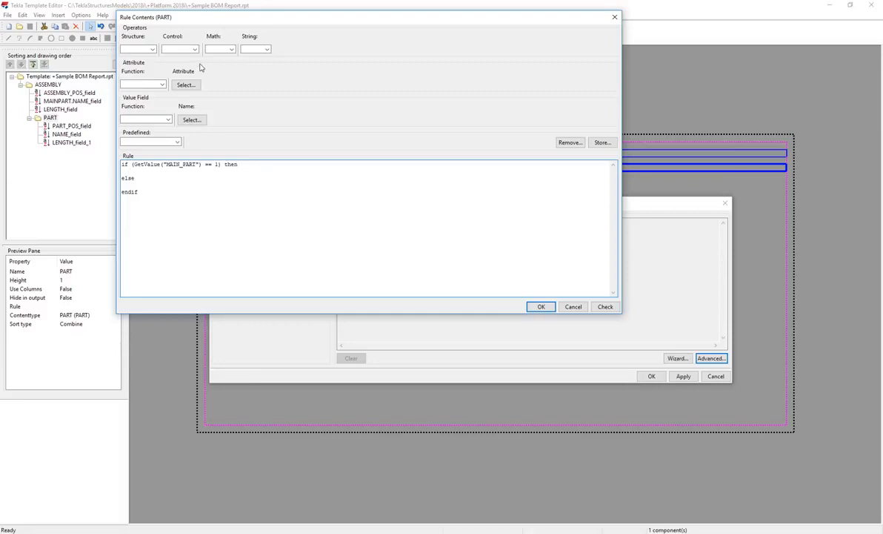
pyautogui.click(195, 48)
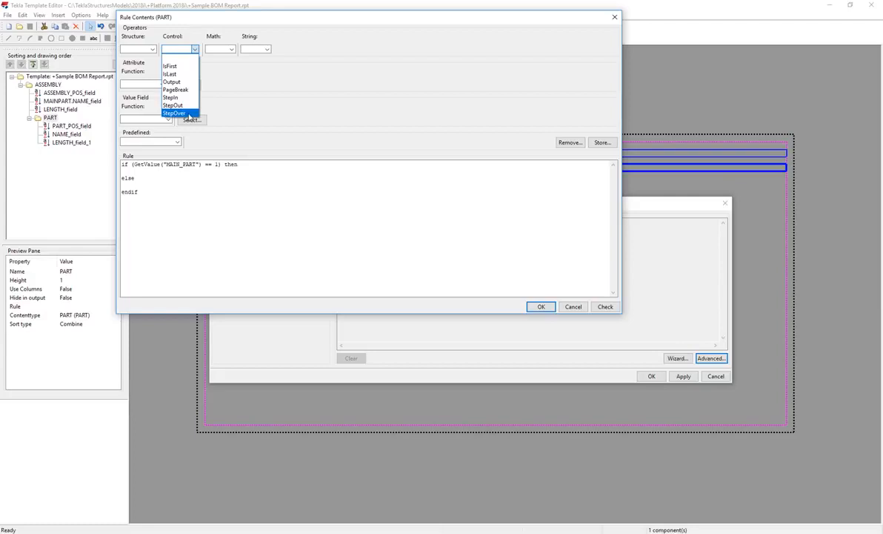
pyautogui.click(175, 112)
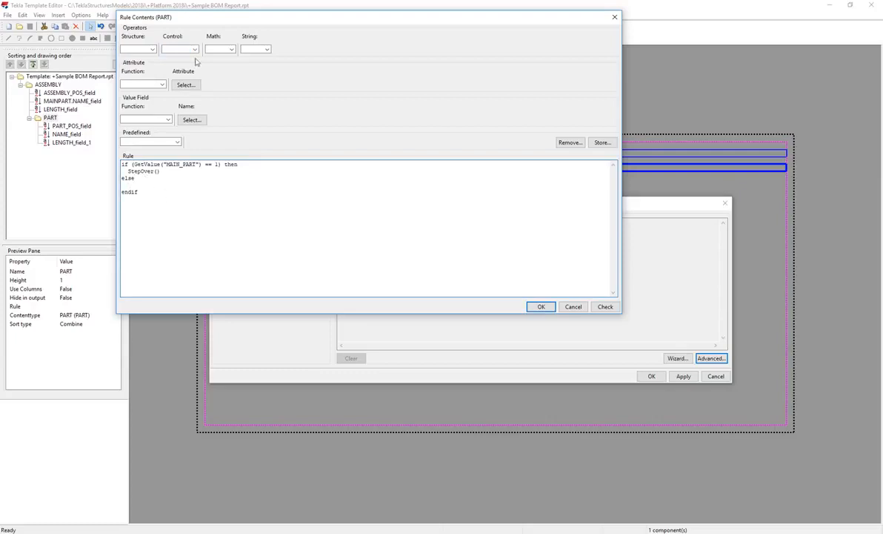
pyautogui.click(186, 50)
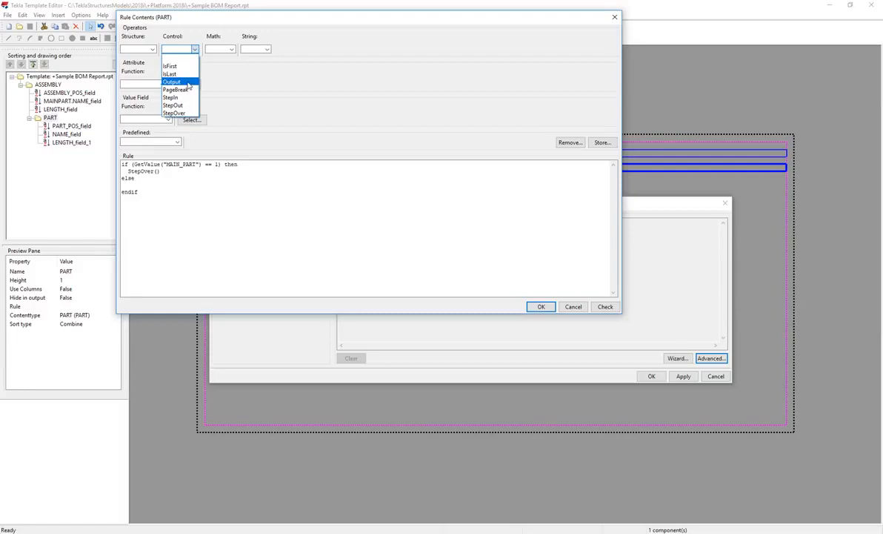
pyautogui.click(173, 77)
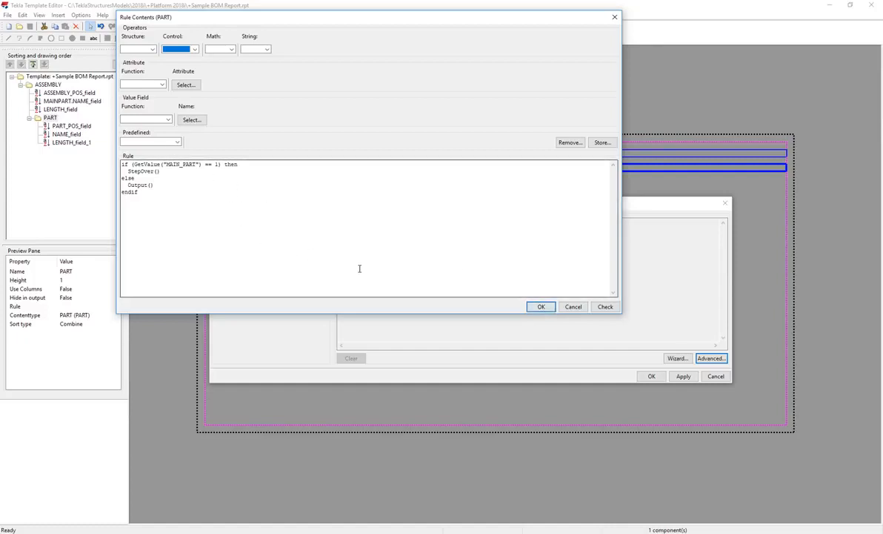
pyautogui.moveTo(359, 265)
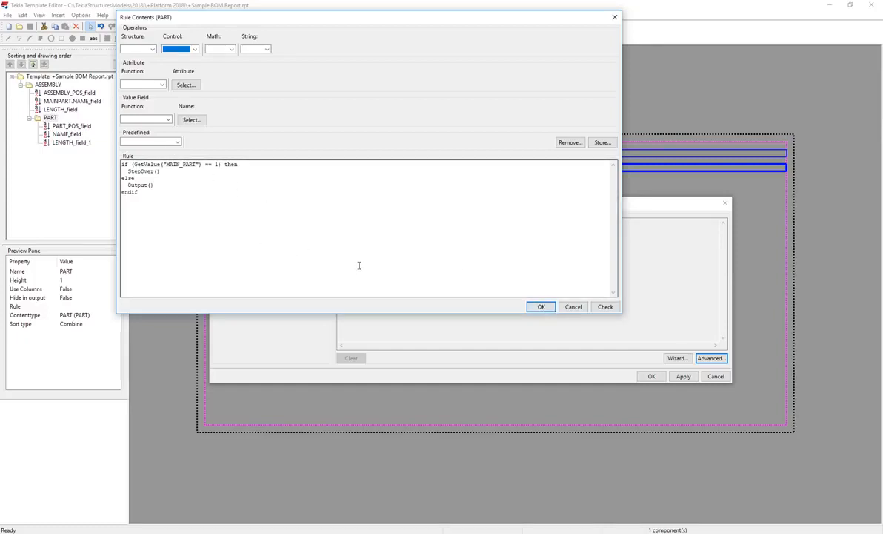
# - Accept the finished rule in Rule Contents and Row Properties
pyautogui.click(541, 306)
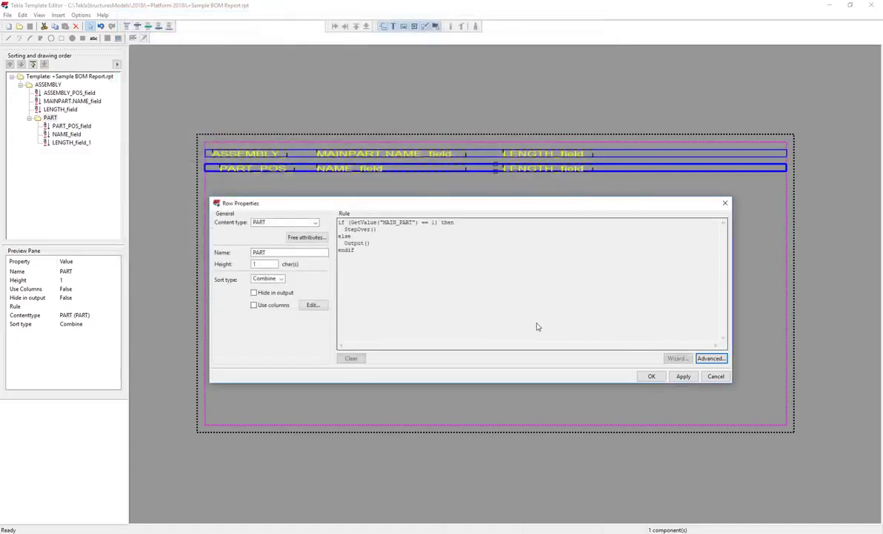
pyautogui.click(652, 377)
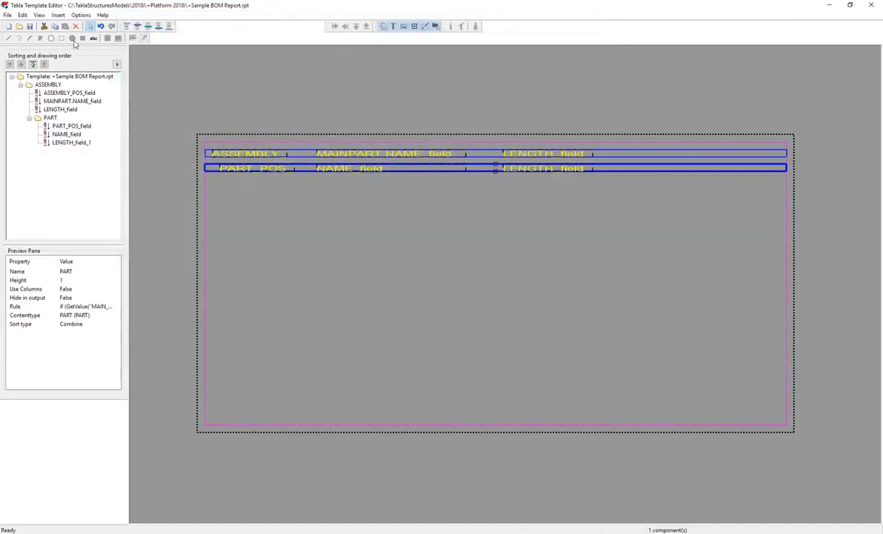
pyautogui.click(63, 75)
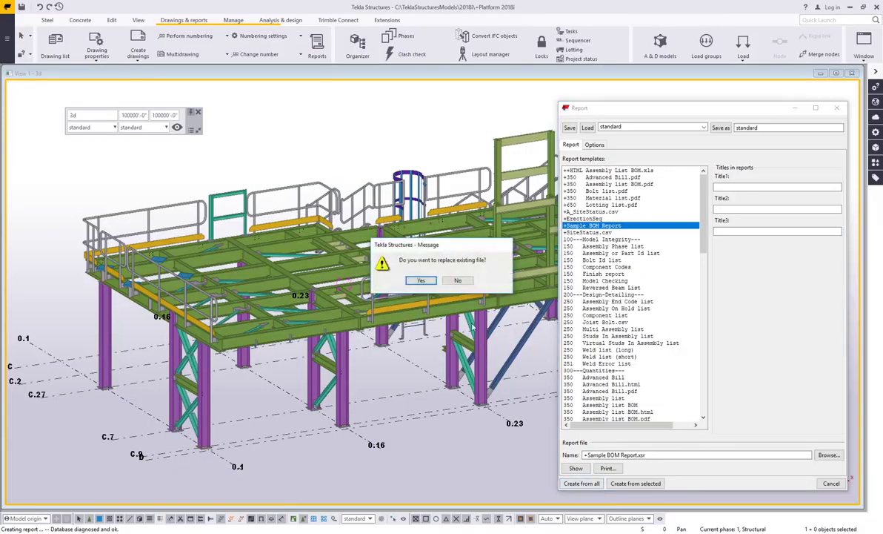
# - Overwrite the existing report file, review the assemblies in Notepad, then close it
pyautogui.click(420, 280)
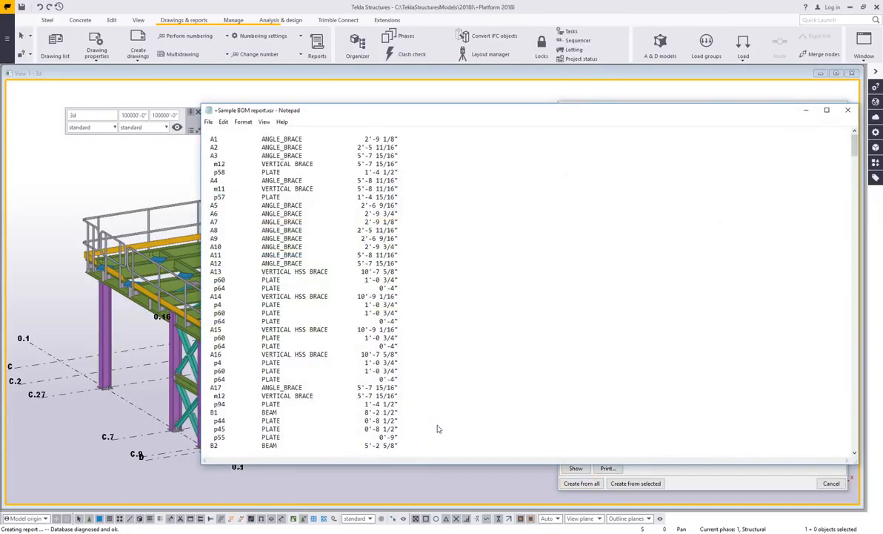
pyautogui.scroll(-3)
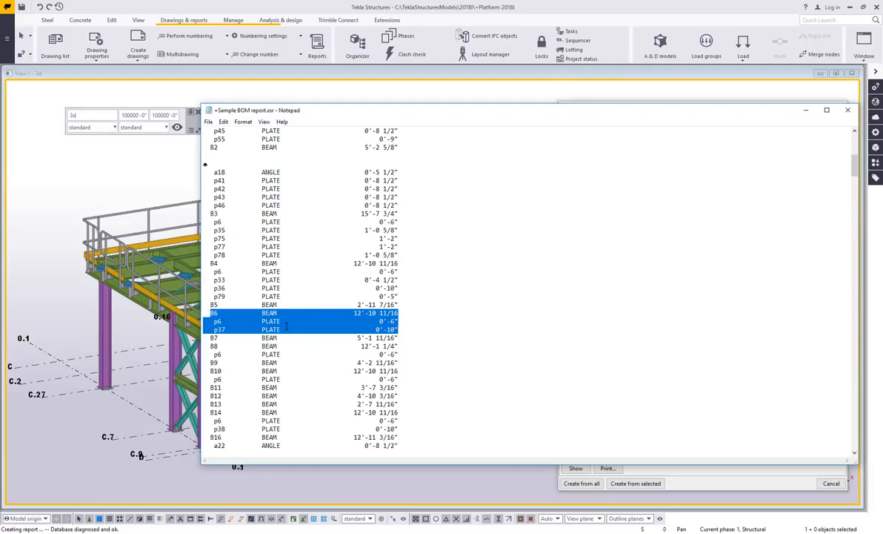
pyautogui.moveTo(235, 324)
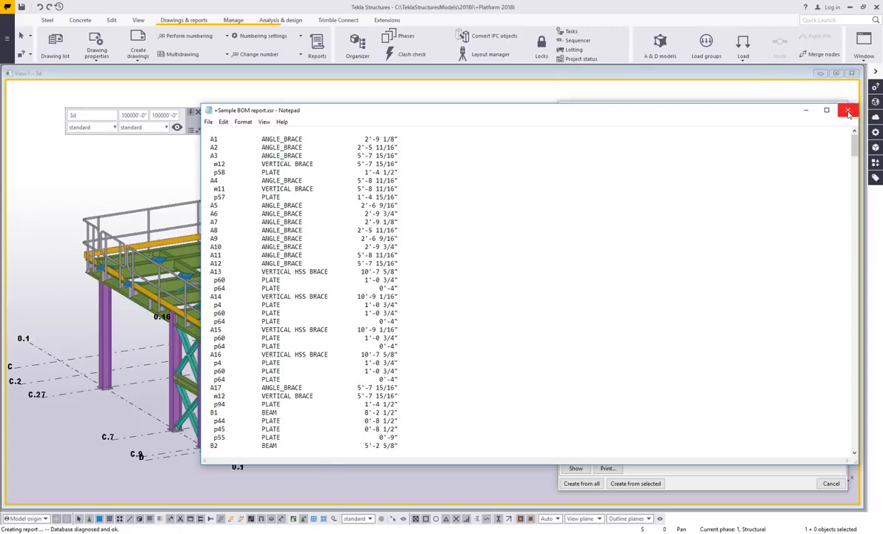
pyautogui.click(848, 112)
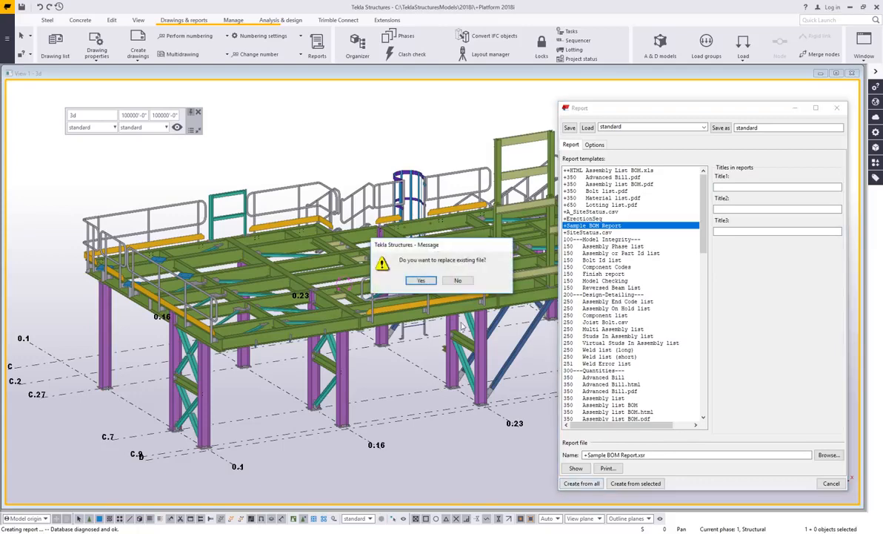
# - Overwrite the report file again and scroll through the blank-line-separated assembly groups
pyautogui.click(420, 280)
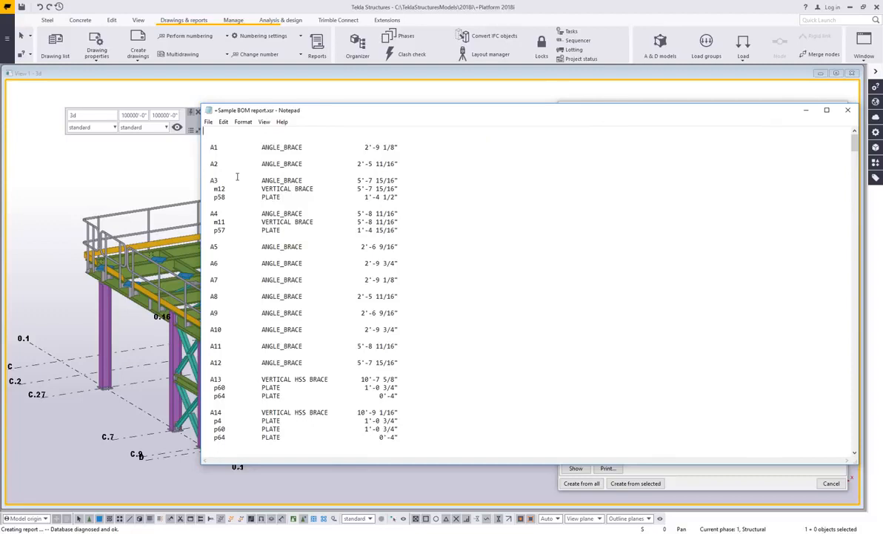
pyautogui.scroll(-3)
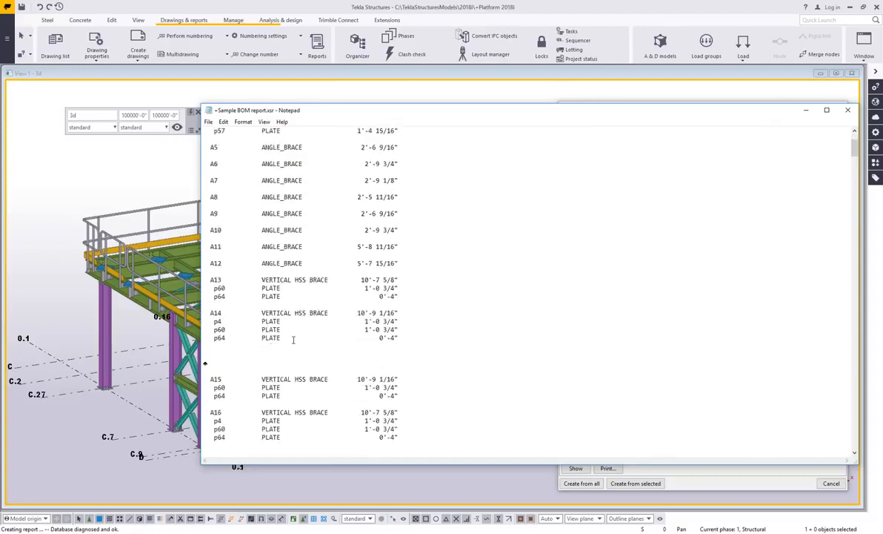
pyautogui.scroll(-3)
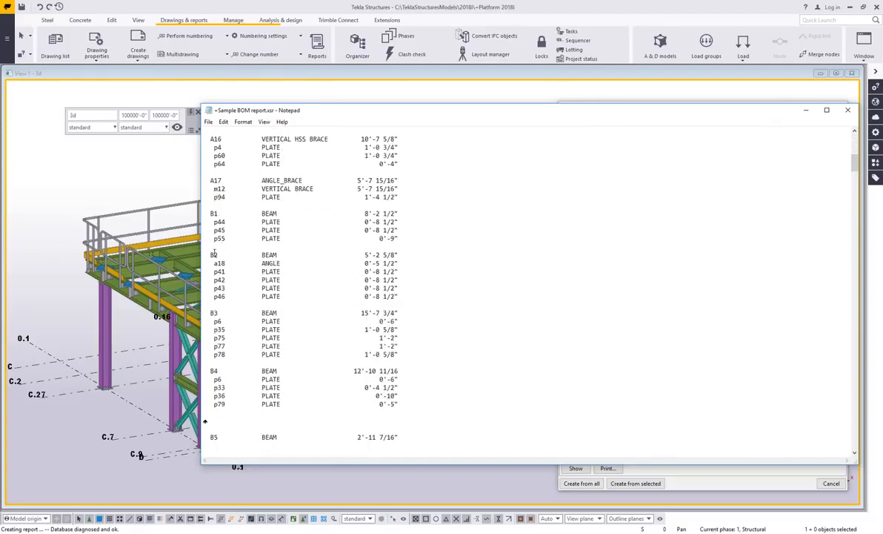